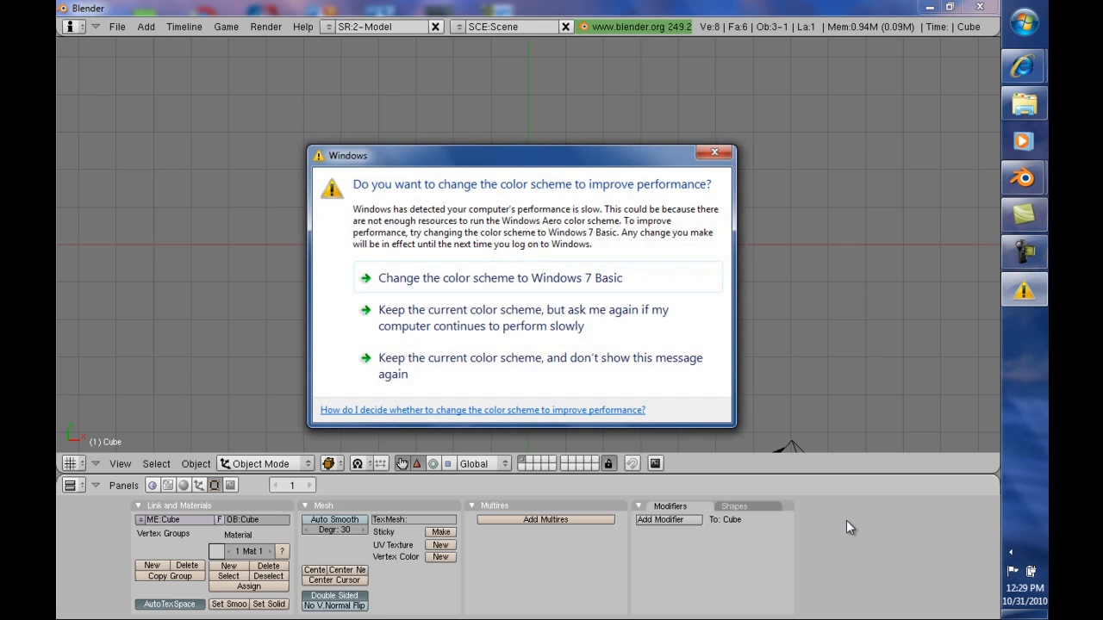
Dismiss the Windows colour-scheme performance prompt over Blender.
{"action": "left_click", "coordinate": [713, 152]}
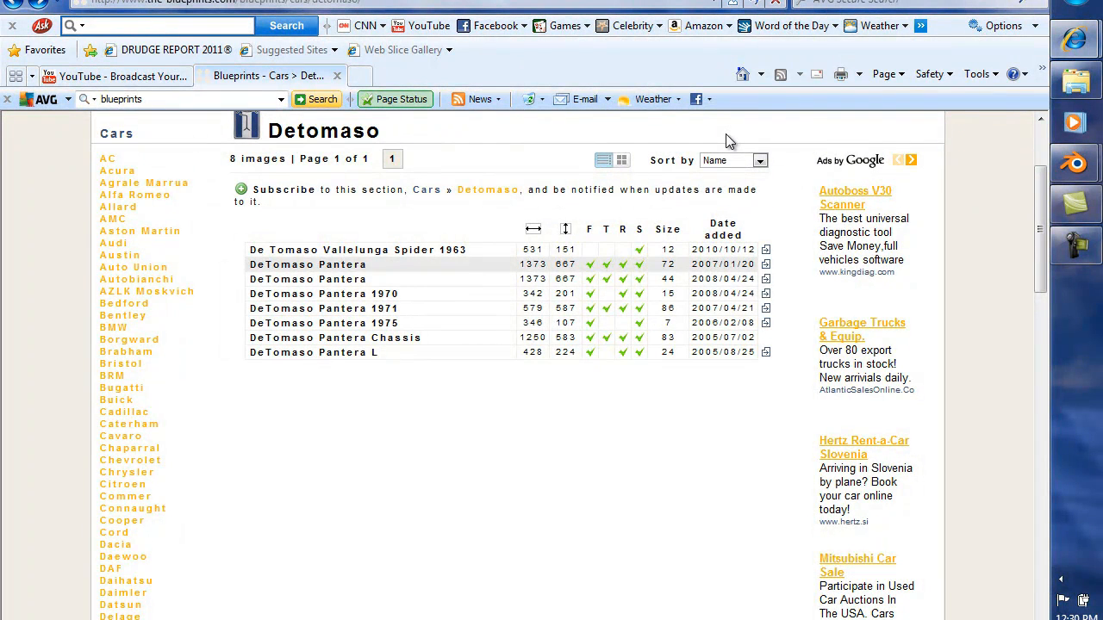
Open the 1373×667 DeTomaso Pantera blueprint from the blueprints list.
{"action": "scroll", "scroll_direction": "up", "scroll_amount": 3}
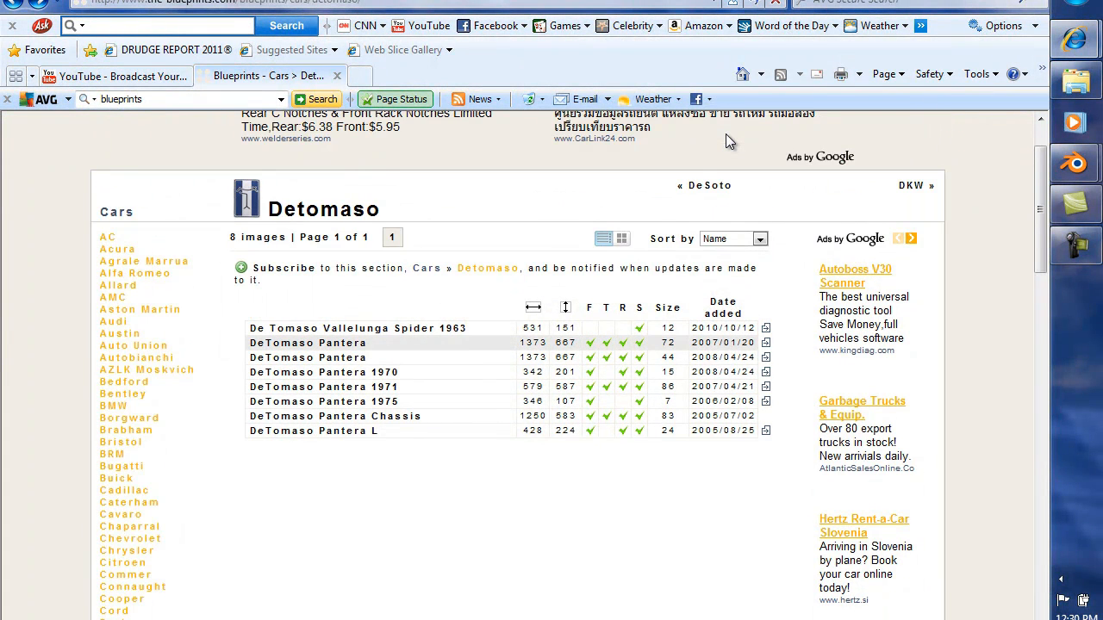
{"action": "mouse_move", "coordinate": [166, 417]}
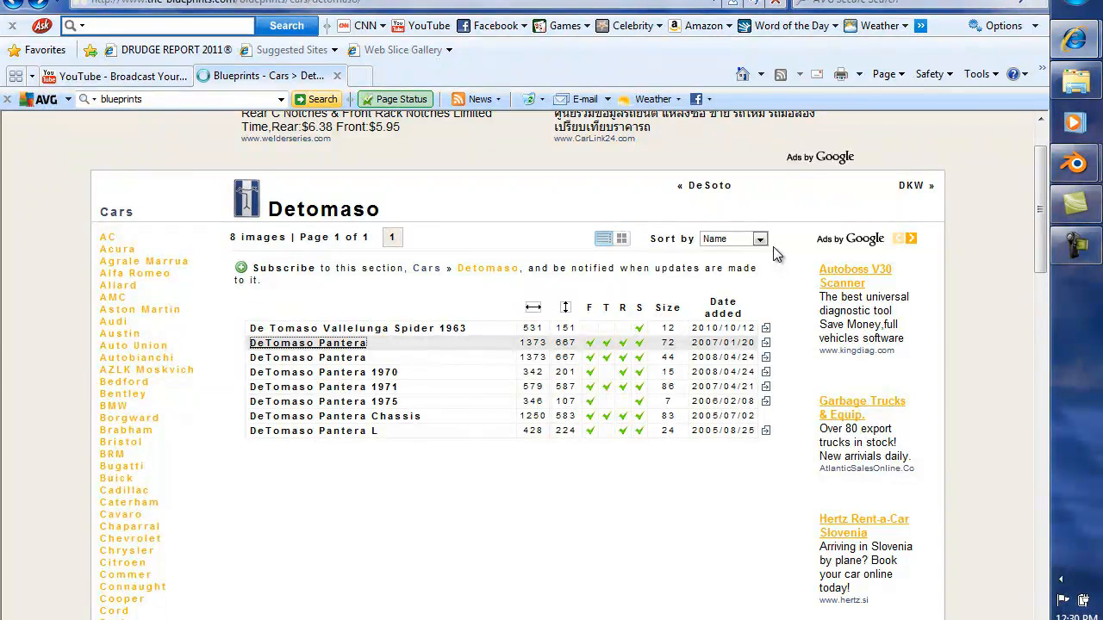
{"action": "left_click", "coordinate": [308, 343]}
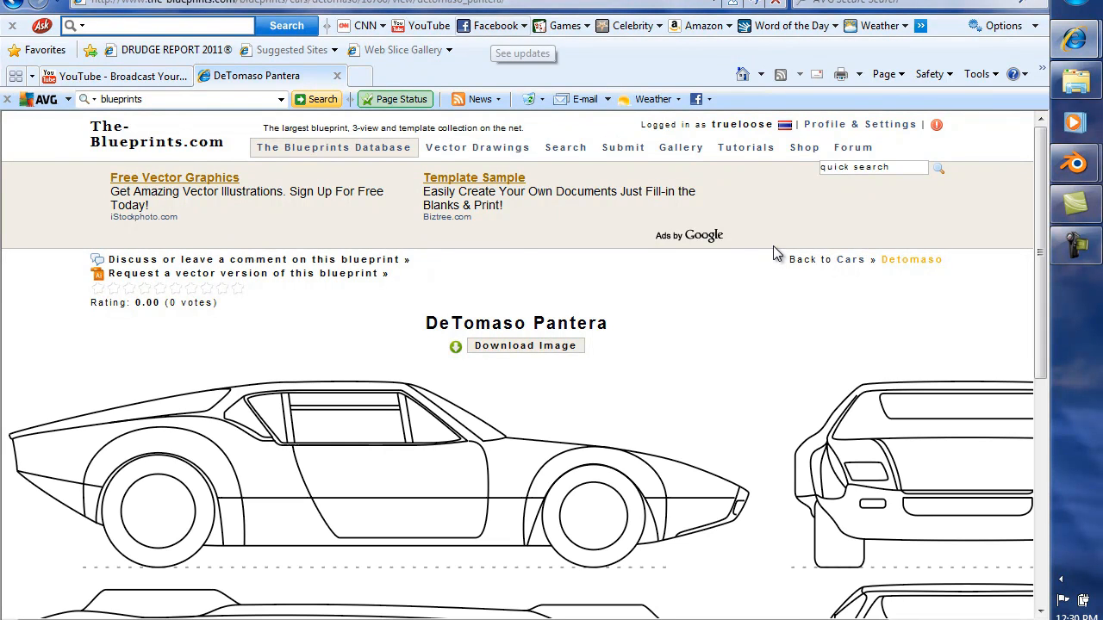
{"action": "scroll", "scroll_direction": "down", "scroll_amount": 3}
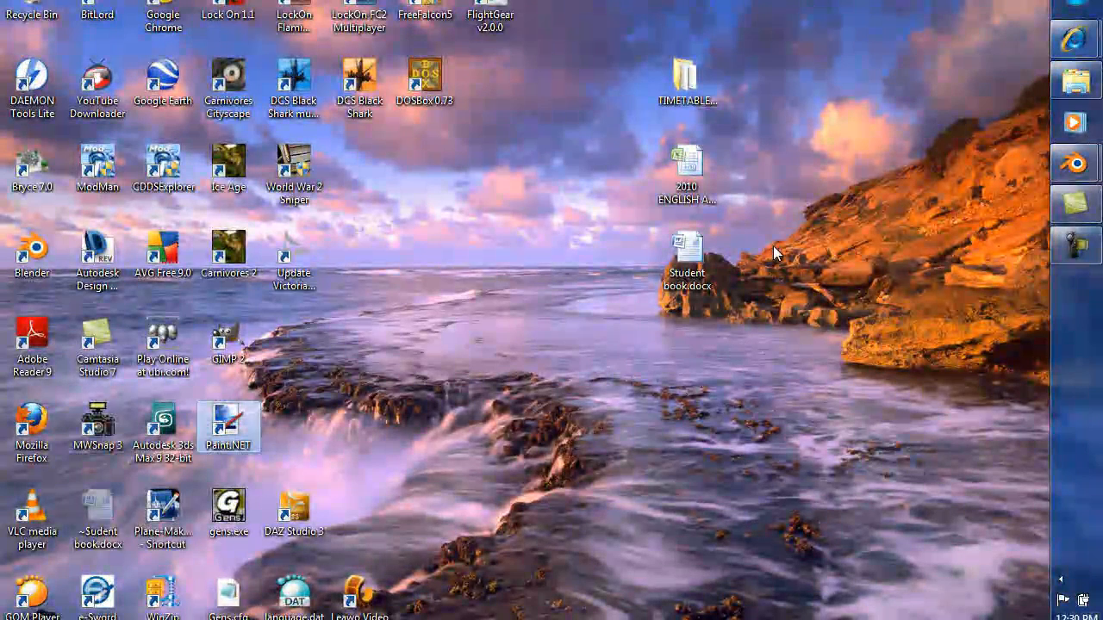
Launch Paint.NET from its desktop shortcut and show the File menu.
{"action": "double_click", "coordinate": [228, 427]}
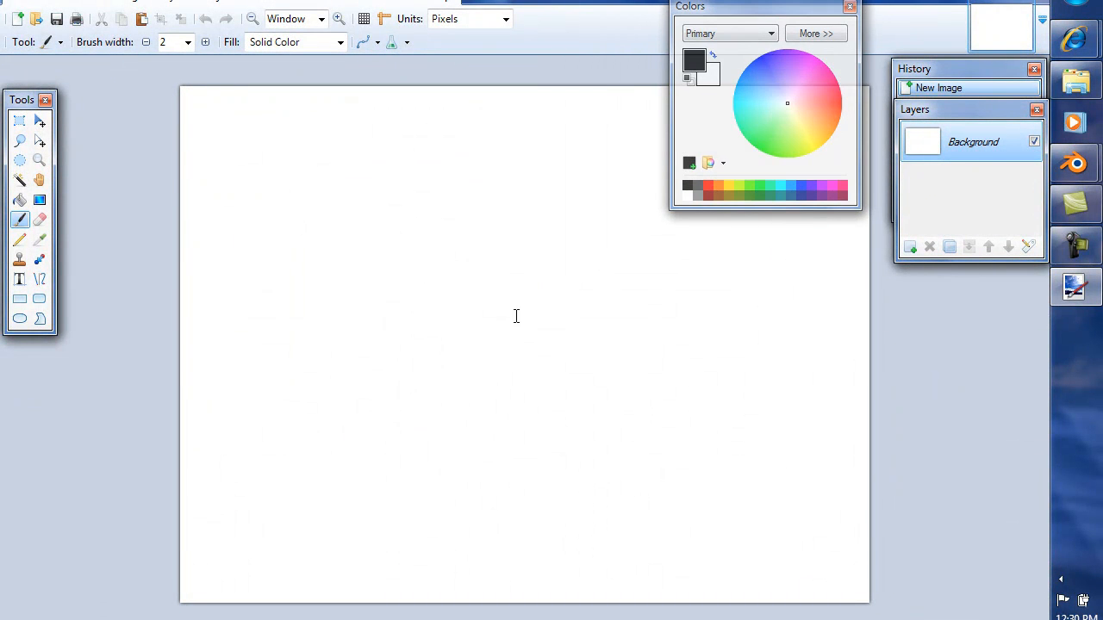
{"action": "mouse_move", "coordinate": [537, 374]}
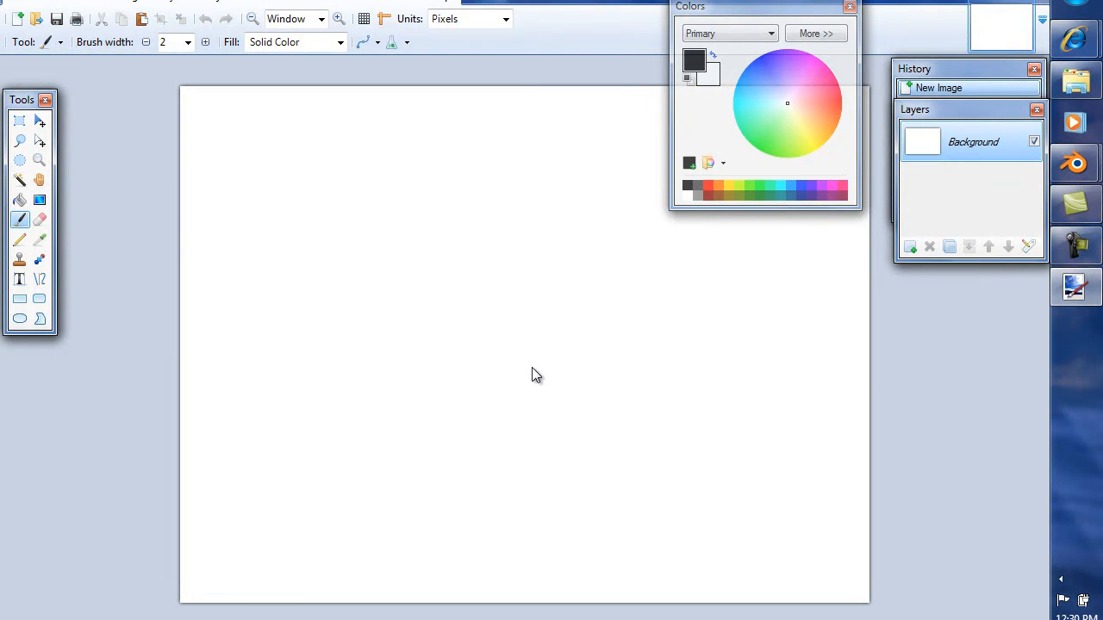
{"action": "left_click", "coordinate": [21, 7]}
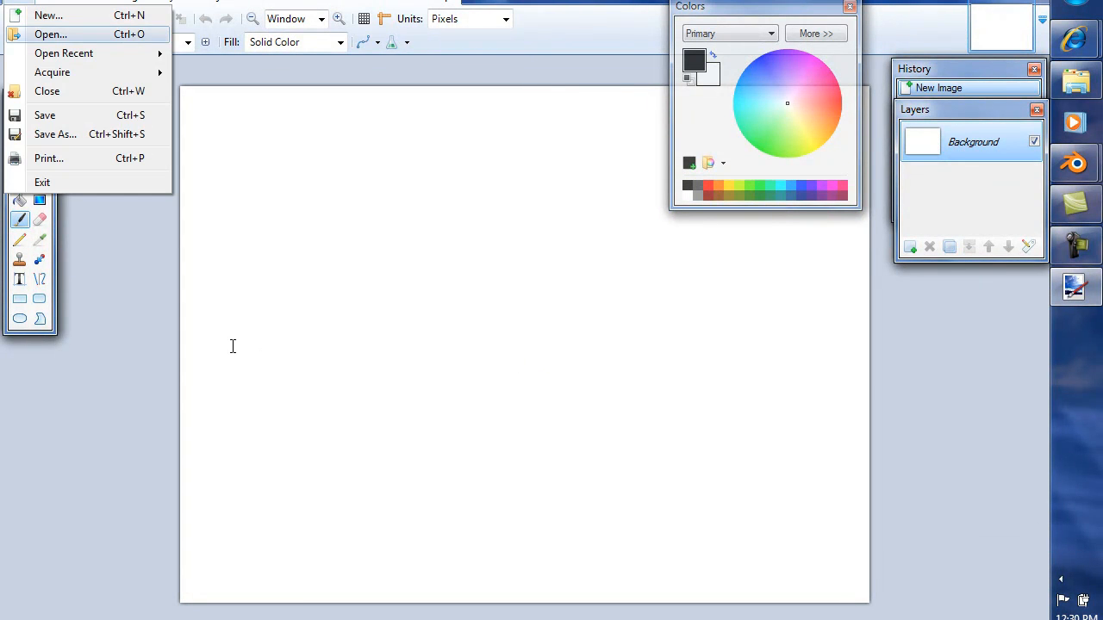
Open the downloaded Pantera blueprint image, moving the Tools window off the side view.
{"action": "left_click", "coordinate": [50, 35]}
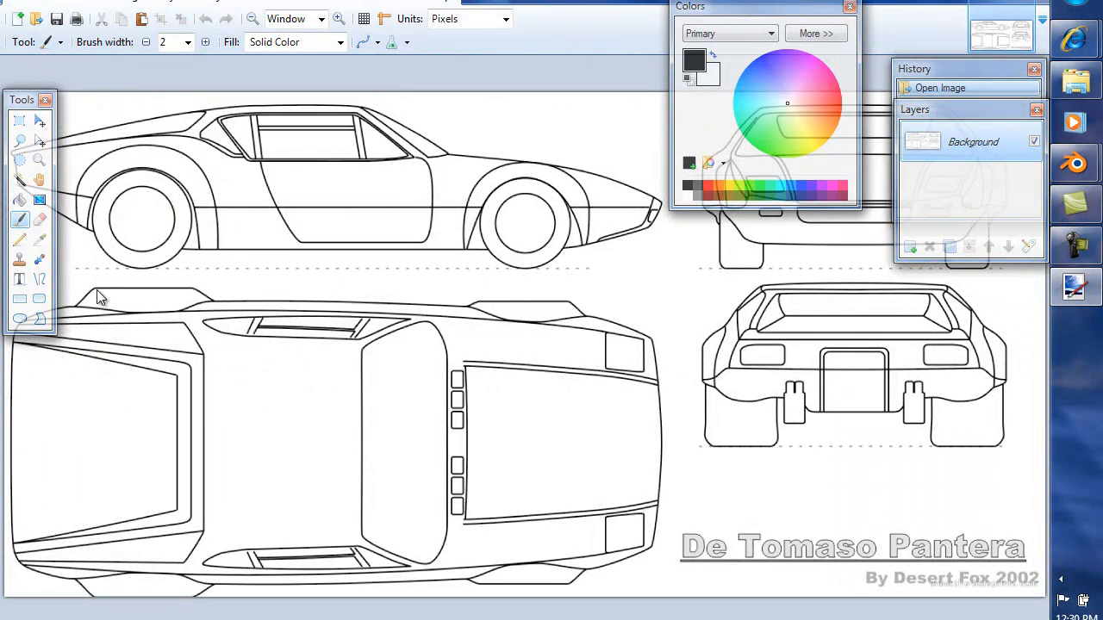
{"action": "mouse_move", "coordinate": [338, 287]}
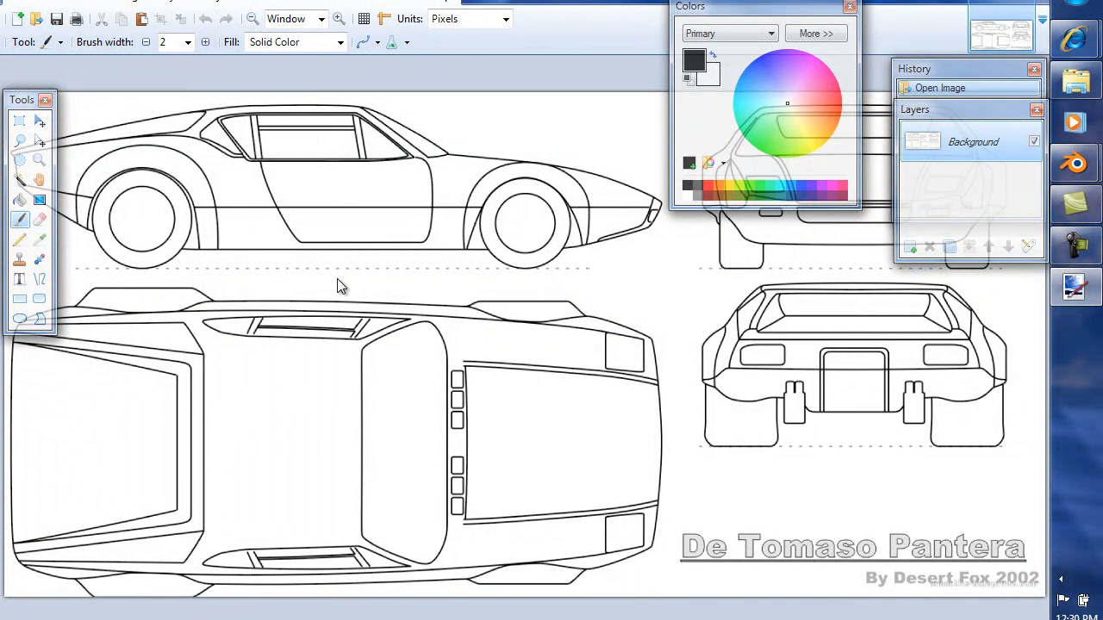
{"action": "mouse_move", "coordinate": [647, 123]}
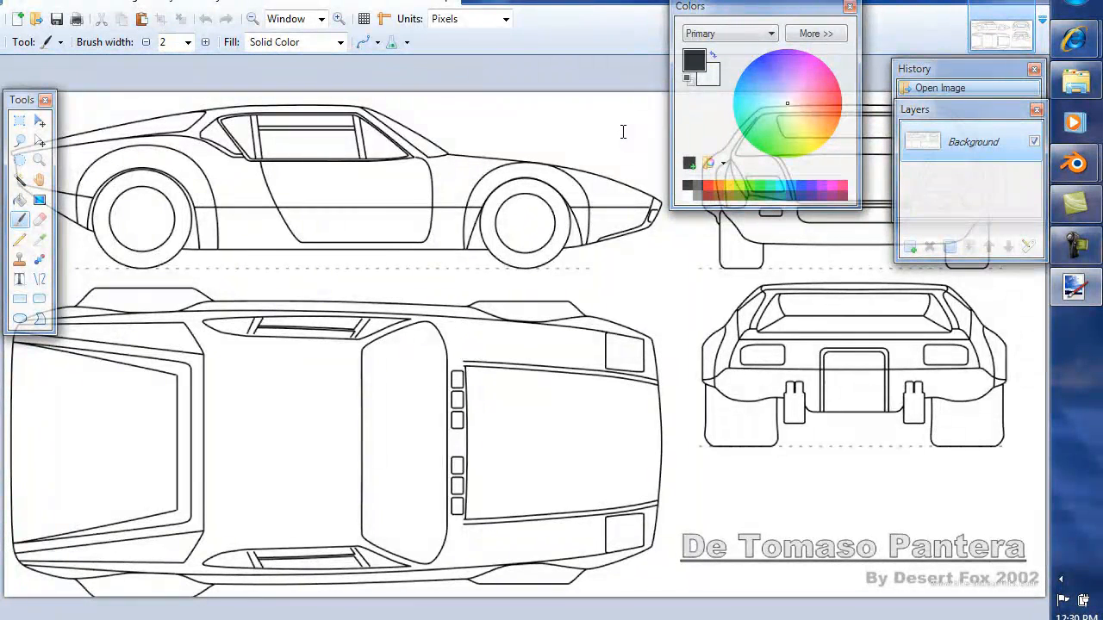
{"action": "left_click_drag", "start_coordinate": [21, 99], "coordinate": [43, 329]}
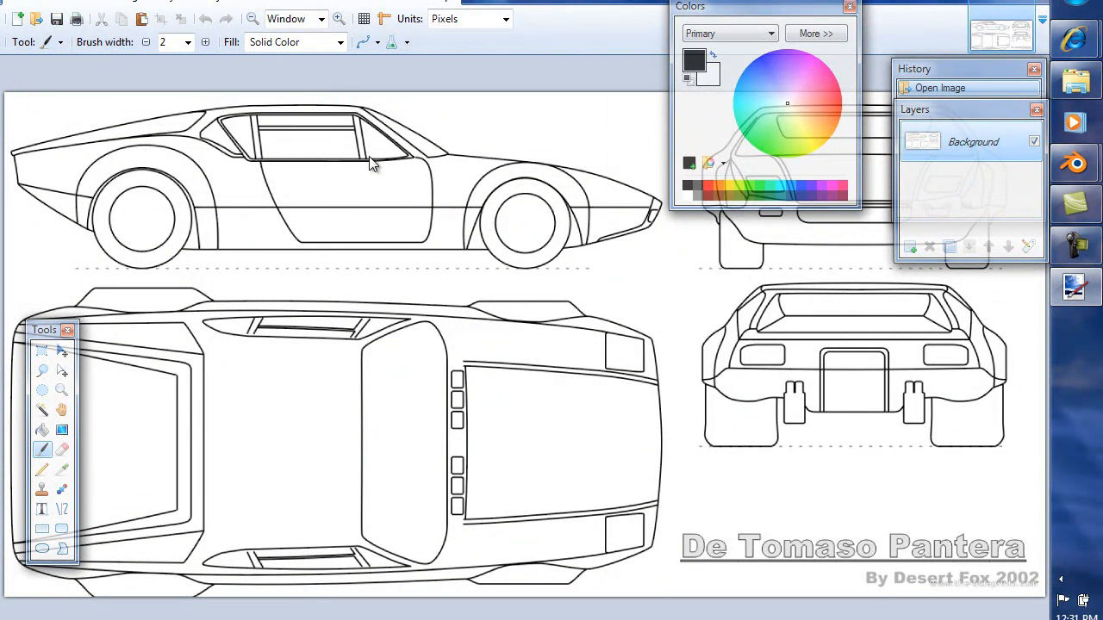
{"action": "mouse_move", "coordinate": [399, 157]}
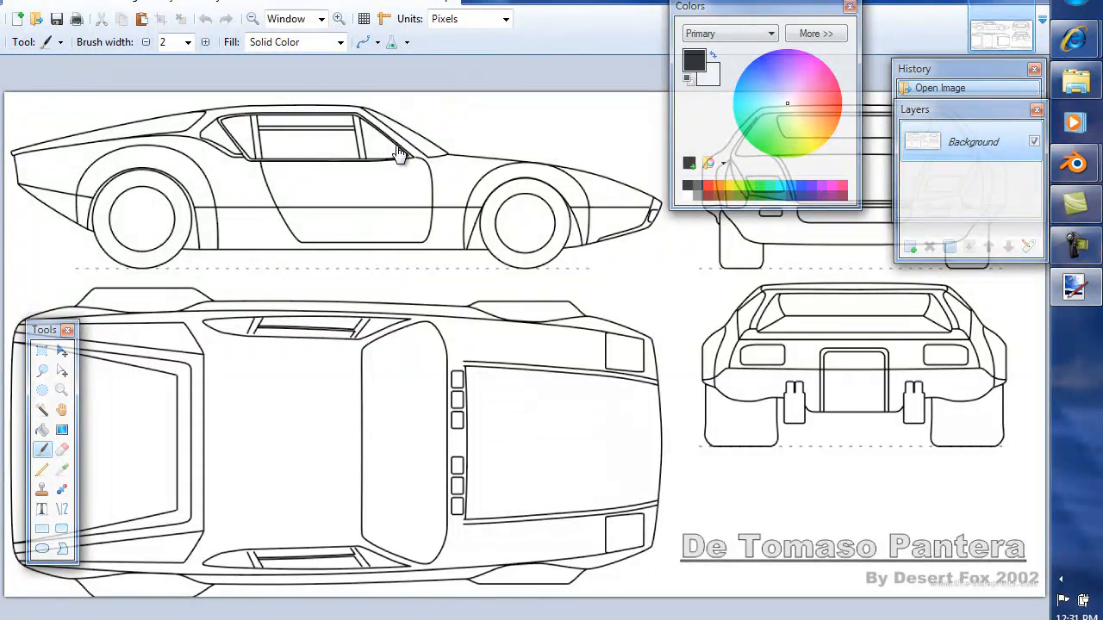
{"action": "mouse_move", "coordinate": [555, 188]}
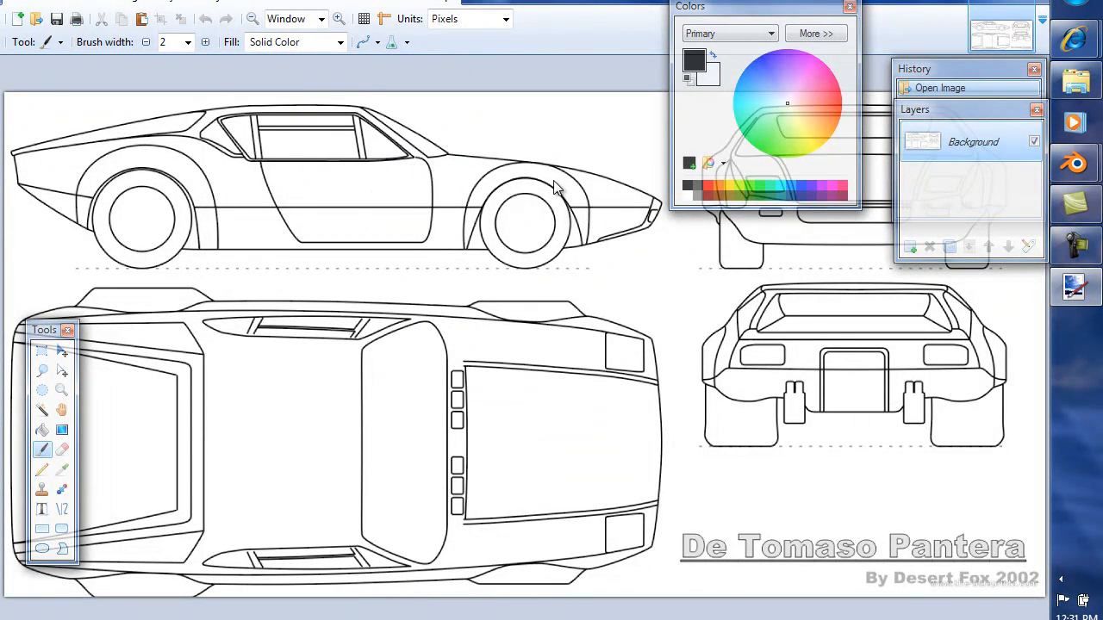
{"action": "mouse_move", "coordinate": [511, 224]}
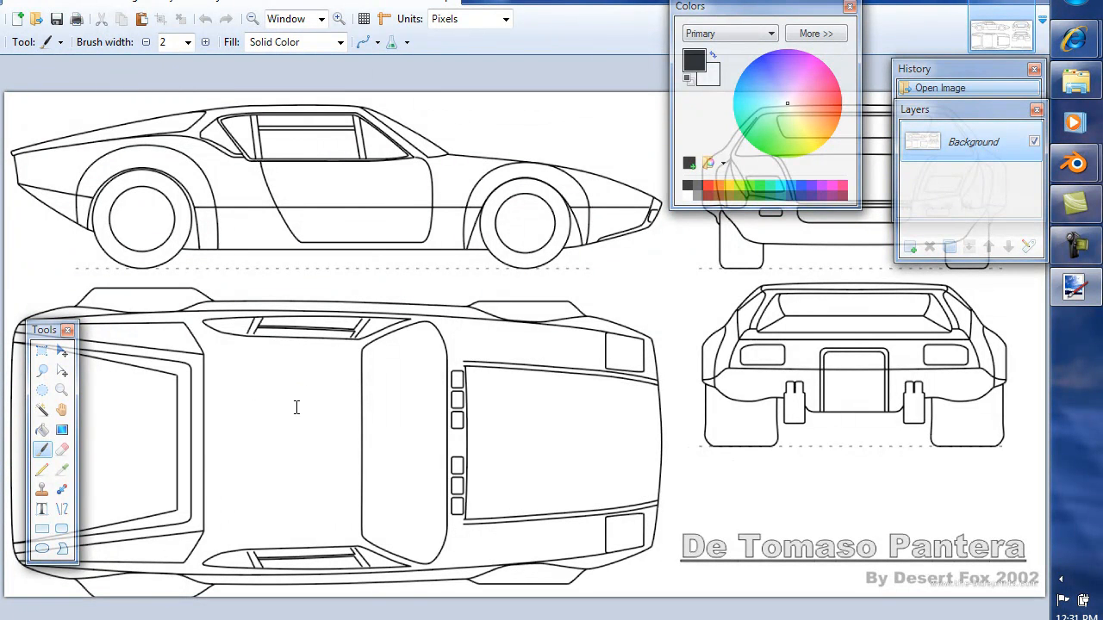
{"action": "mouse_move", "coordinate": [317, 398]}
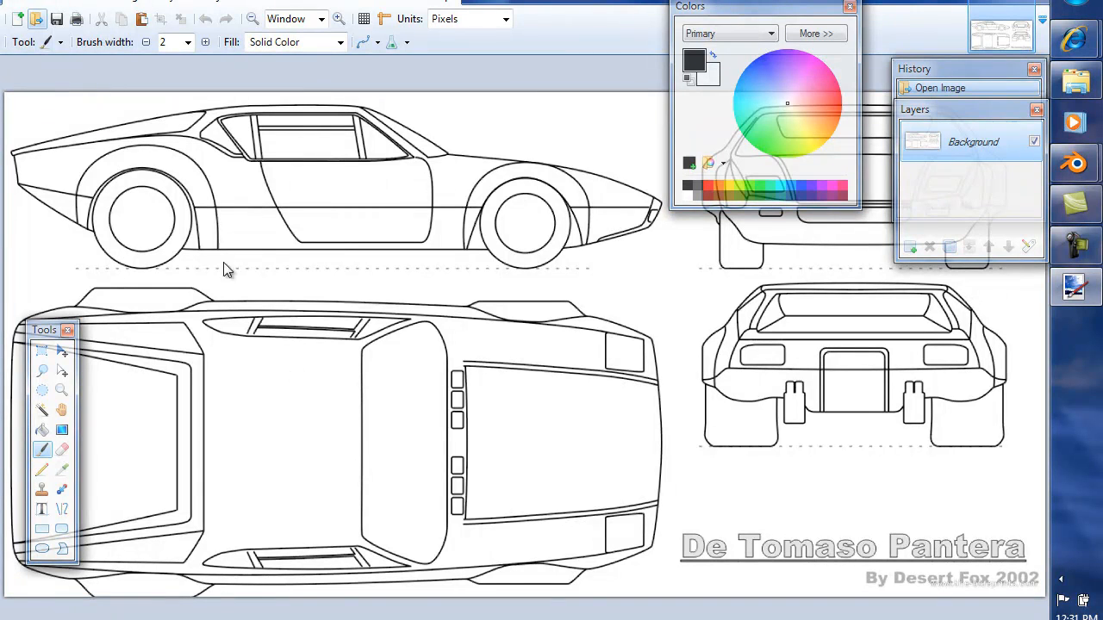
{"action": "left_click", "coordinate": [35, 4]}
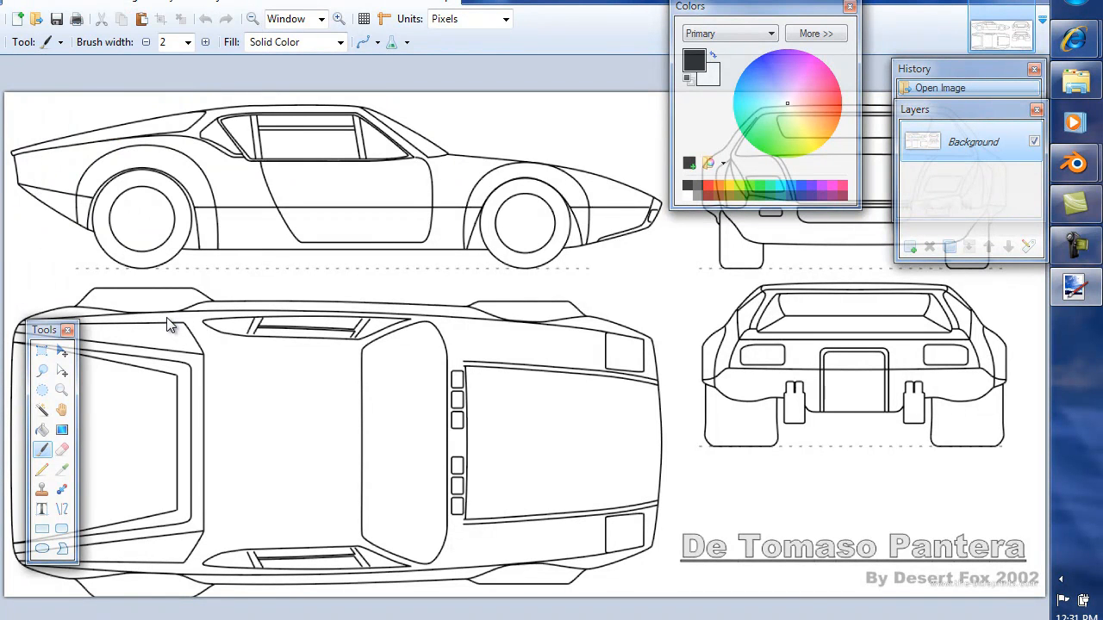
Select the side view and create a new 886×252 image for it.
{"action": "left_click", "coordinate": [42, 351]}
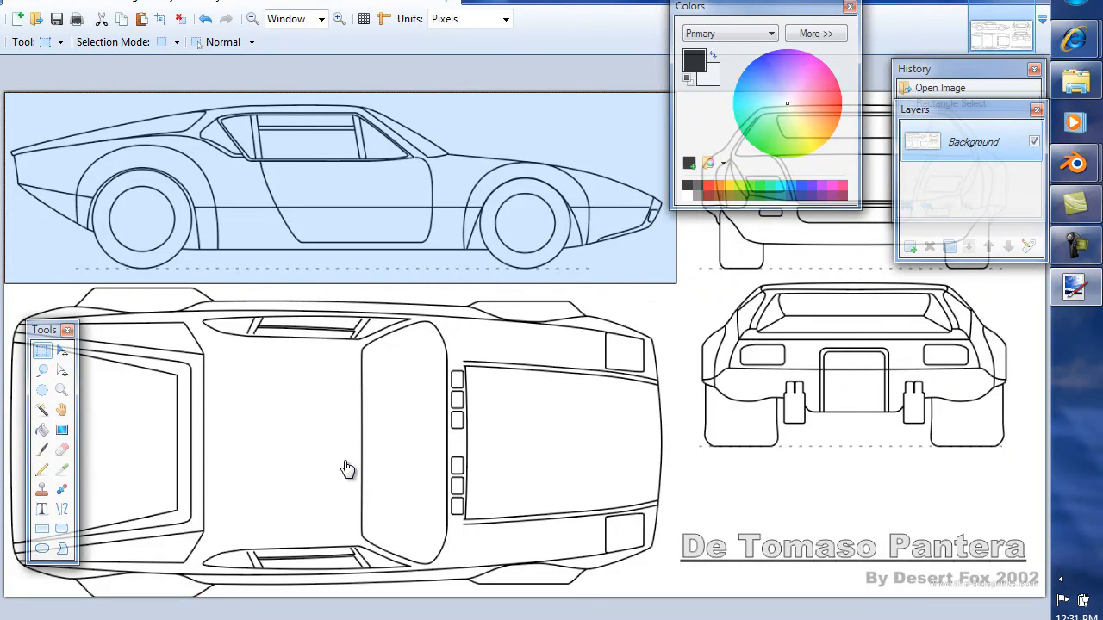
{"action": "left_click", "coordinate": [13, 8]}
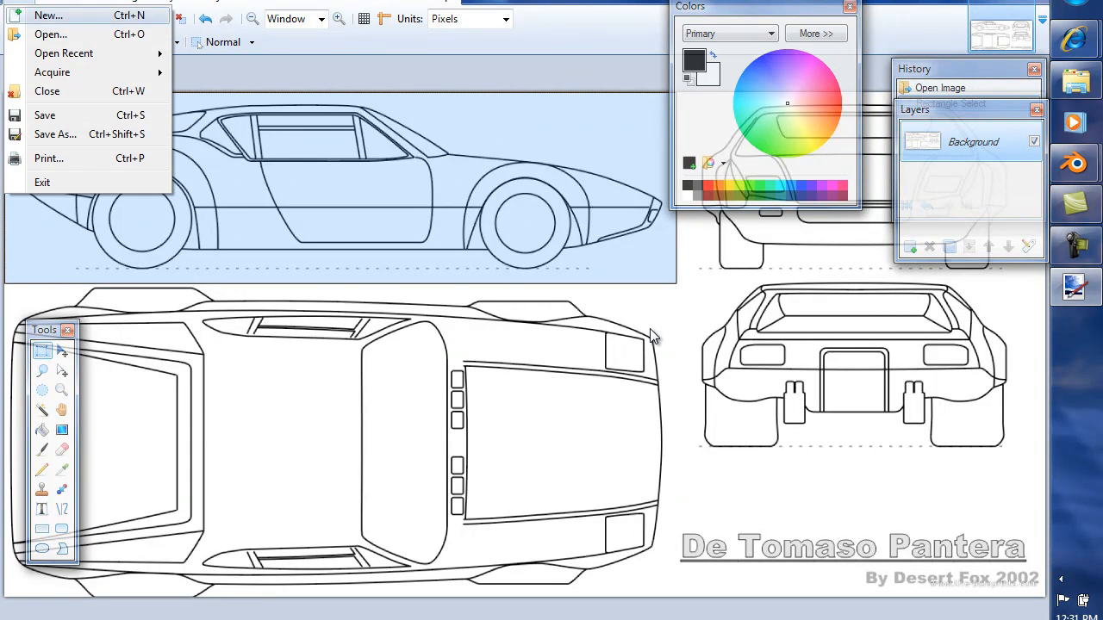
{"action": "left_click", "coordinate": [48, 15]}
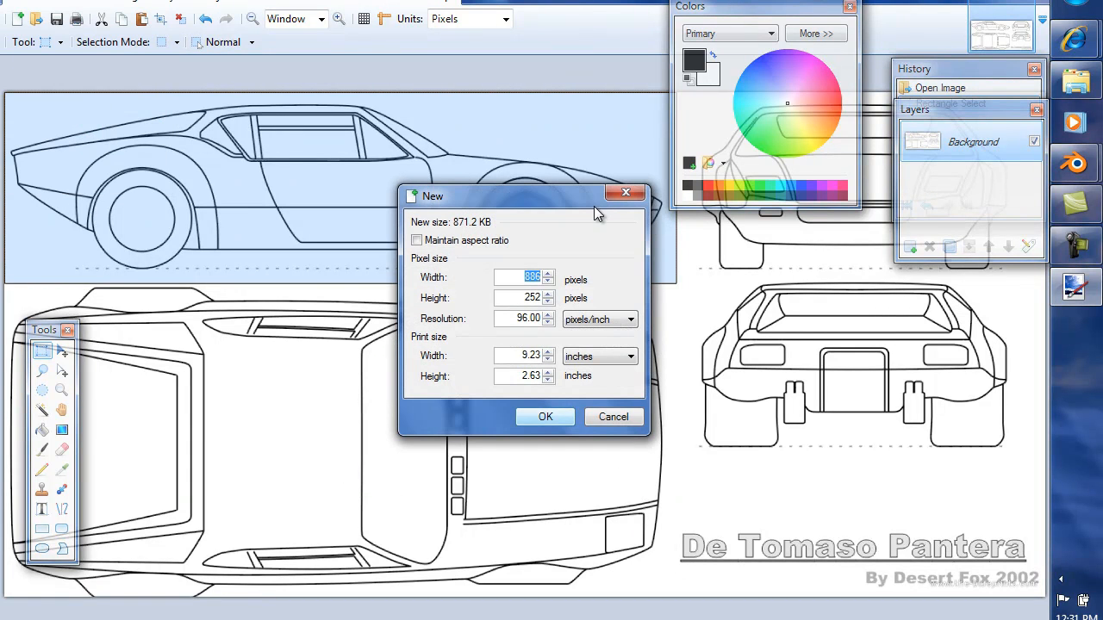
{"action": "left_click", "coordinate": [545, 416]}
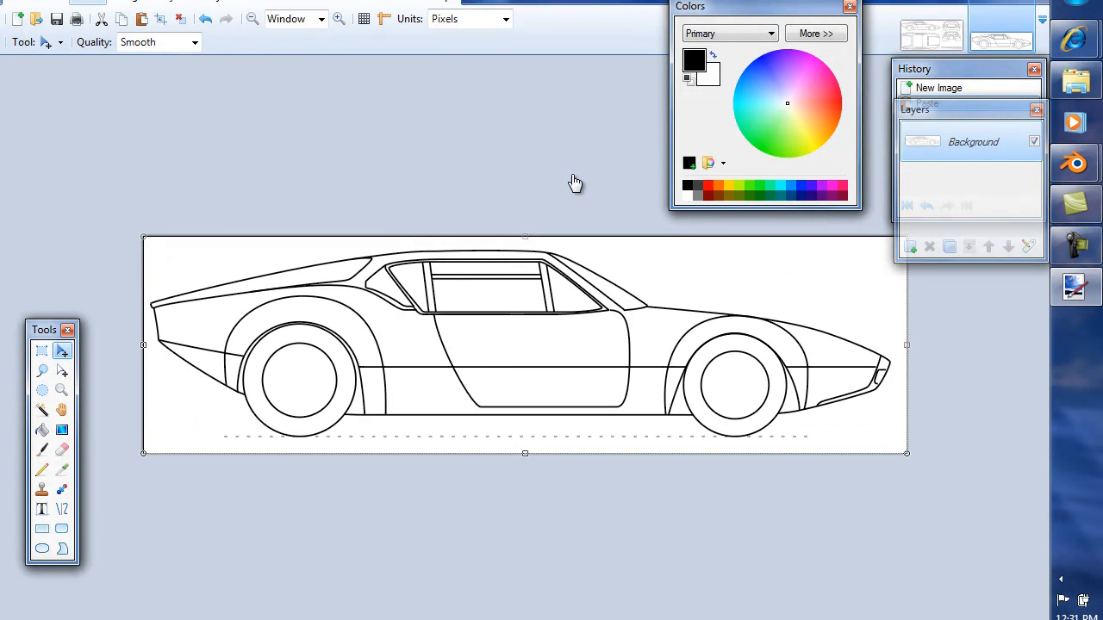
{"action": "mouse_move", "coordinate": [500, 277]}
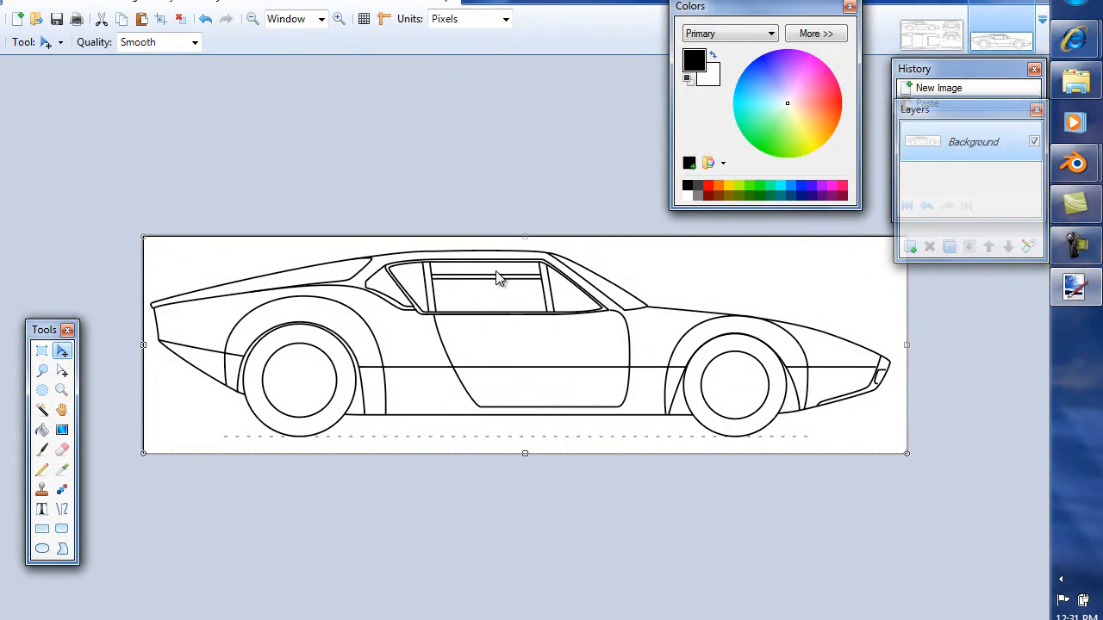
{"action": "mouse_move", "coordinate": [504, 280]}
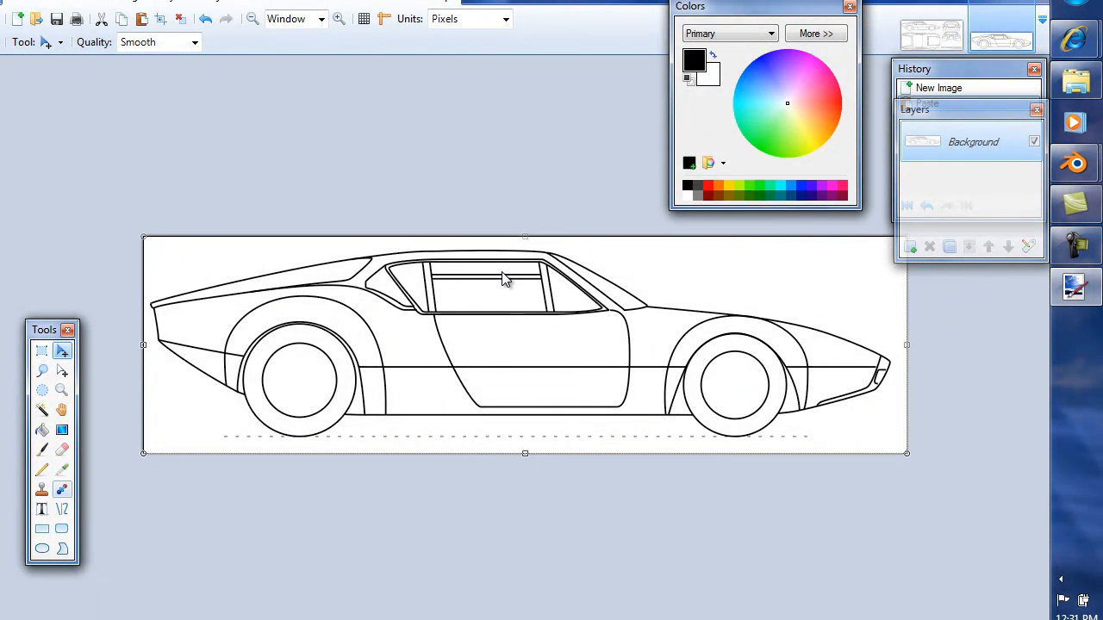
{"action": "mouse_move", "coordinate": [62, 449]}
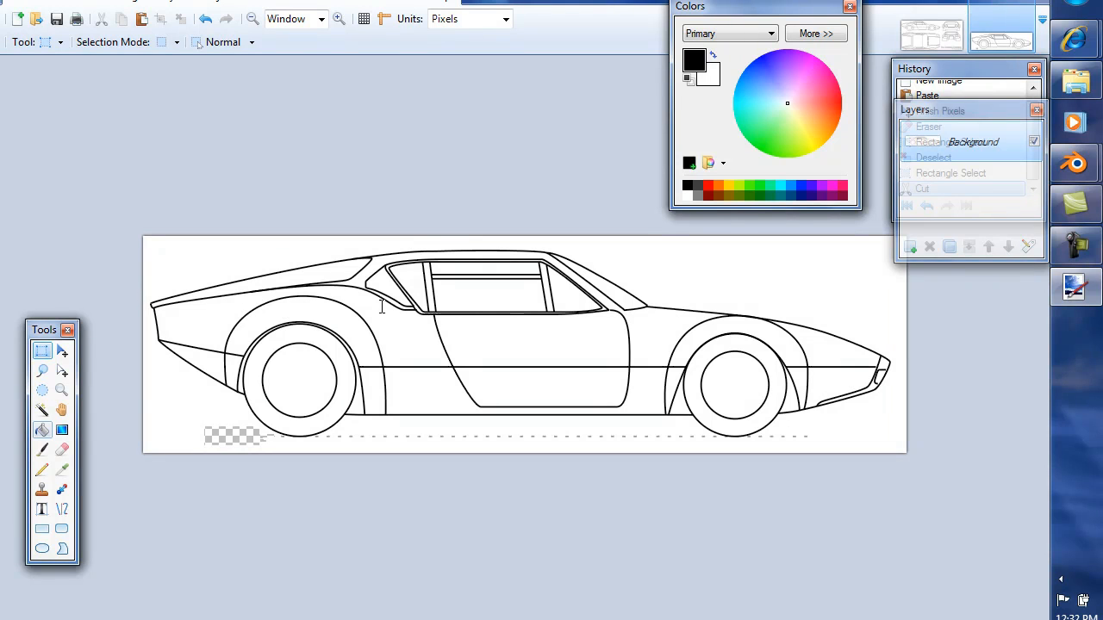
Cut stray marks from the side view's bottom edge and fill empty patches.
{"action": "left_click", "coordinate": [41, 430]}
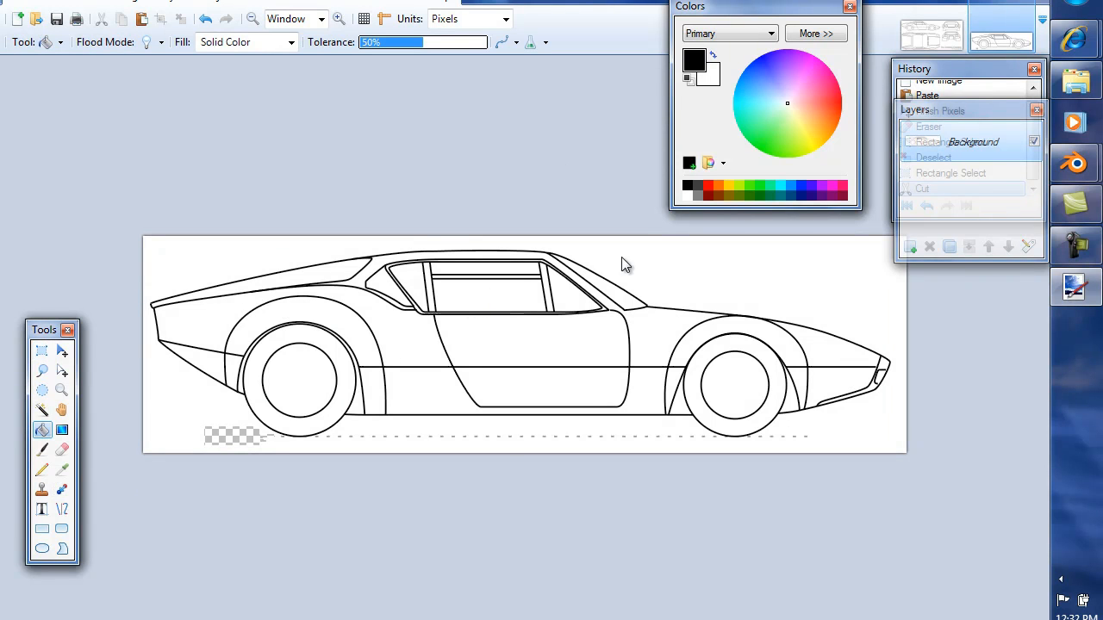
{"action": "mouse_move", "coordinate": [530, 242]}
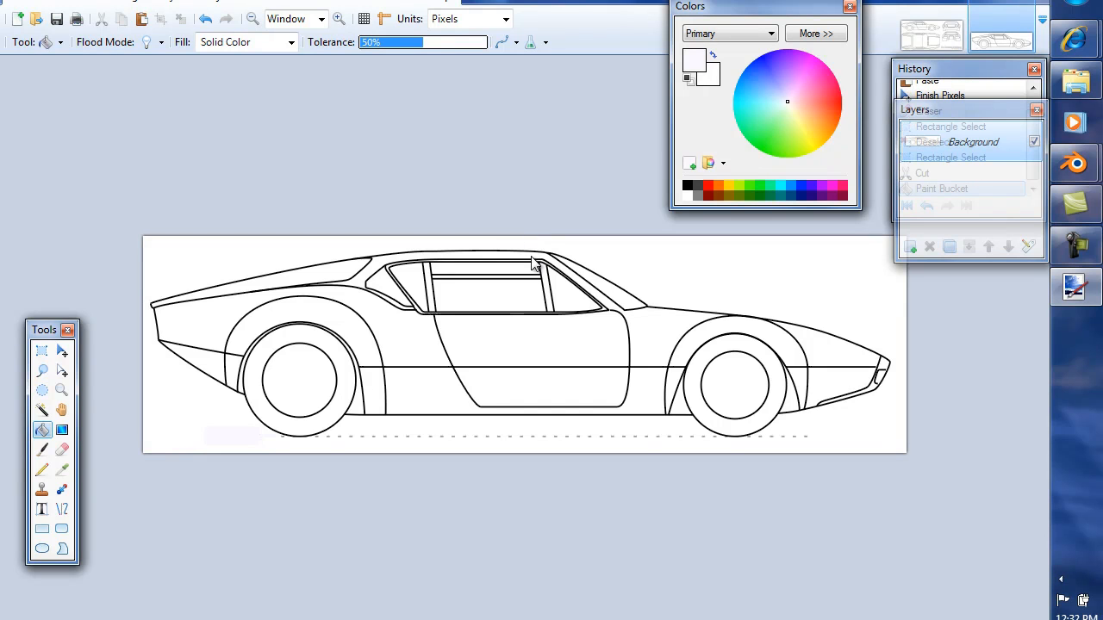
{"action": "mouse_move", "coordinate": [633, 362]}
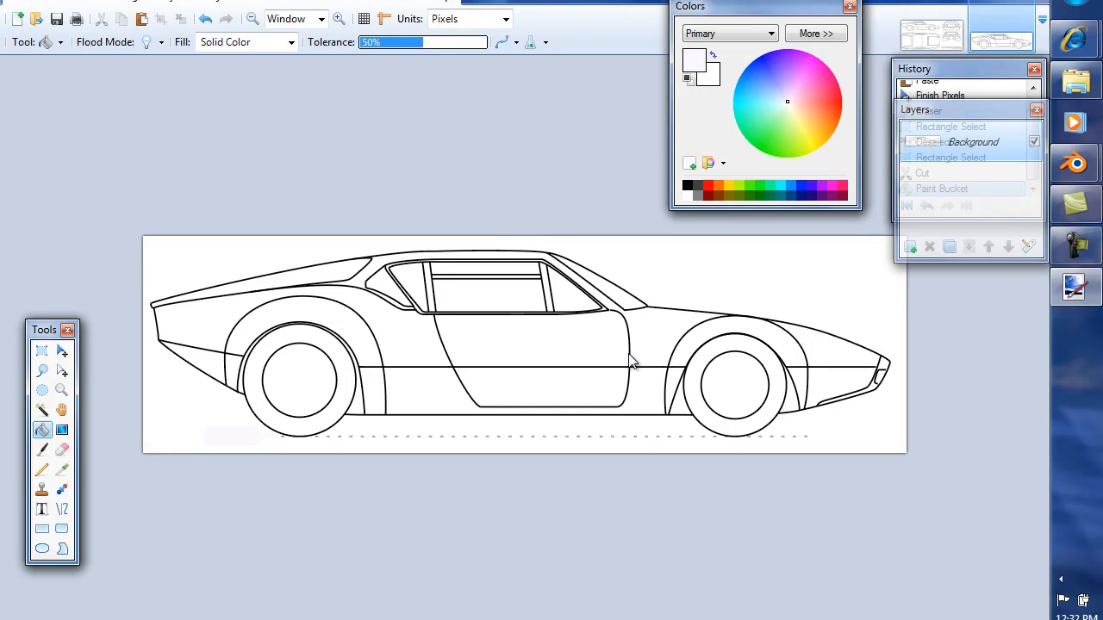
{"action": "left_click", "coordinate": [43, 351]}
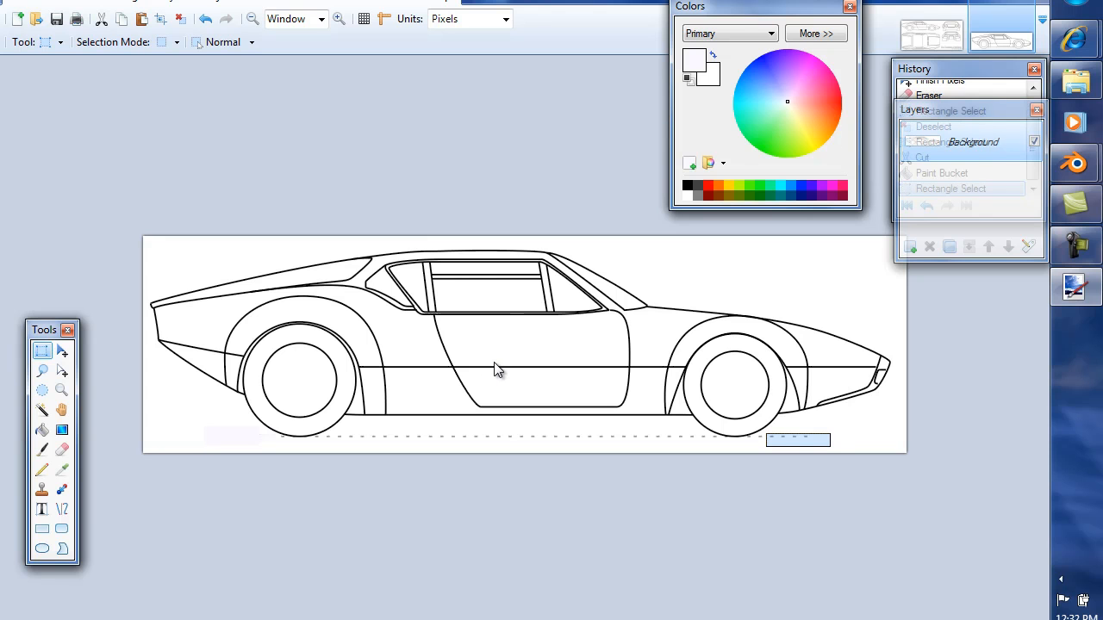
{"action": "mouse_move", "coordinate": [552, 357]}
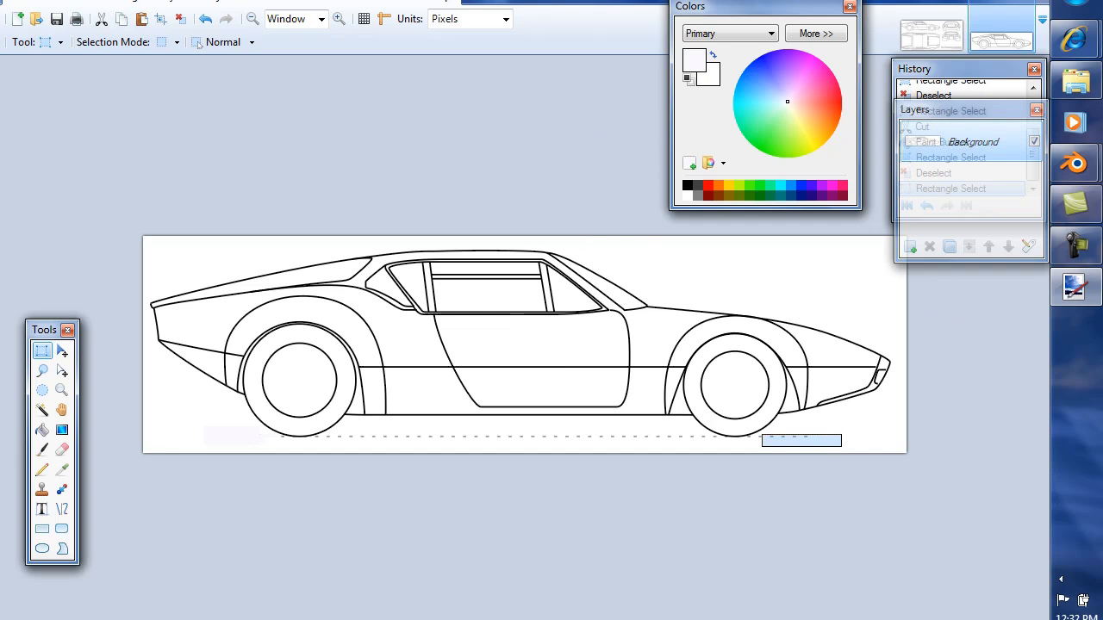
{"action": "mouse_move", "coordinate": [1075, 164]}
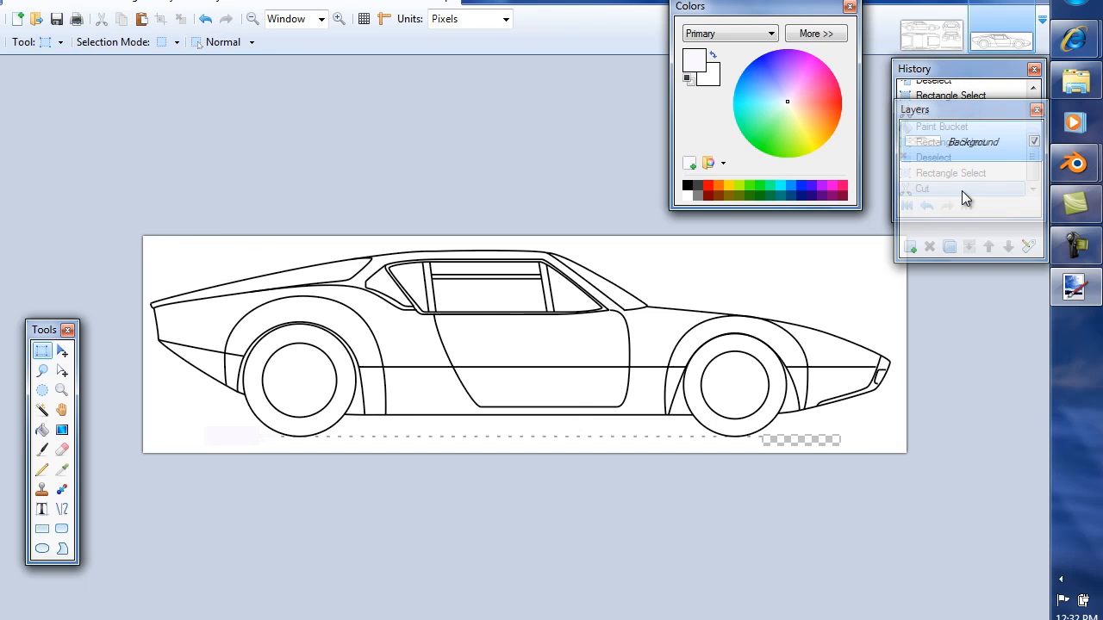
{"action": "mouse_move", "coordinate": [41, 430]}
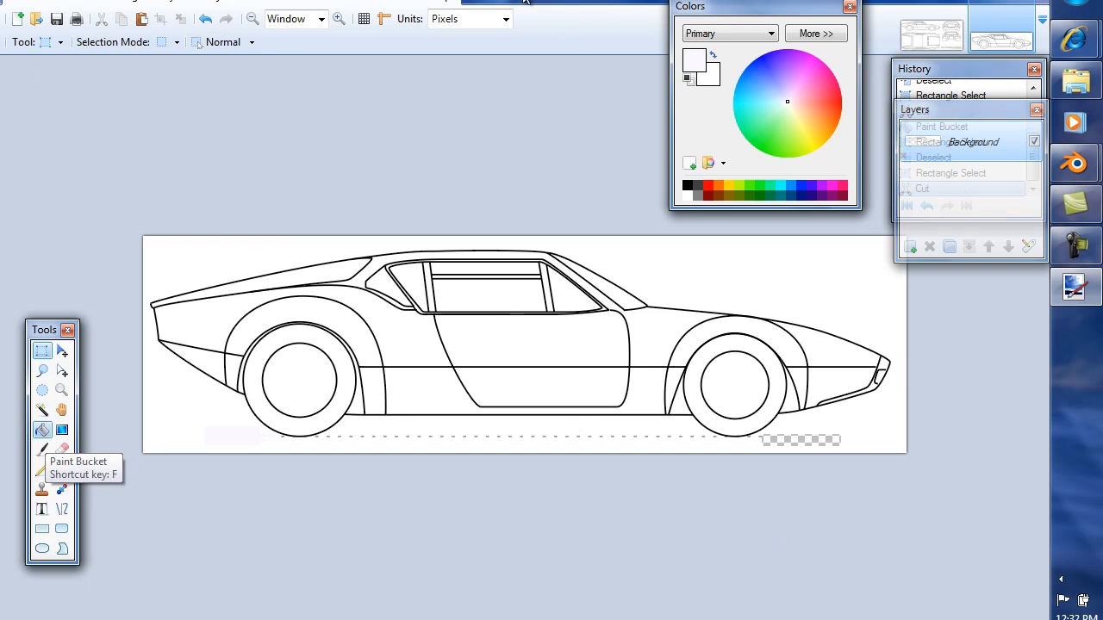
{"action": "left_click", "coordinate": [42, 430]}
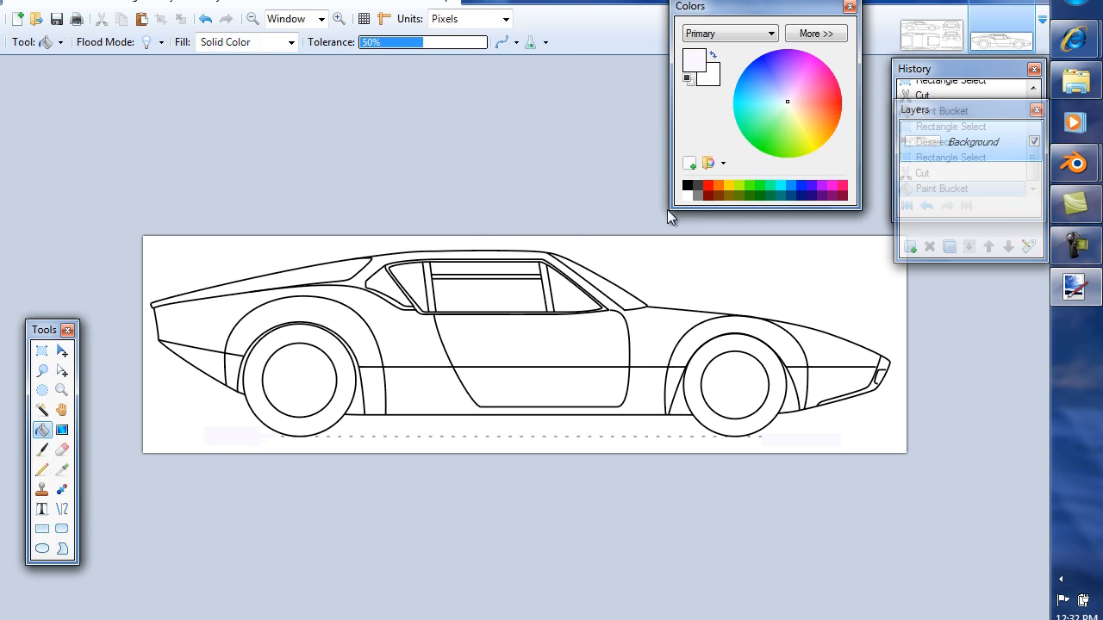
{"action": "mouse_move", "coordinate": [477, 229]}
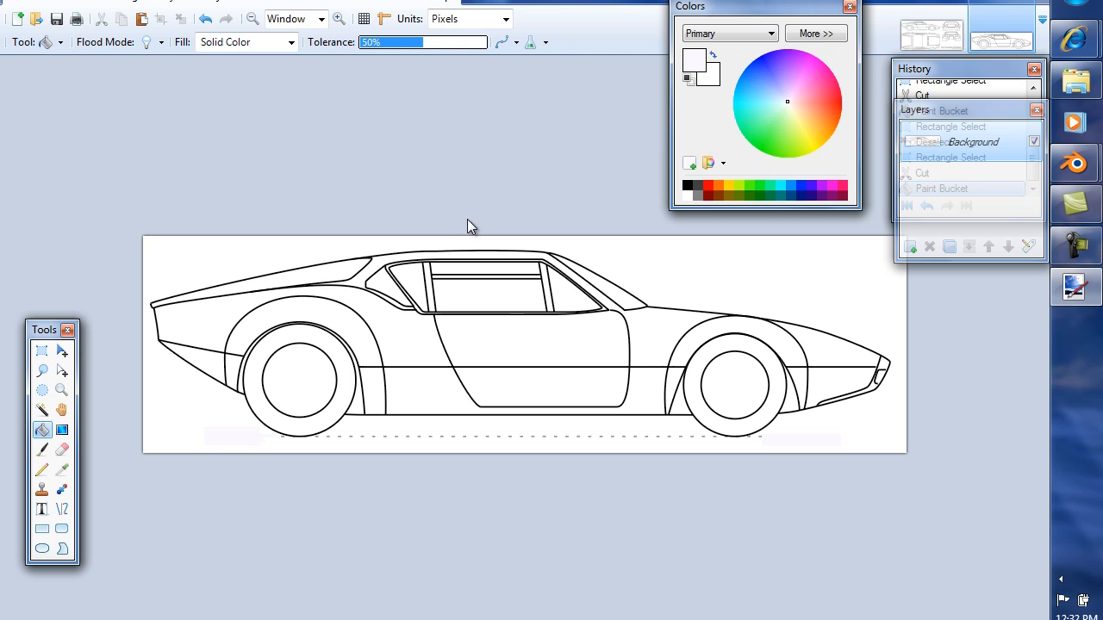
{"action": "mouse_move", "coordinate": [485, 236]}
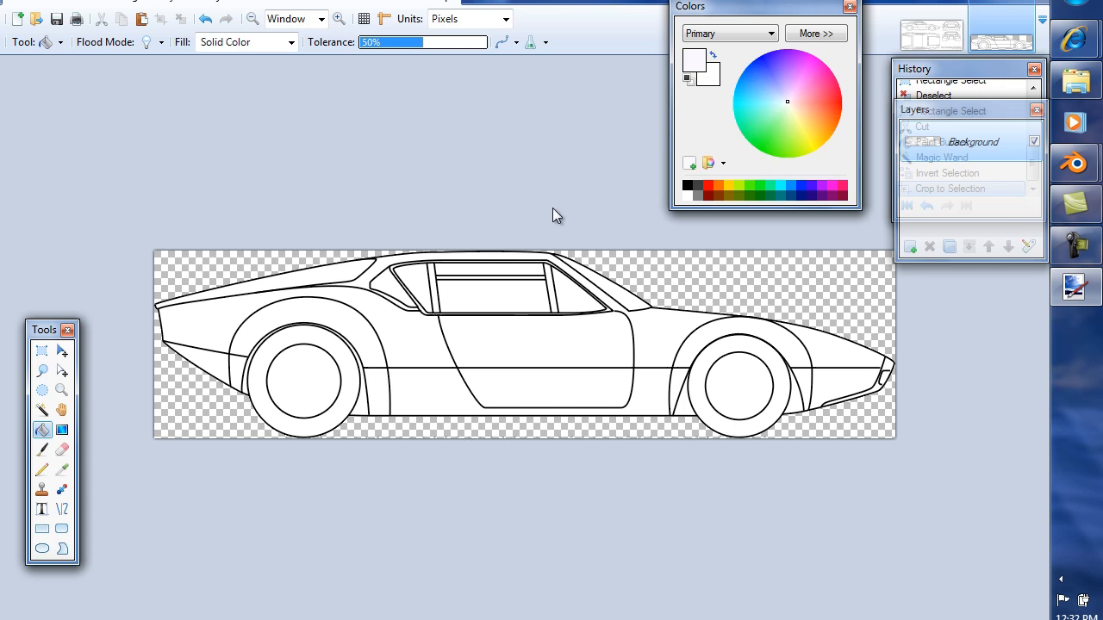
Pick light blue and fill the background above the car's nose.
{"action": "left_click", "coordinate": [773, 103]}
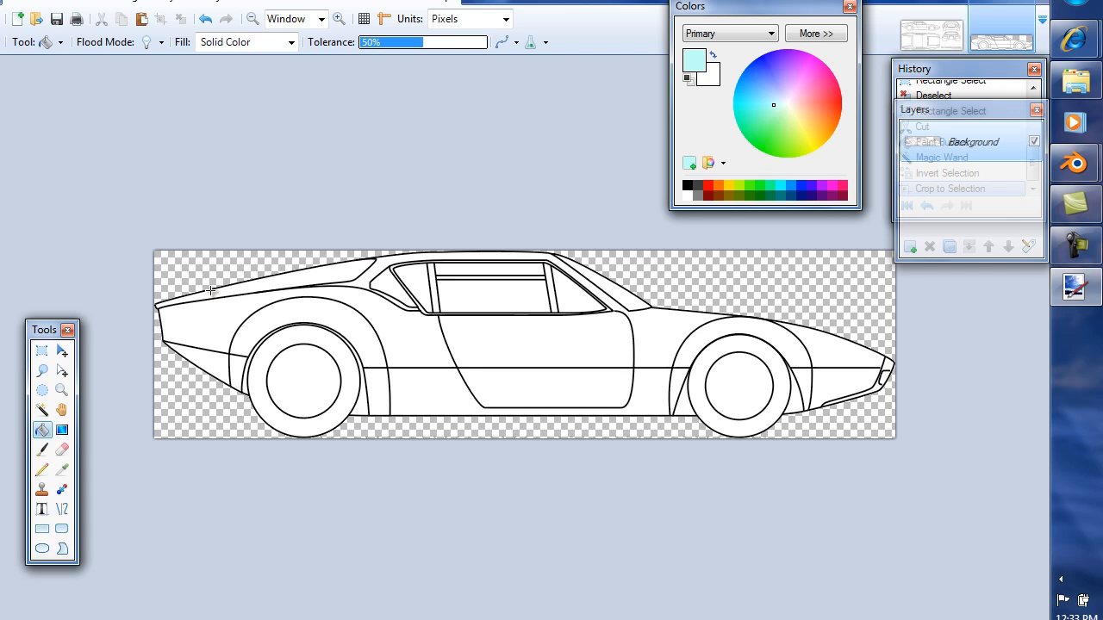
{"action": "left_click", "coordinate": [211, 291]}
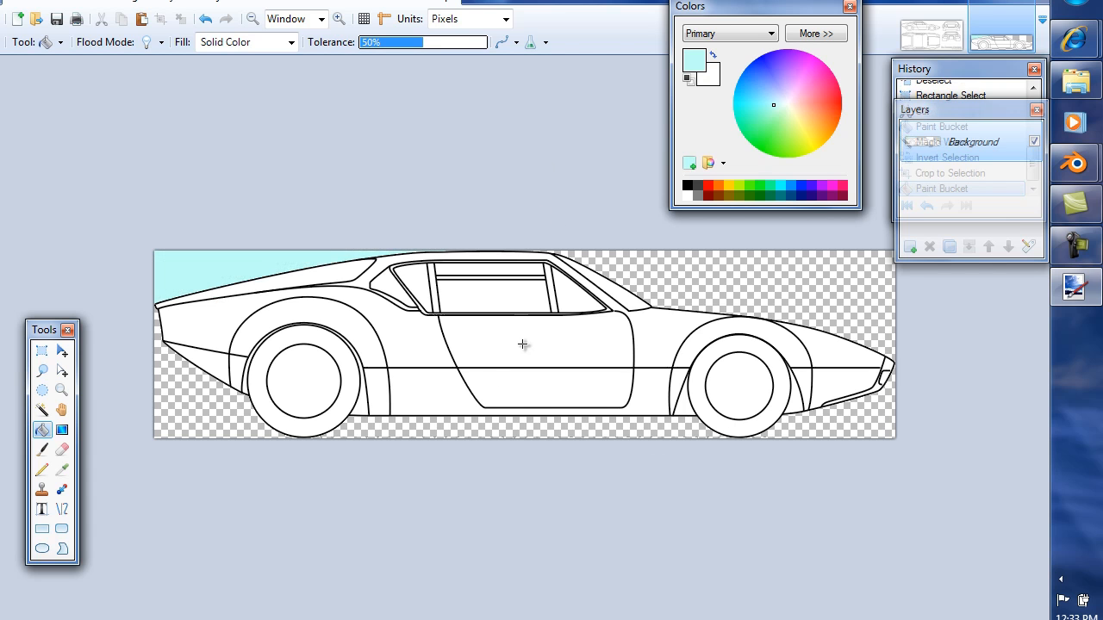
Fill the remaining transparent areas around the side view light blue.
{"action": "left_click", "coordinate": [612, 321]}
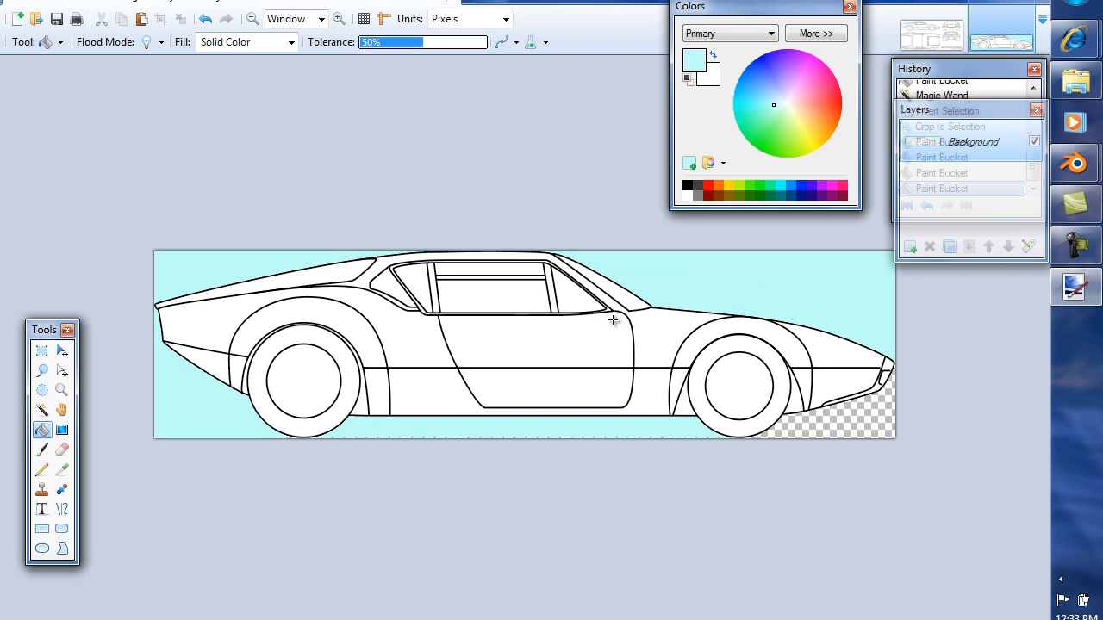
{"action": "left_click", "coordinate": [17, 7]}
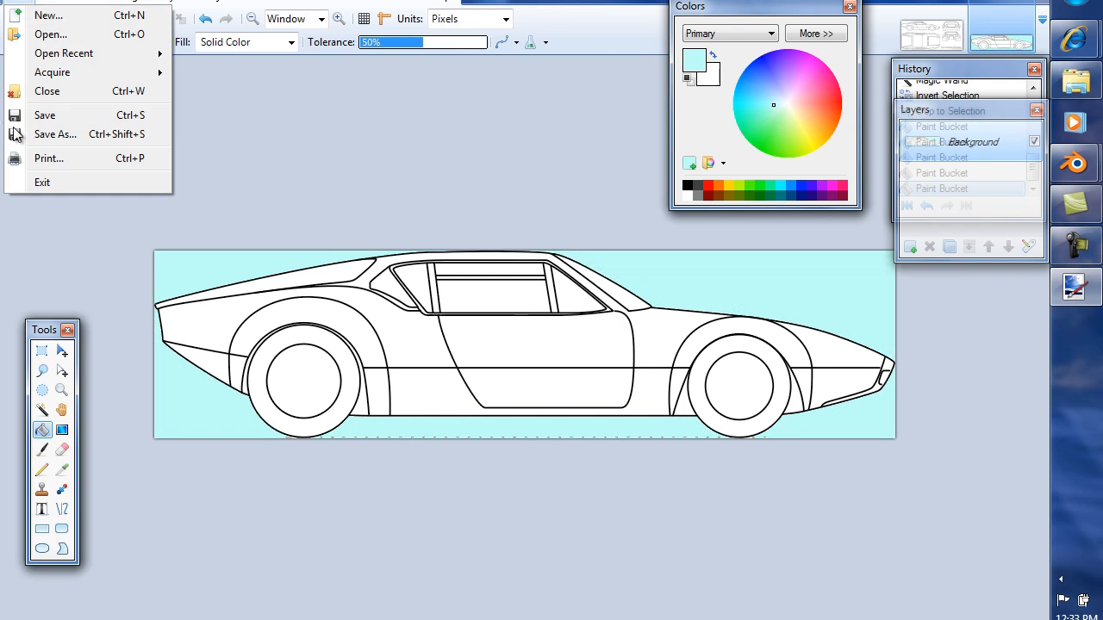
Save the side view as side.png, replacing the existing file.
{"action": "left_click", "coordinate": [55, 133]}
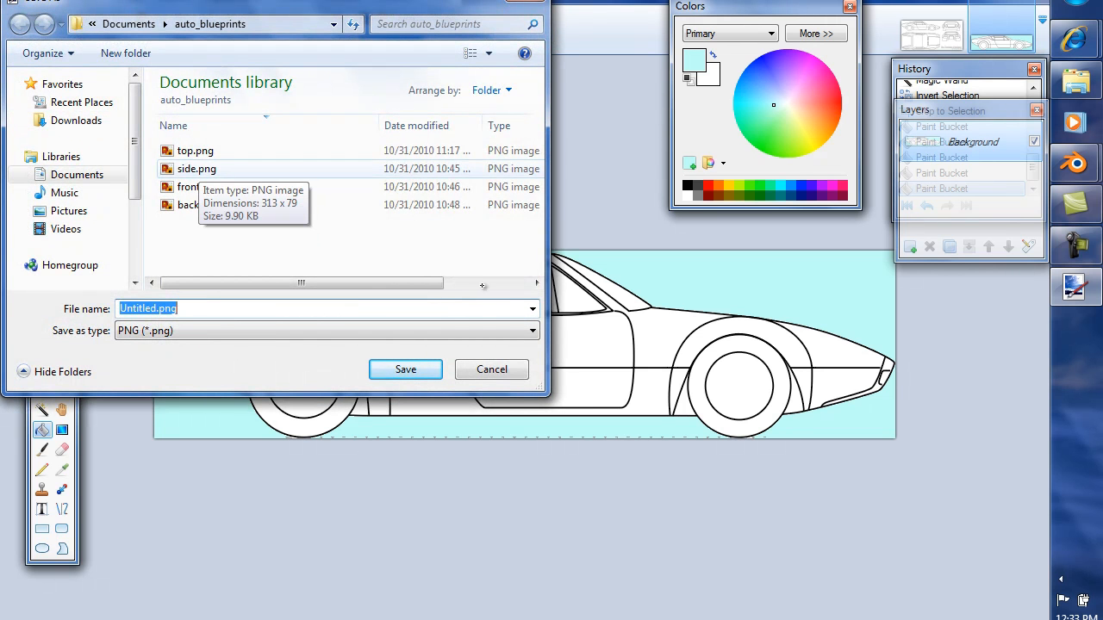
{"action": "mouse_move", "coordinate": [590, 316]}
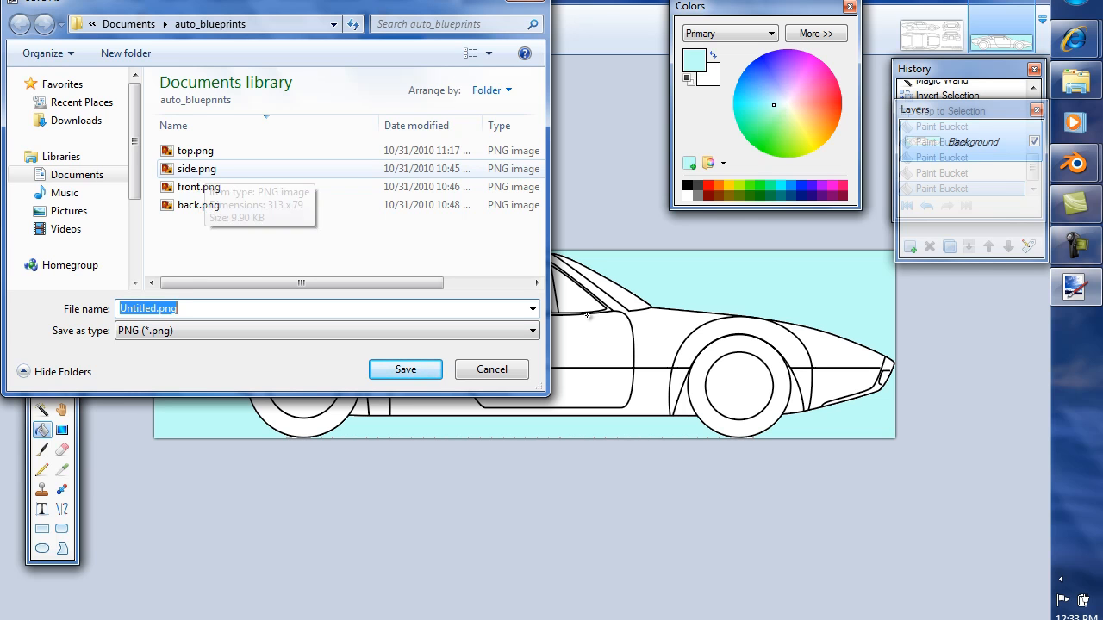
{"action": "left_click", "coordinate": [196, 168]}
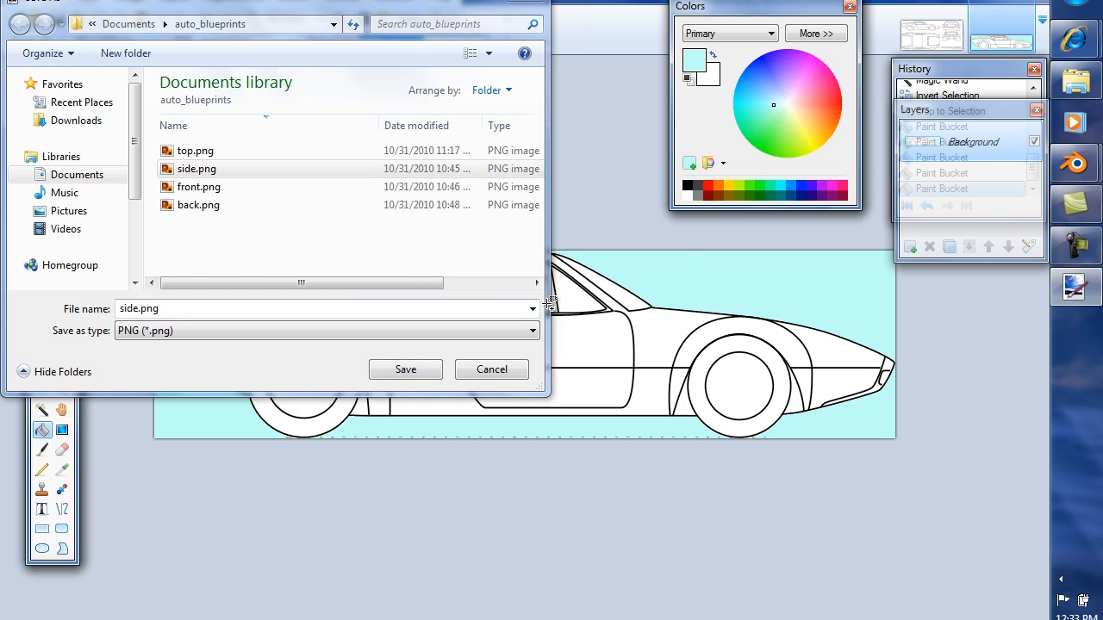
{"action": "left_click", "coordinate": [405, 369]}
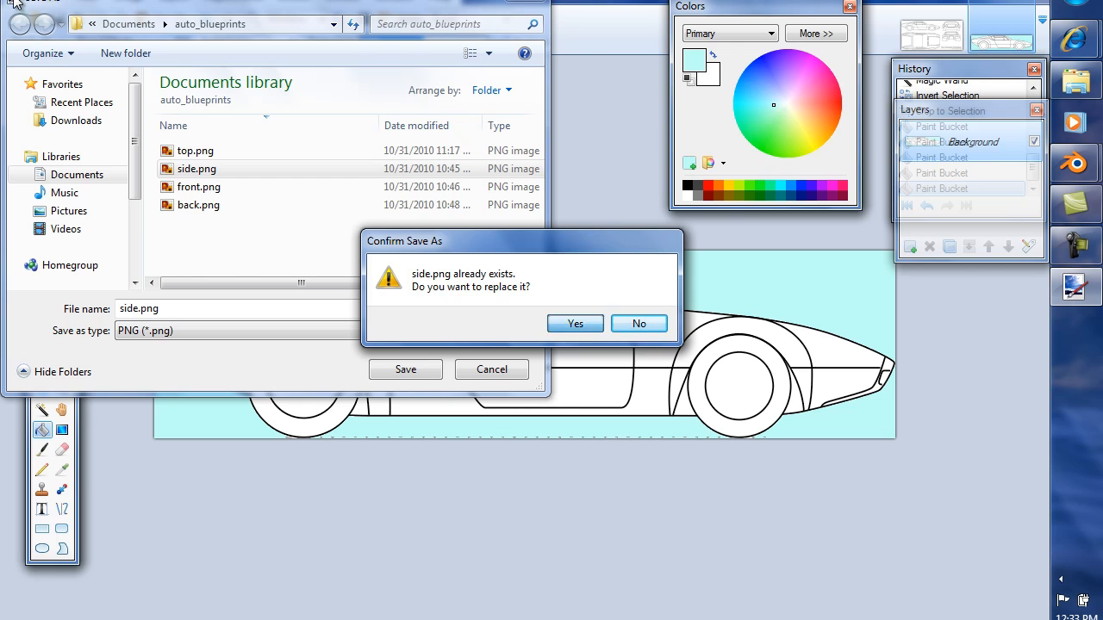
{"action": "left_click", "coordinate": [574, 323]}
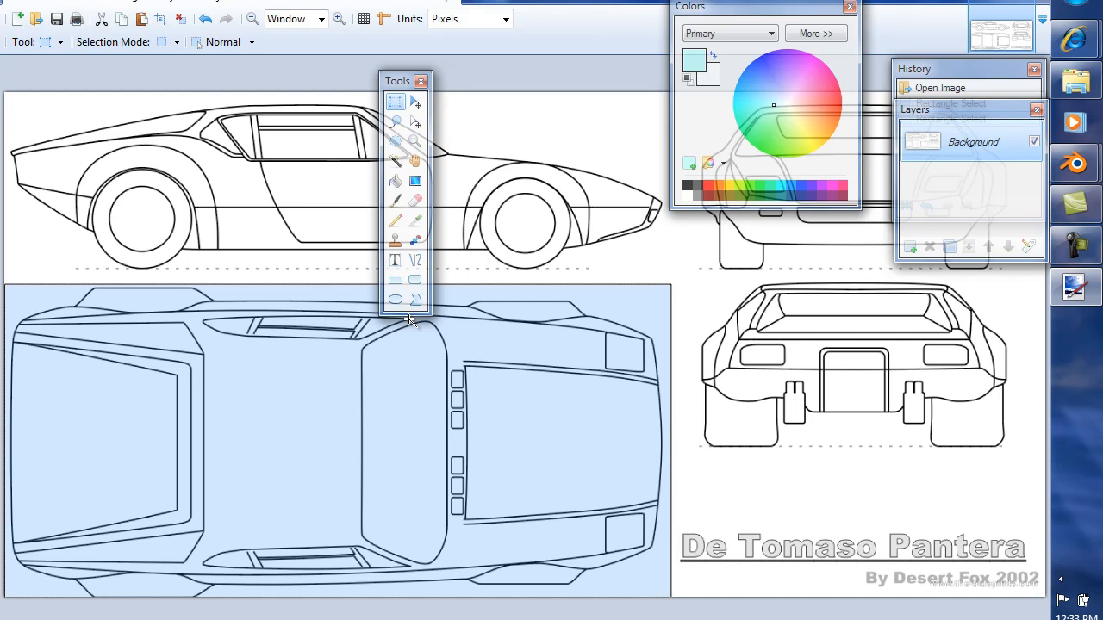
{"action": "mouse_move", "coordinate": [19, 192]}
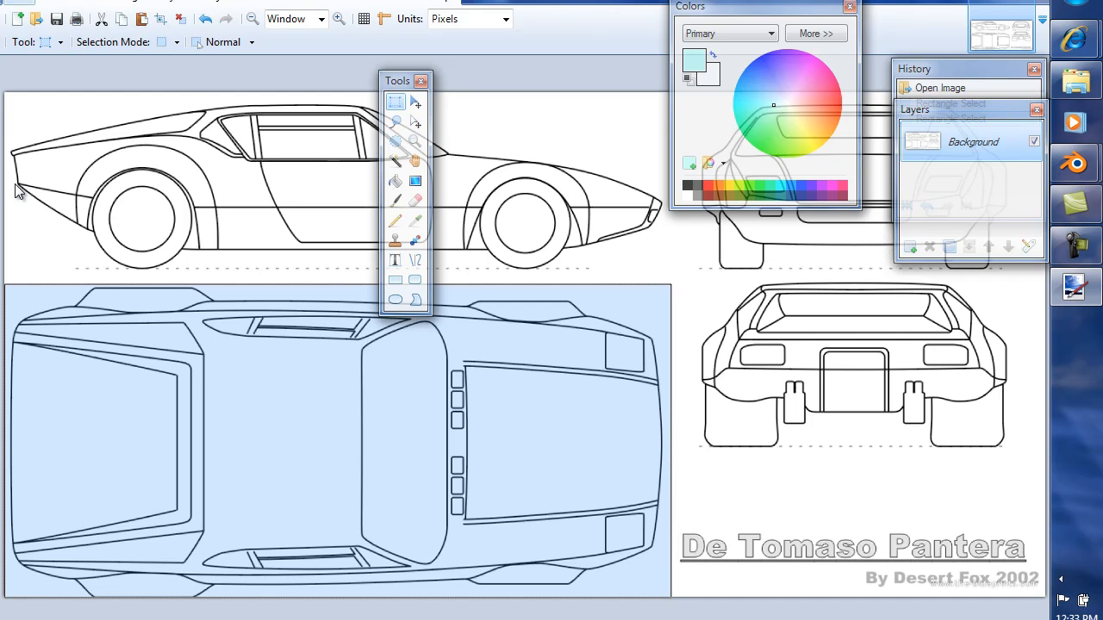
Create a new 879×414 image for the copied top view.
{"action": "left_click", "coordinate": [22, 5]}
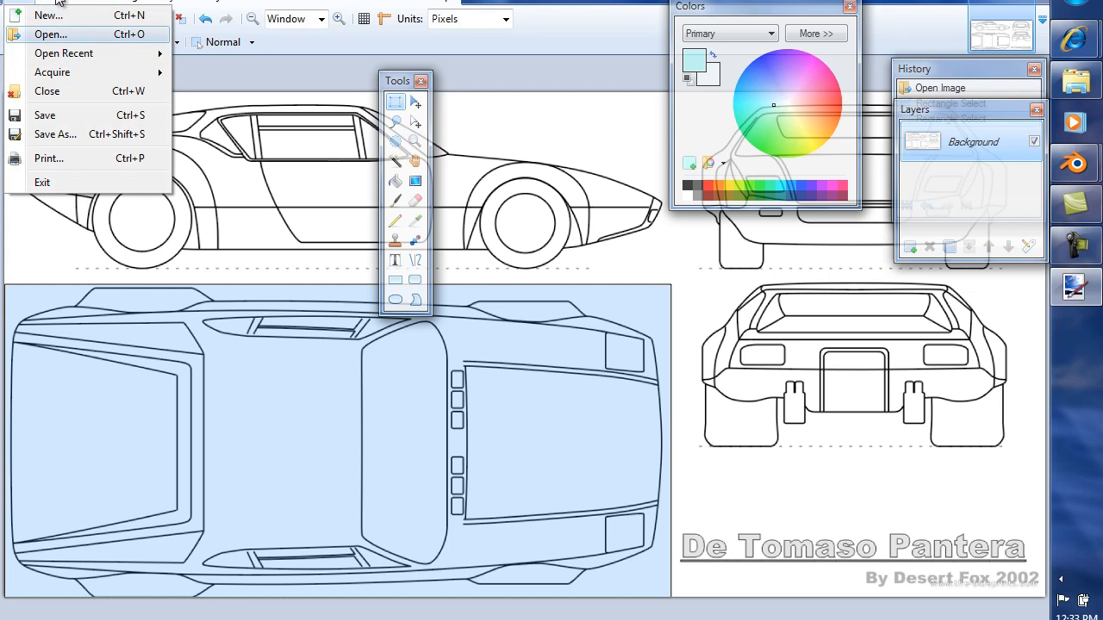
{"action": "left_click", "coordinate": [48, 15]}
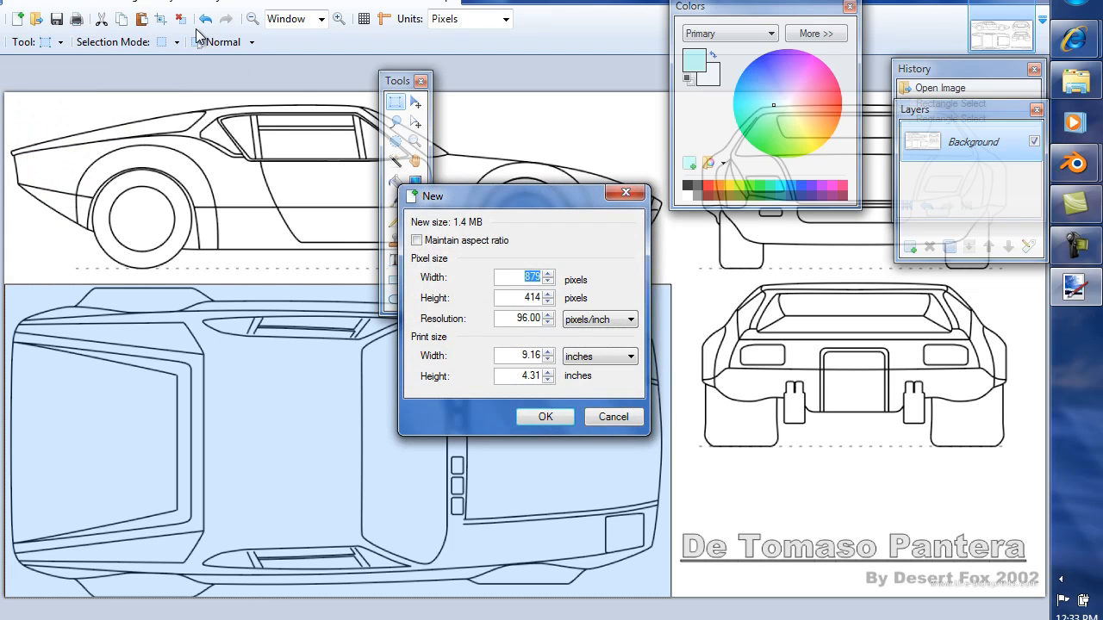
{"action": "left_click", "coordinate": [545, 416]}
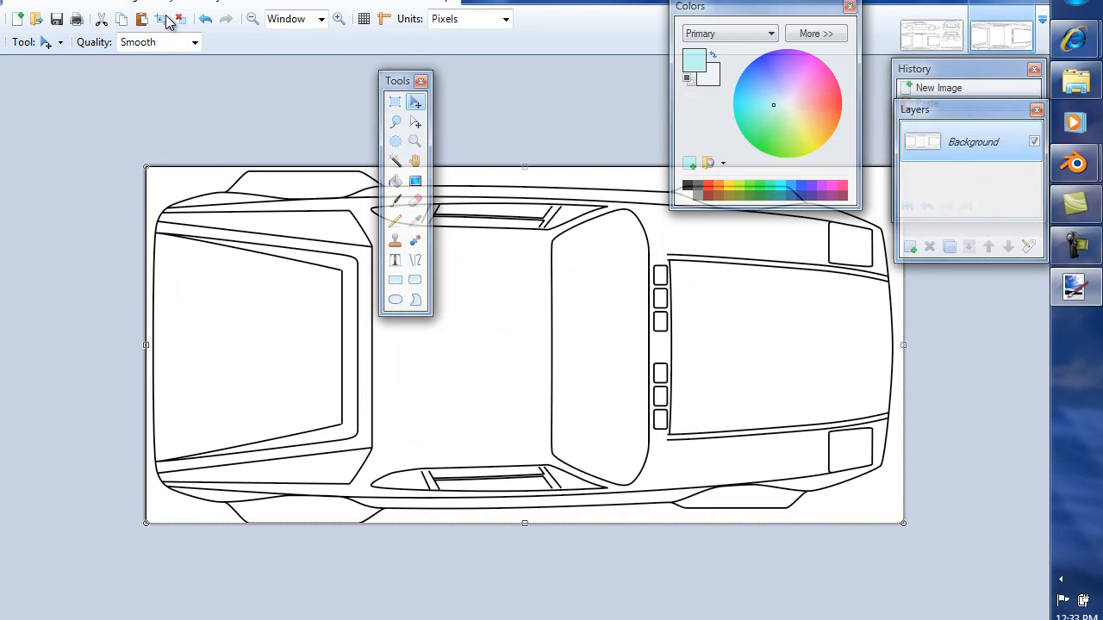
Crop the top view to the car and fill its background light blue.
{"action": "left_click", "coordinate": [395, 161]}
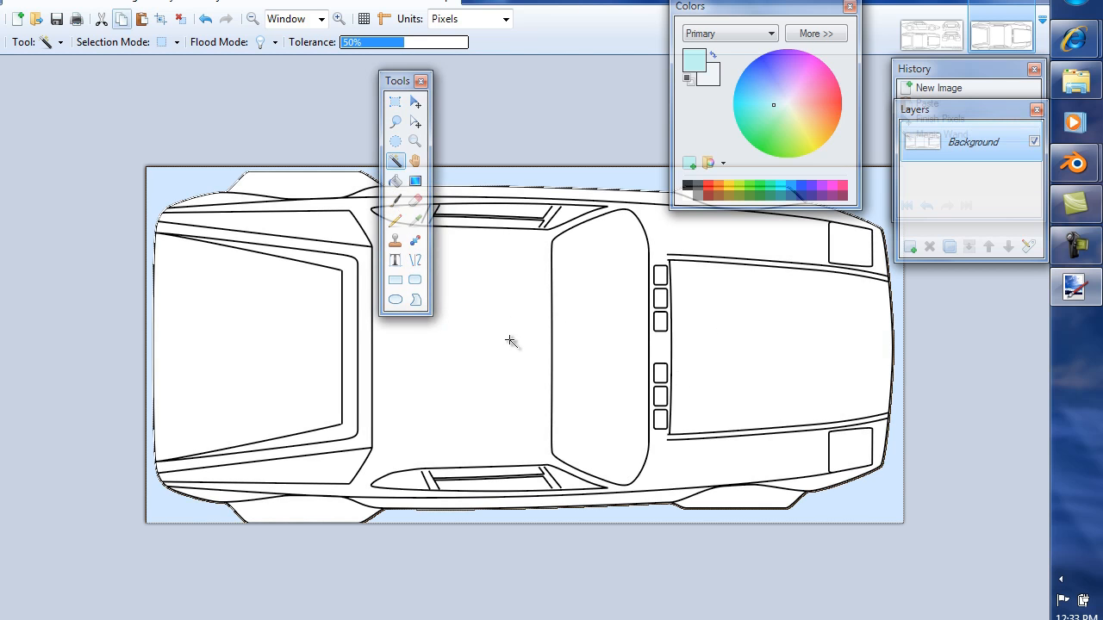
{"action": "left_click", "coordinate": [39, 7]}
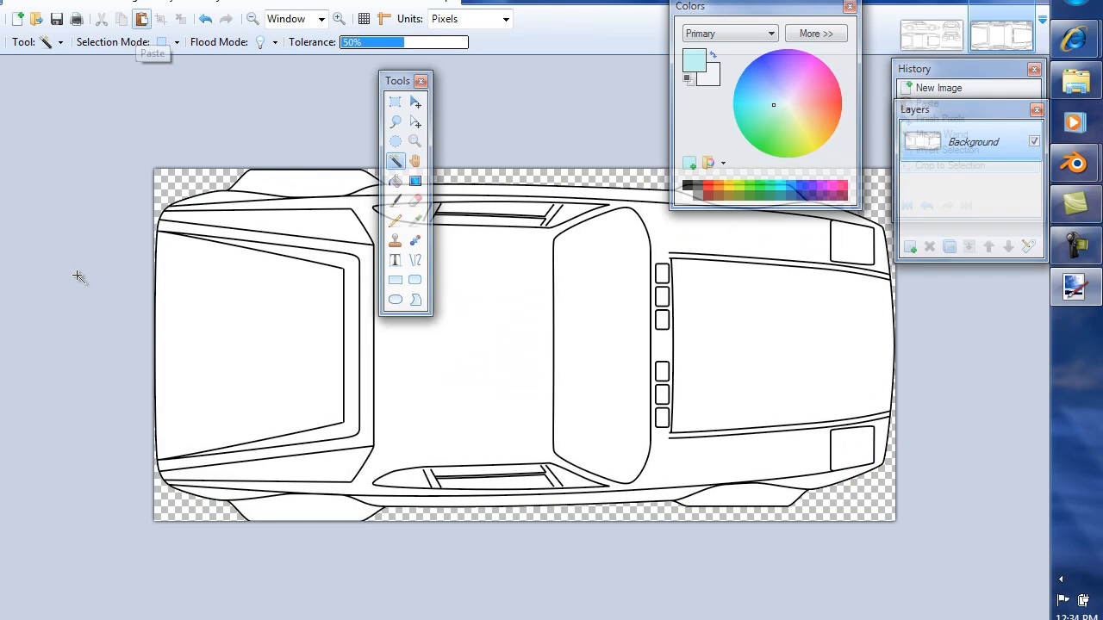
{"action": "left_click_drag", "start_coordinate": [397, 80], "coordinate": [476, 27]}
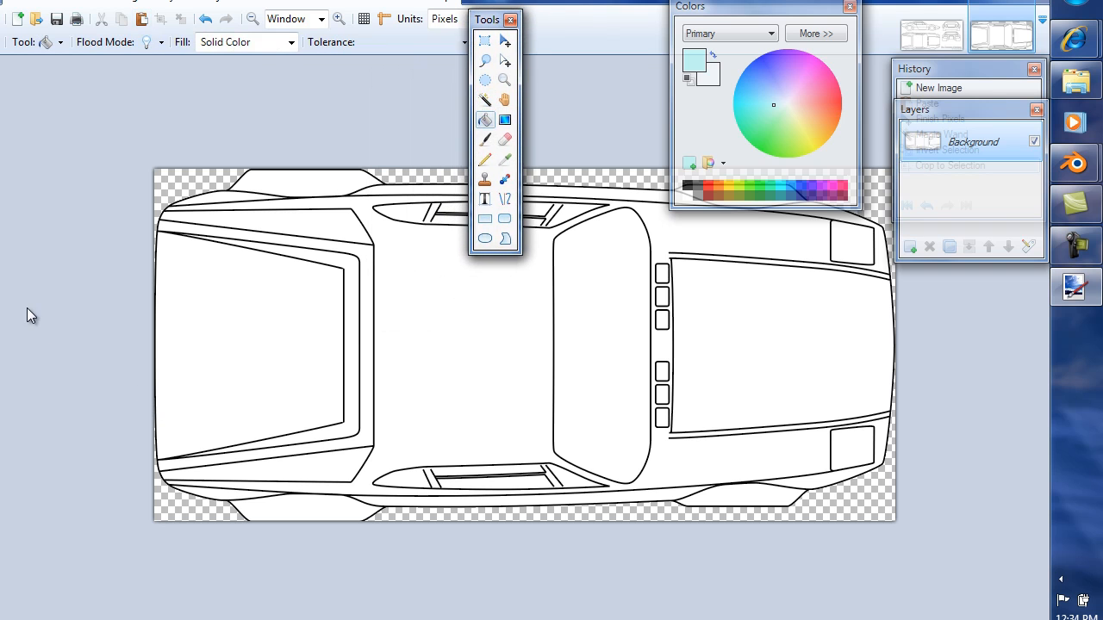
{"action": "left_click", "coordinate": [371, 267]}
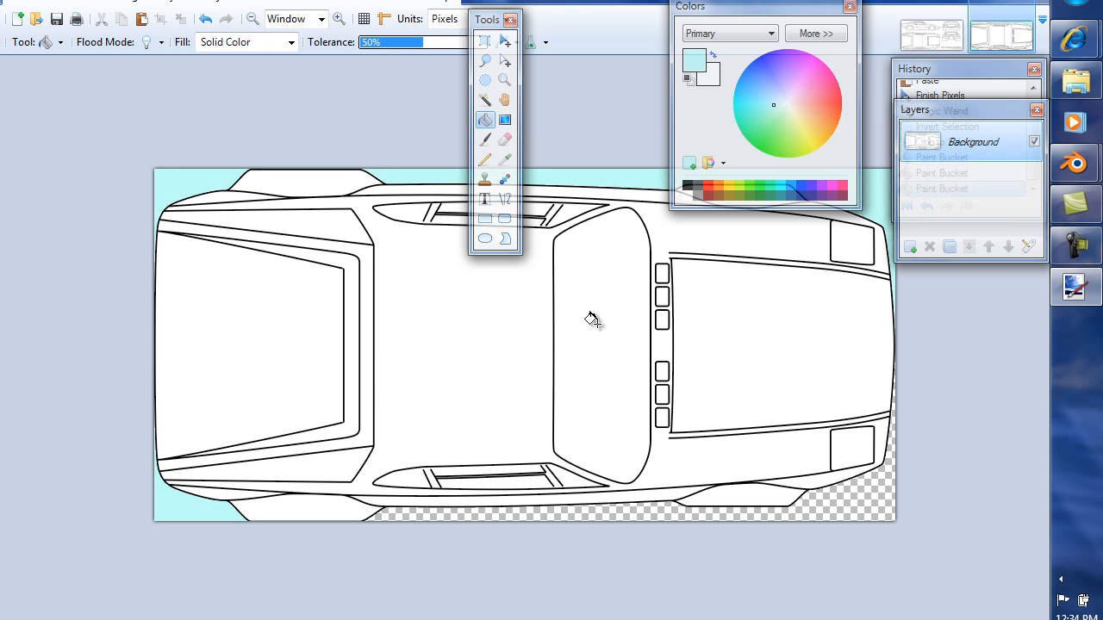
{"action": "left_click", "coordinate": [17, 7]}
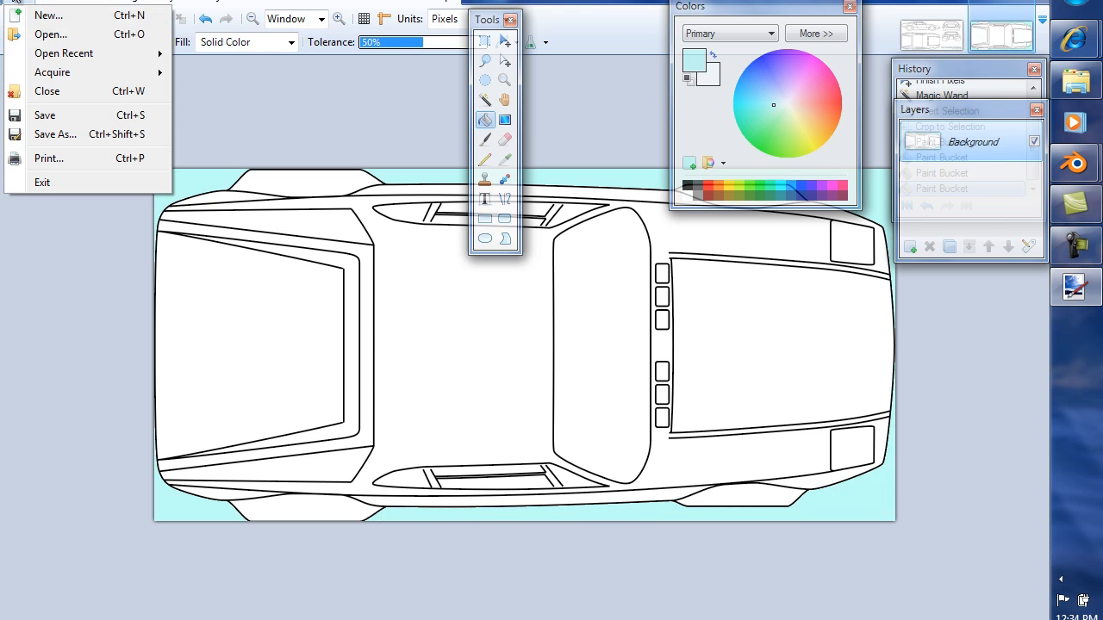
Save the light-blue top view over top.png, confirming the replacement and PNG settings.
{"action": "left_click", "coordinate": [56, 133]}
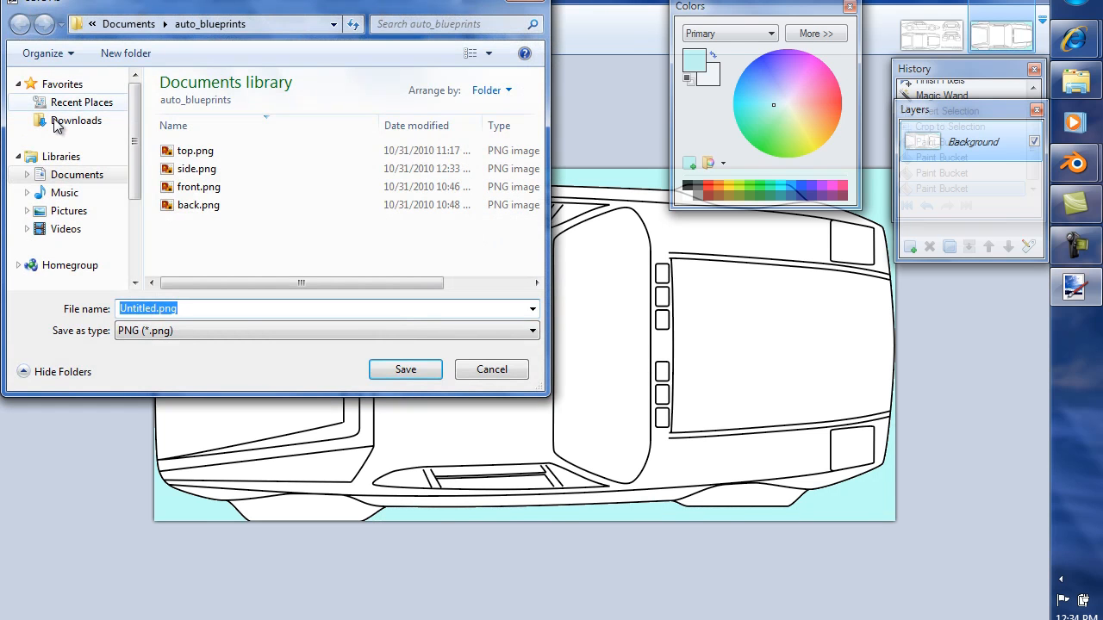
{"action": "left_click", "coordinate": [195, 150]}
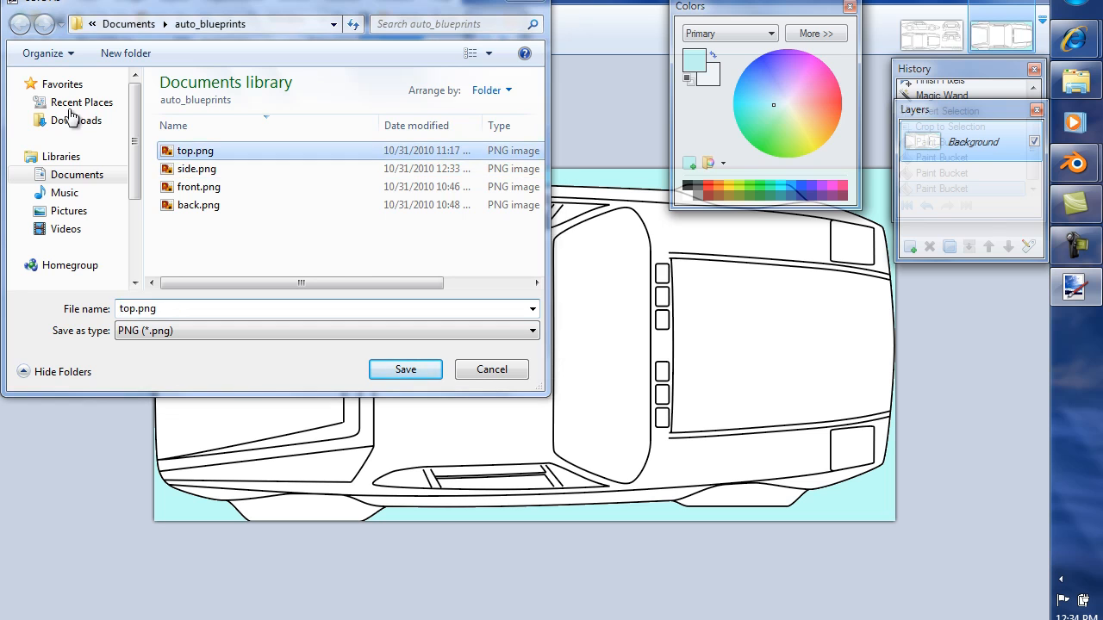
{"action": "left_click", "coordinate": [405, 369]}
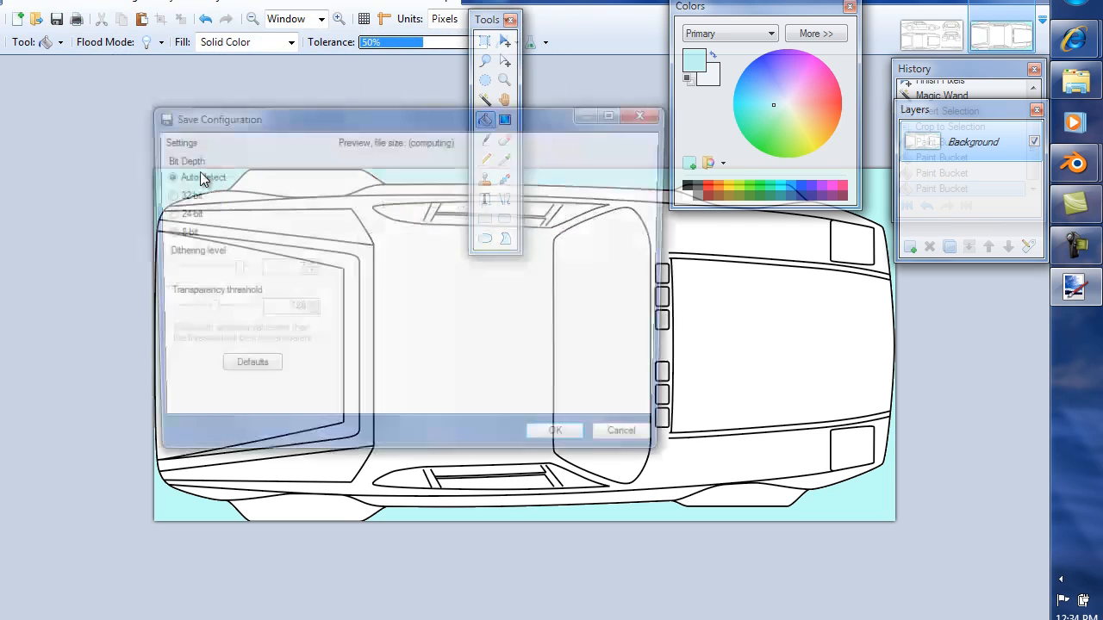
{"action": "left_click", "coordinate": [555, 430]}
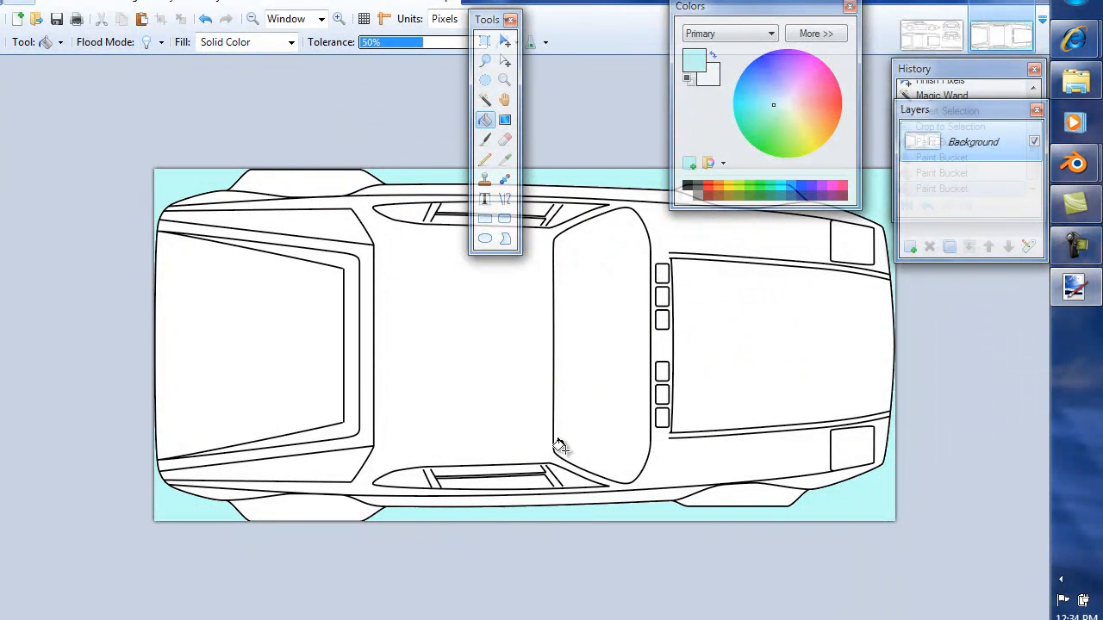
{"action": "left_click", "coordinate": [17, 13]}
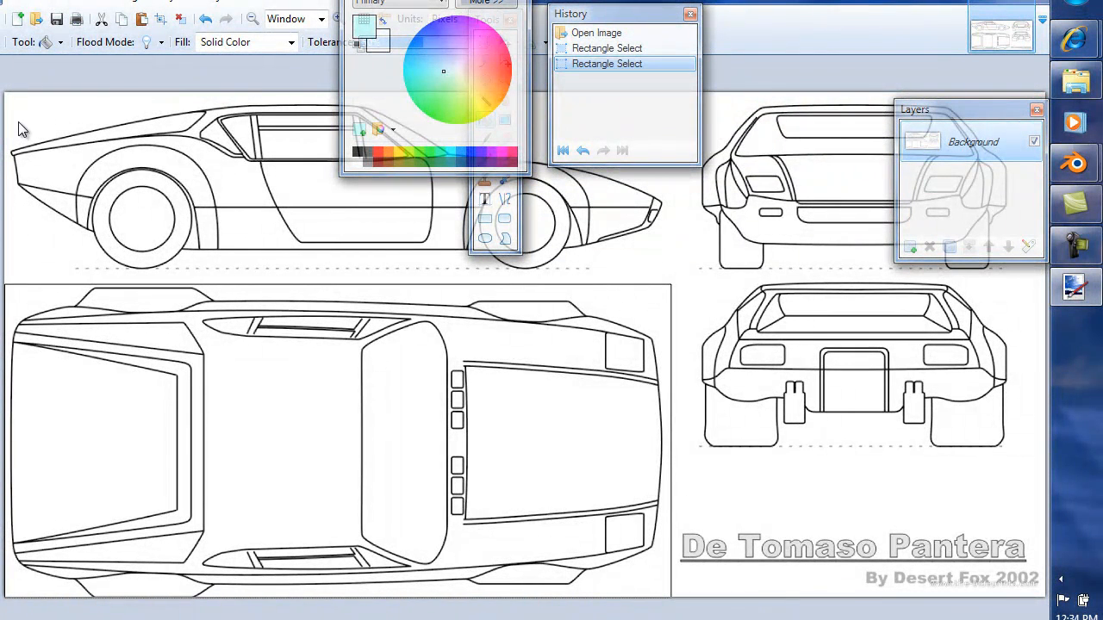
{"action": "mouse_move", "coordinate": [597, 249]}
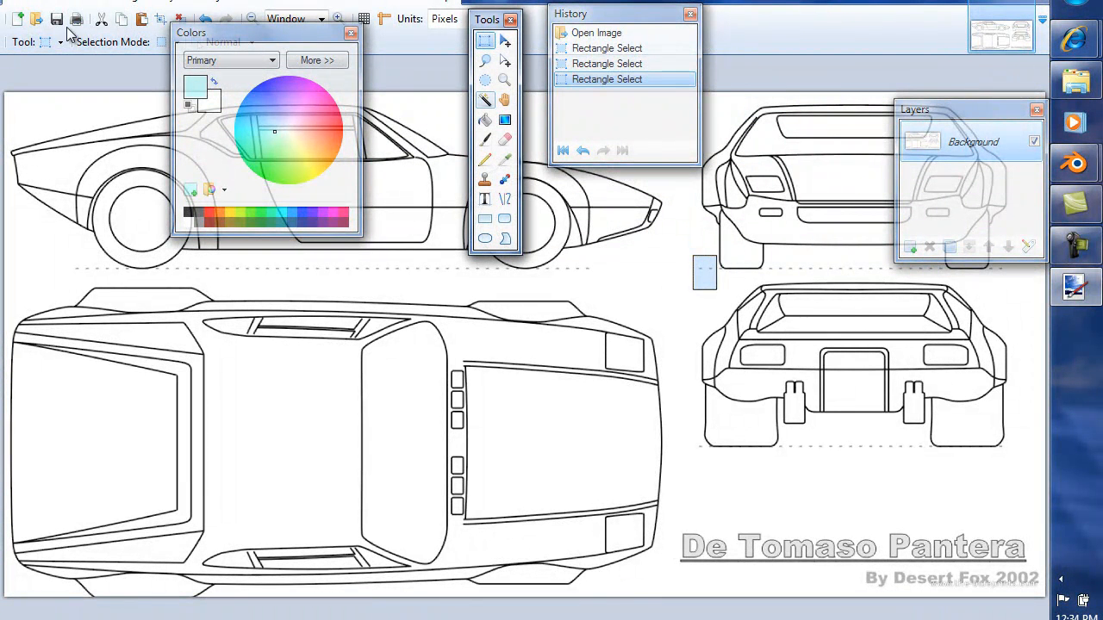
Save the current palette colours as a custom palette named 'My'.
{"action": "left_click", "coordinate": [43, 4]}
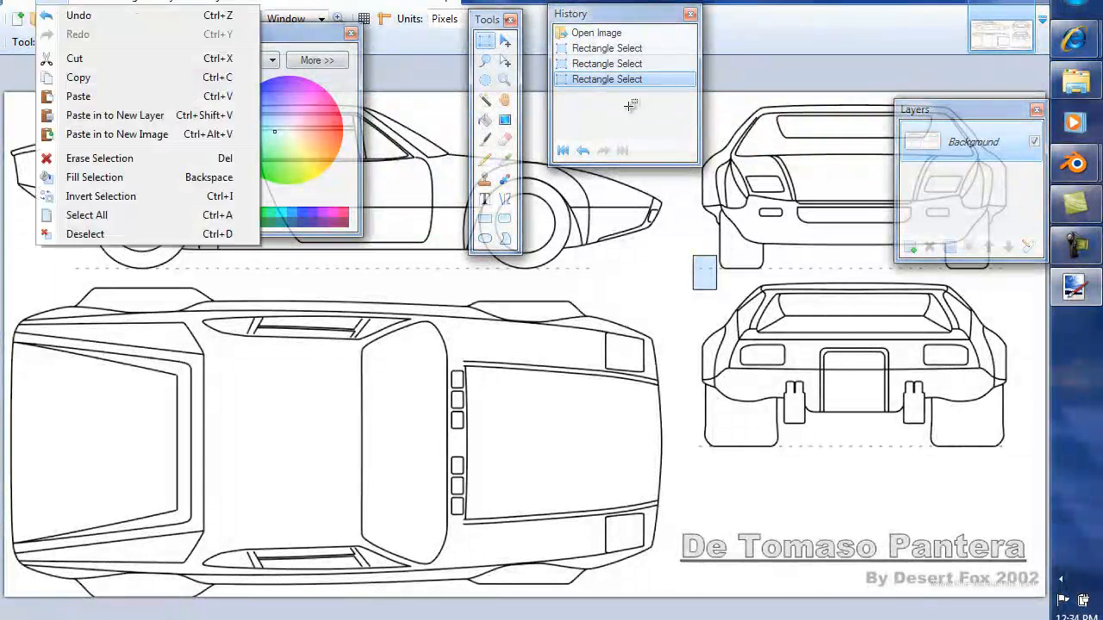
{"action": "left_click", "coordinate": [74, 58]}
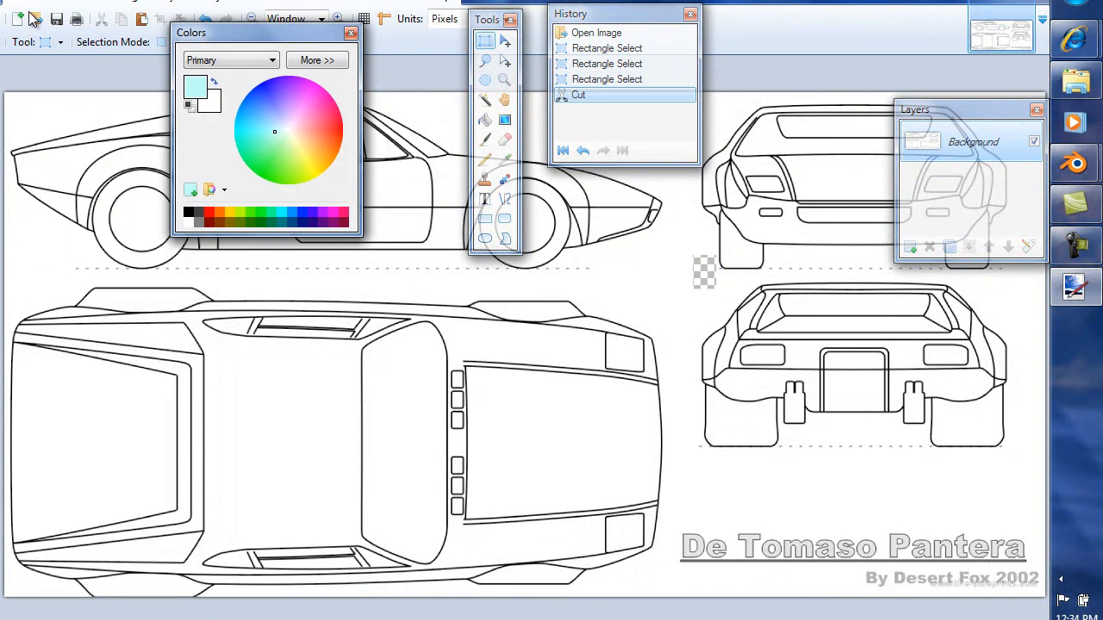
{"action": "mouse_move", "coordinate": [559, 419]}
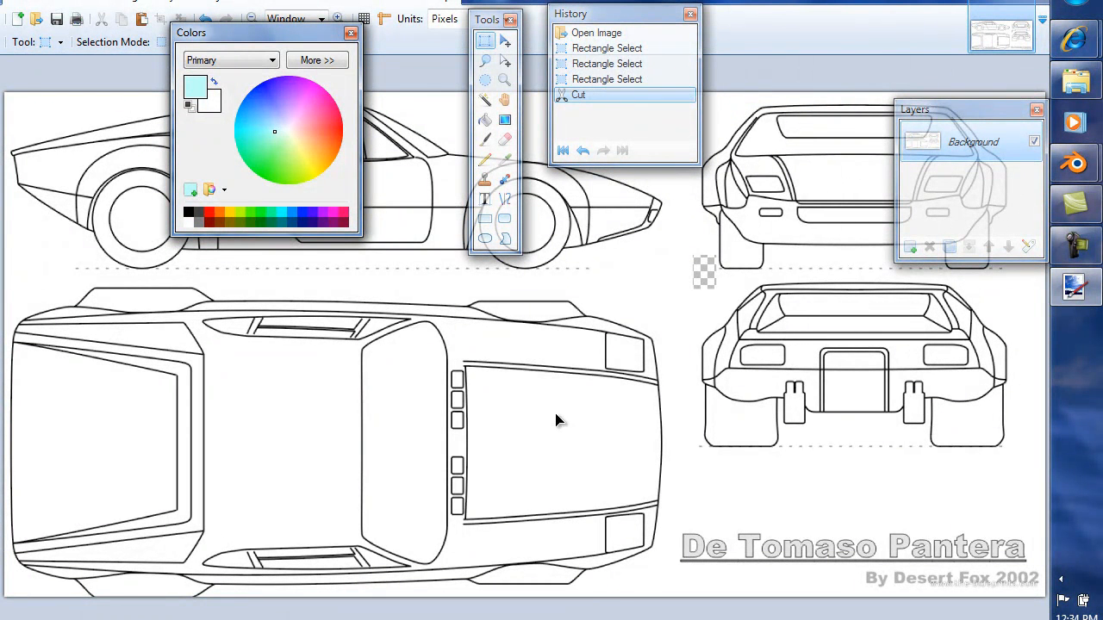
{"action": "mouse_move", "coordinate": [190, 190]}
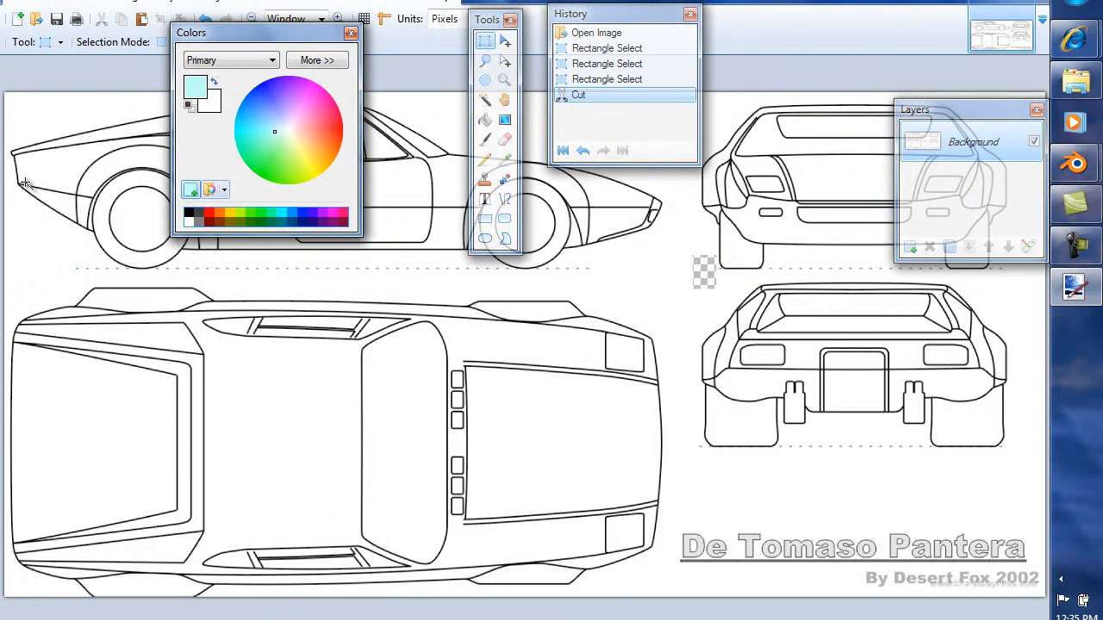
{"action": "left_click", "coordinate": [223, 189]}
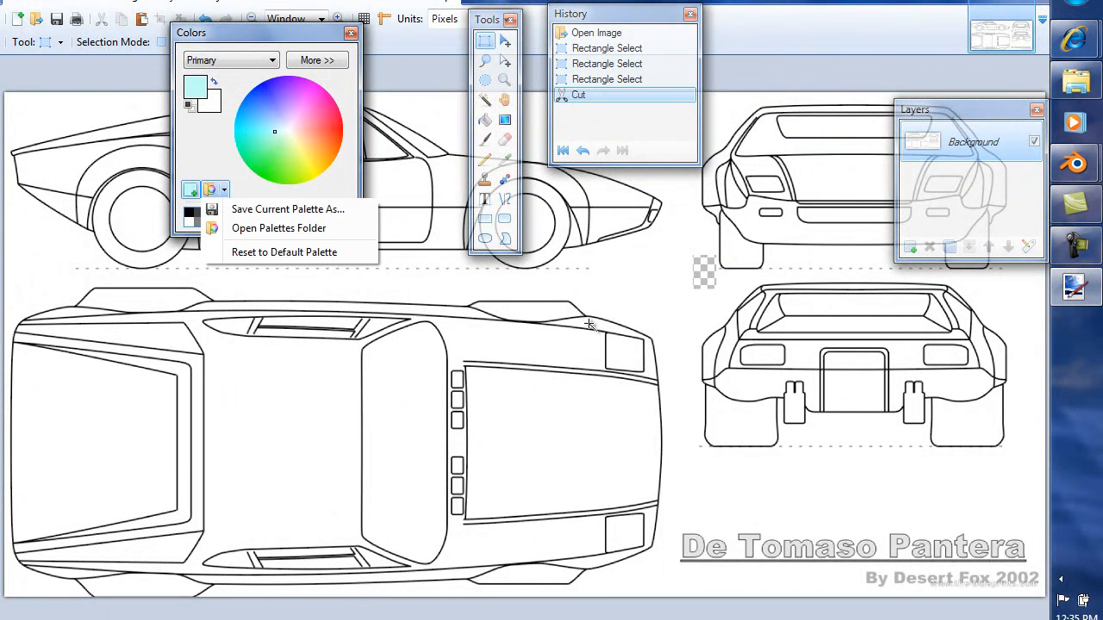
{"action": "left_click", "coordinate": [287, 208]}
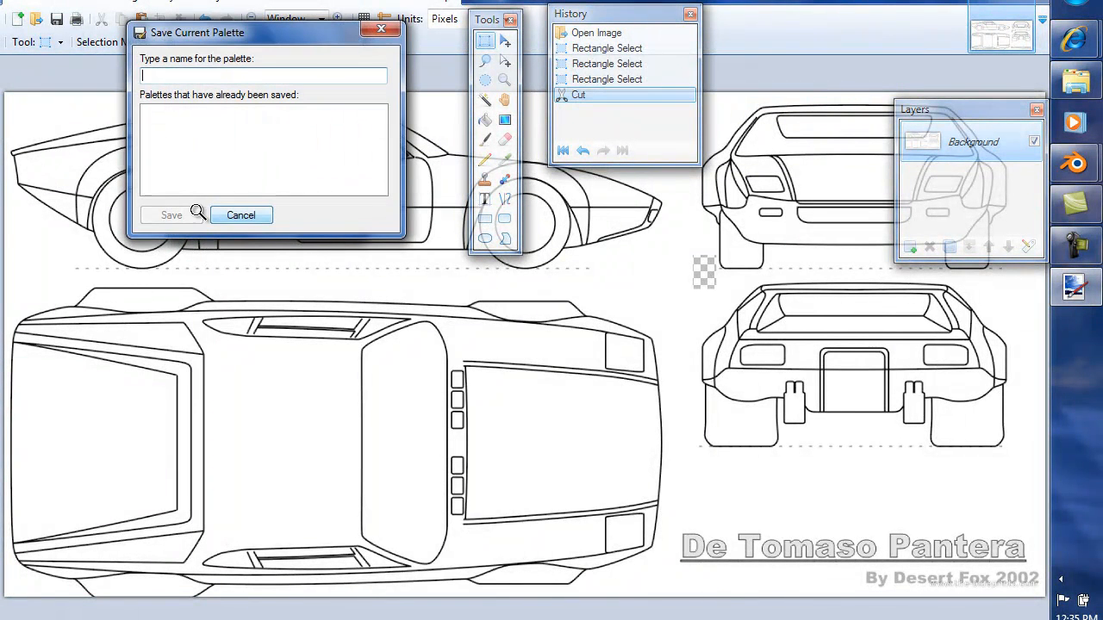
{"action": "type", "text": "My Palette"}
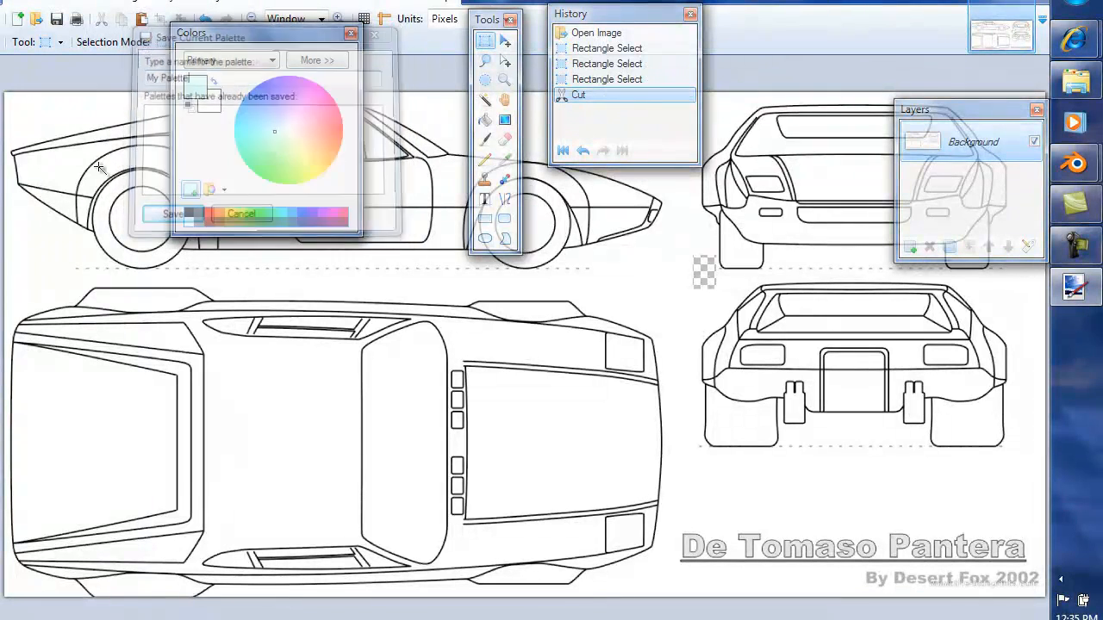
{"action": "left_click", "coordinate": [241, 213]}
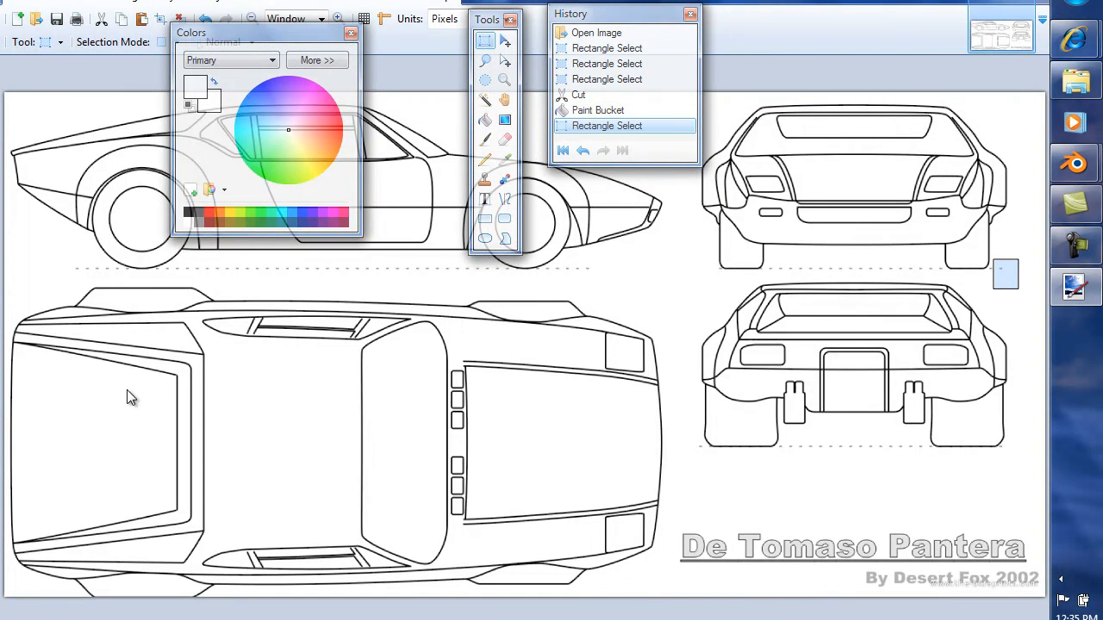
Switch to the Paint Bucket to refill the patches beside the front view with white.
{"action": "left_click", "coordinate": [18, 17]}
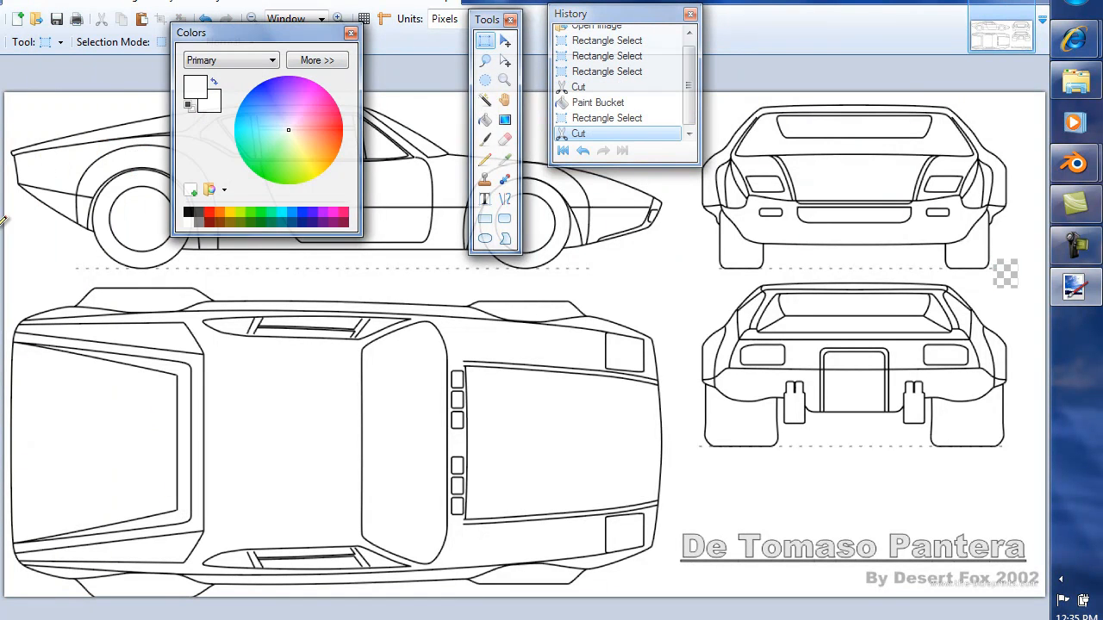
{"action": "left_click", "coordinate": [485, 120]}
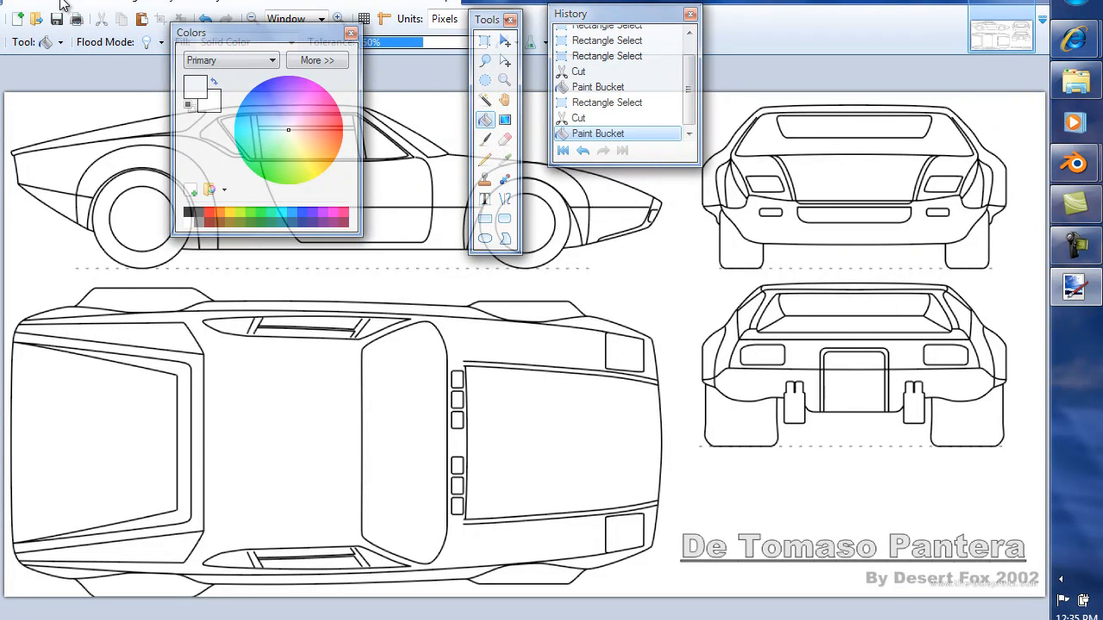
{"action": "mouse_move", "coordinate": [99, 189]}
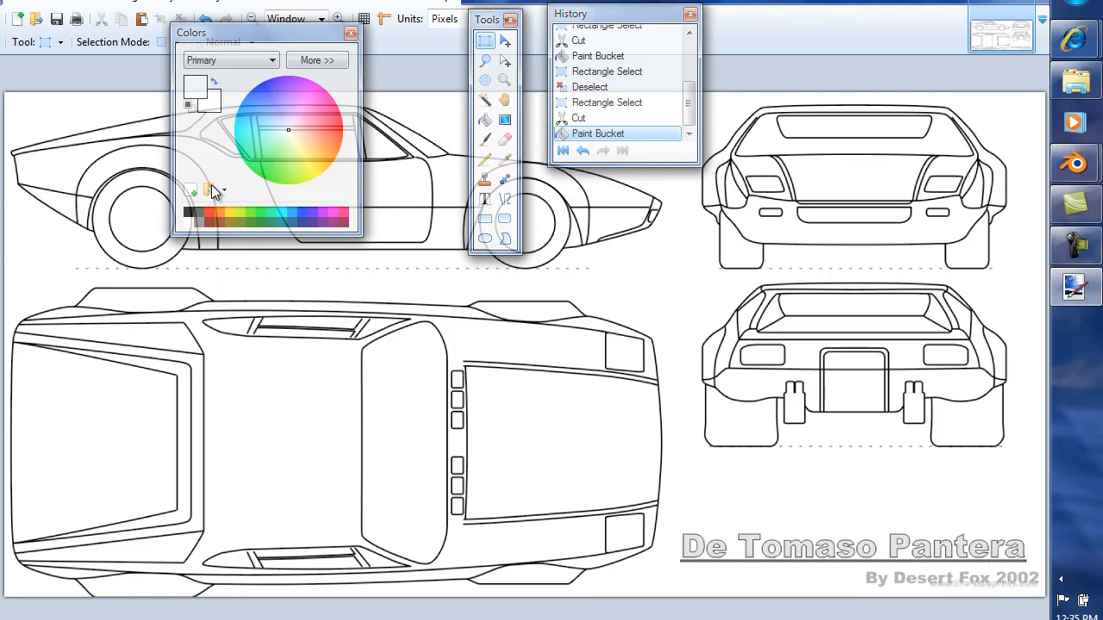
{"action": "mouse_move", "coordinate": [575, 335]}
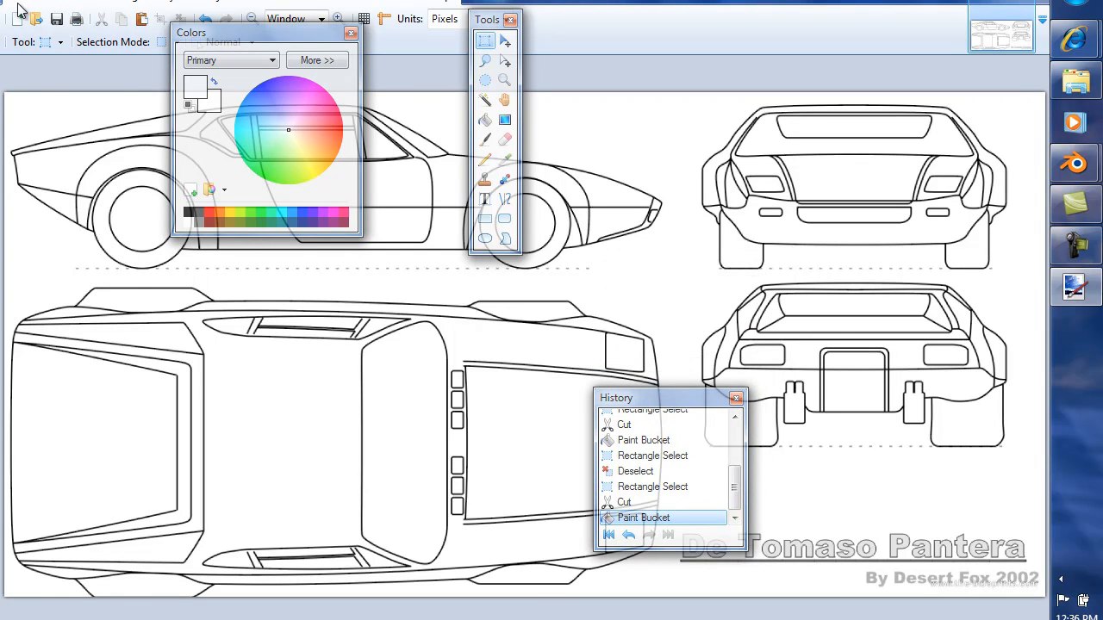
{"action": "mouse_move", "coordinate": [58, 105]}
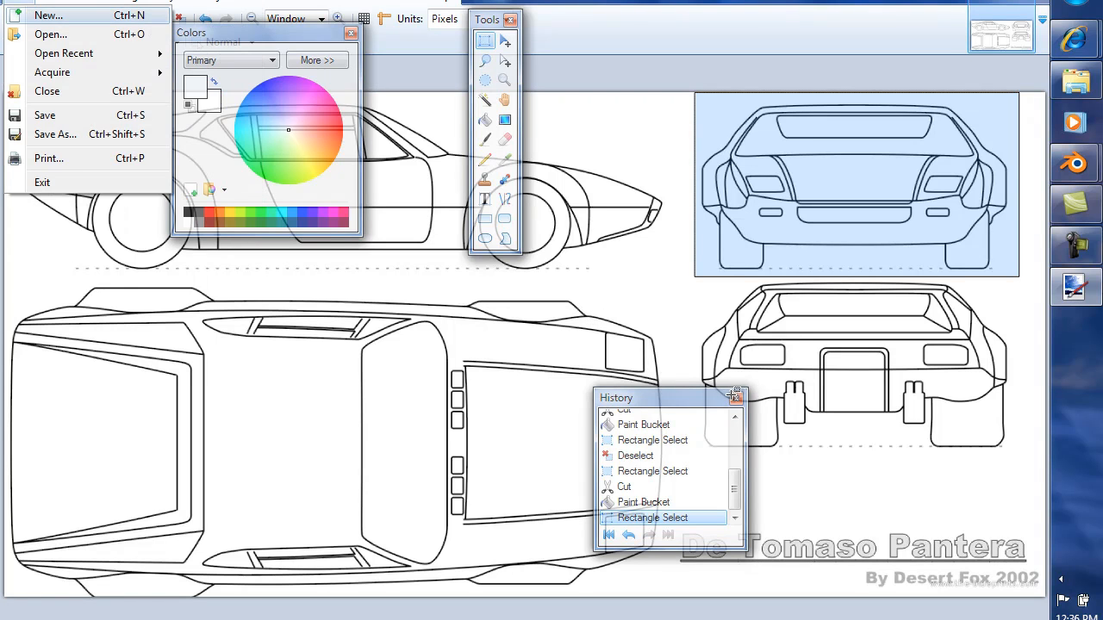
Create a new image at the copied front view's size and invert the selection onto the car.
{"action": "left_click", "coordinate": [48, 14]}
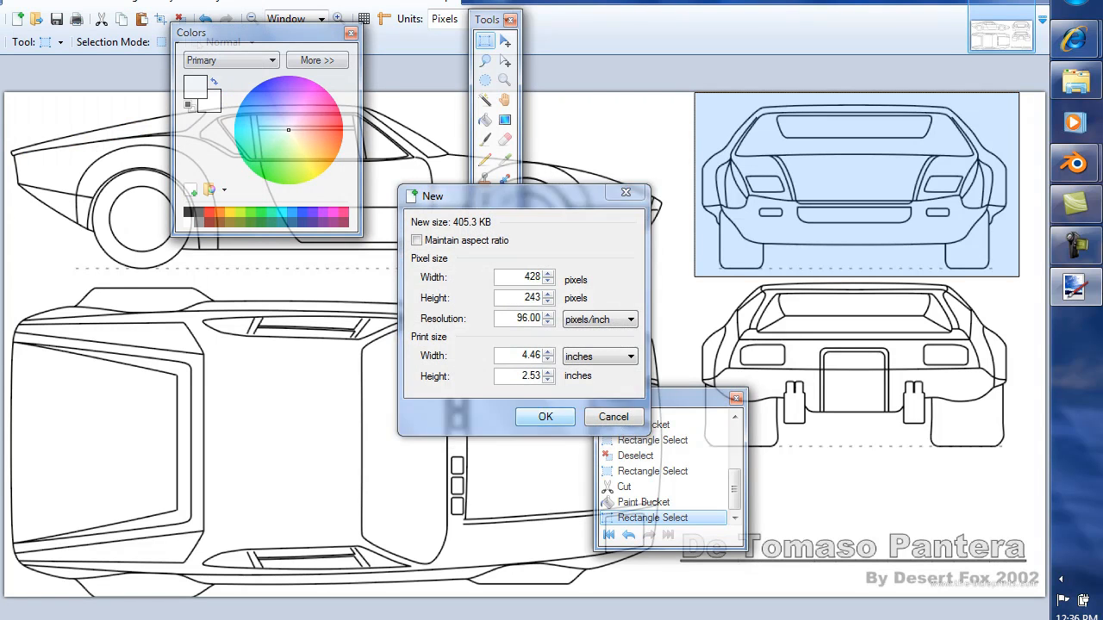
{"action": "left_click", "coordinate": [546, 417]}
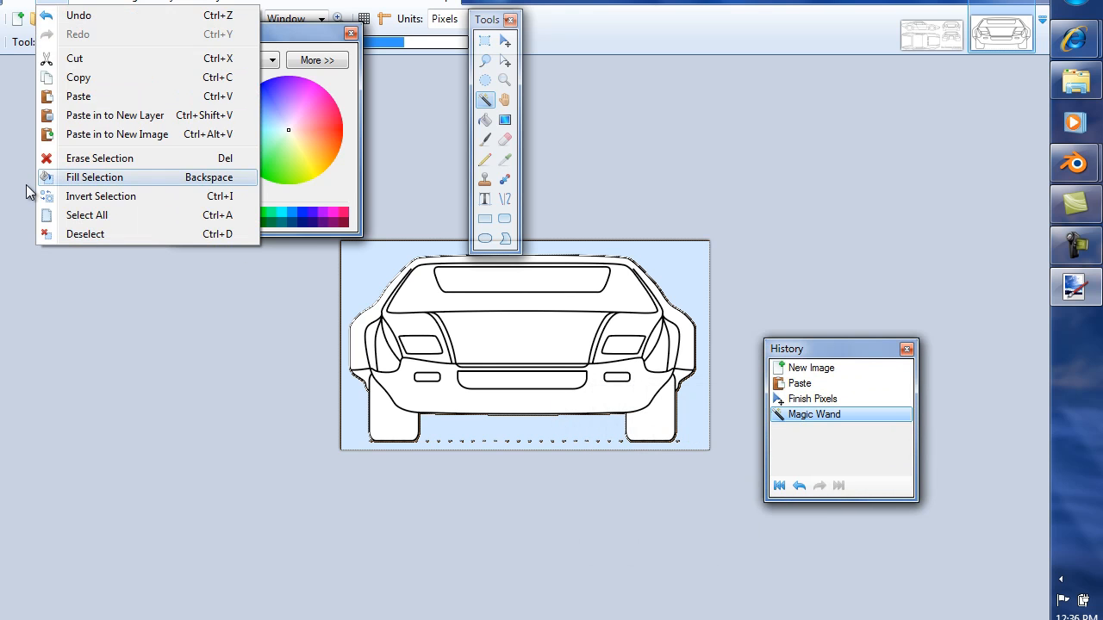
{"action": "left_click", "coordinate": [100, 196]}
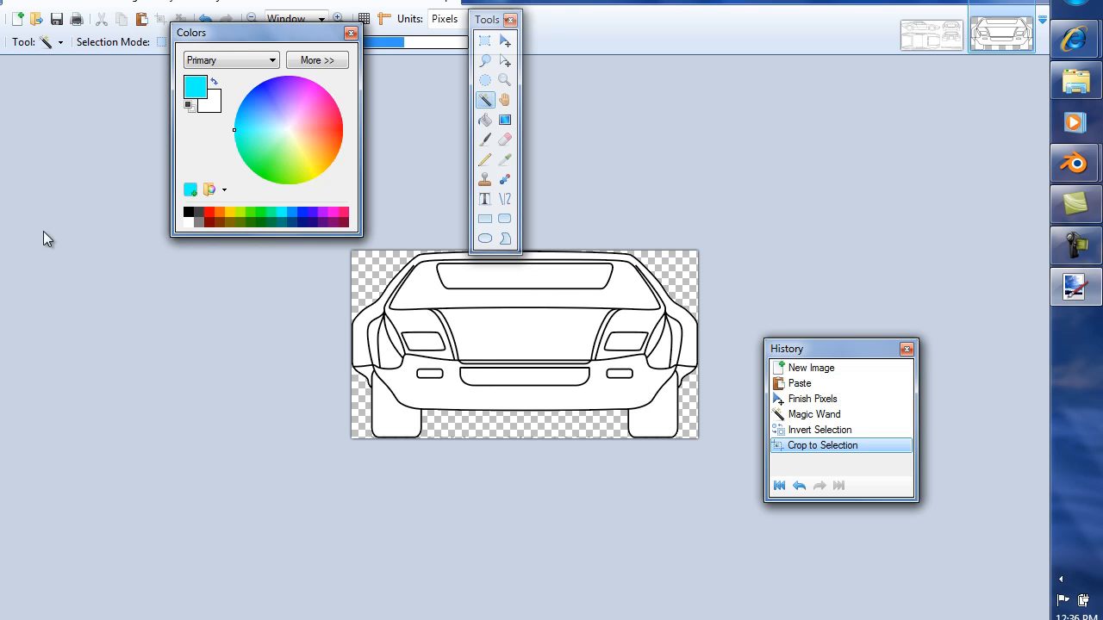
{"action": "mouse_move", "coordinate": [80, 493]}
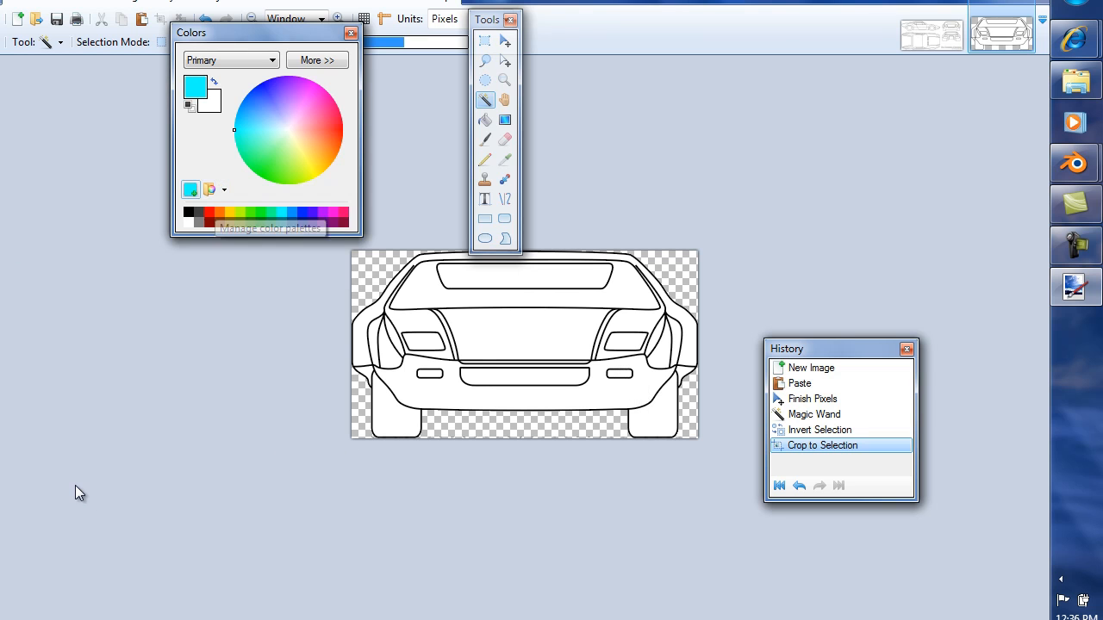
{"action": "mouse_move", "coordinate": [39, 263]}
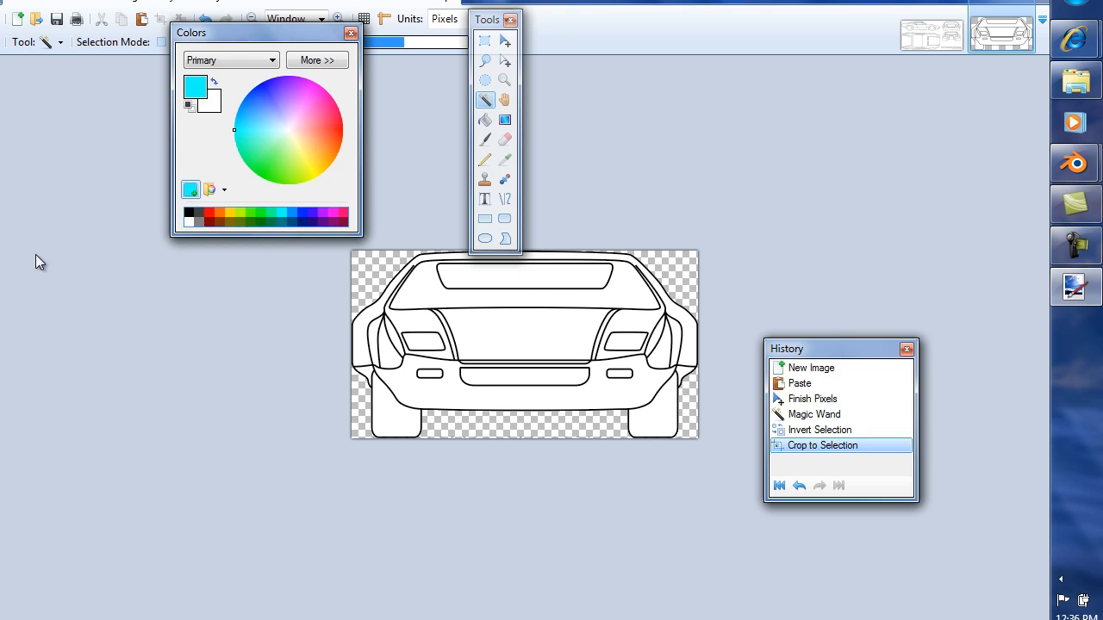
{"action": "mouse_move", "coordinate": [290, 421]}
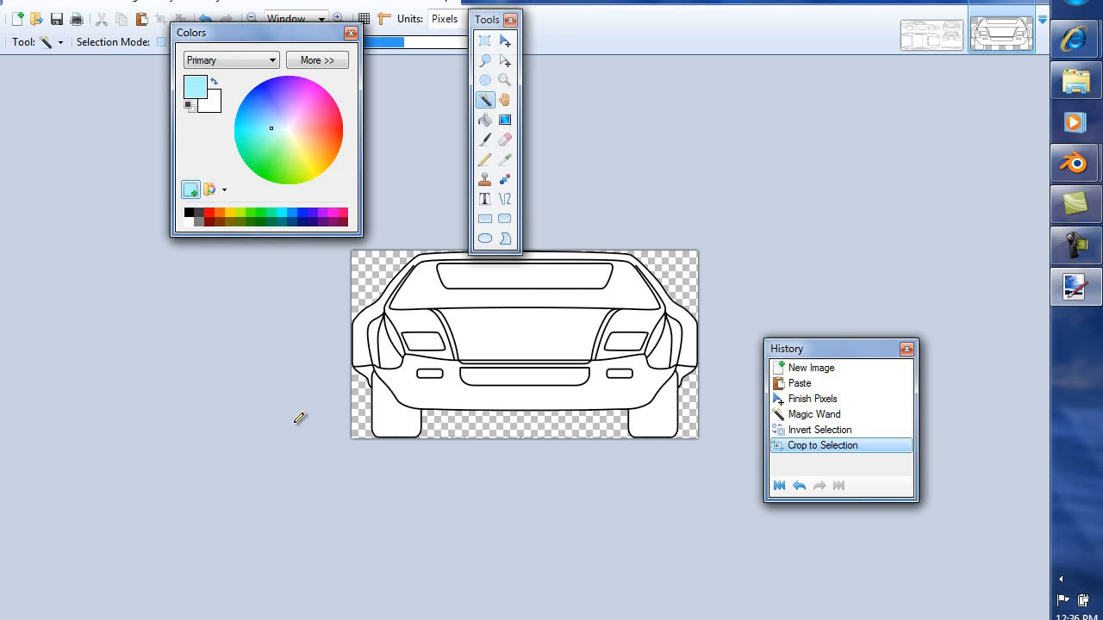
Fill the background light blue and save it over front.png as PNG.
{"action": "left_click", "coordinate": [485, 120]}
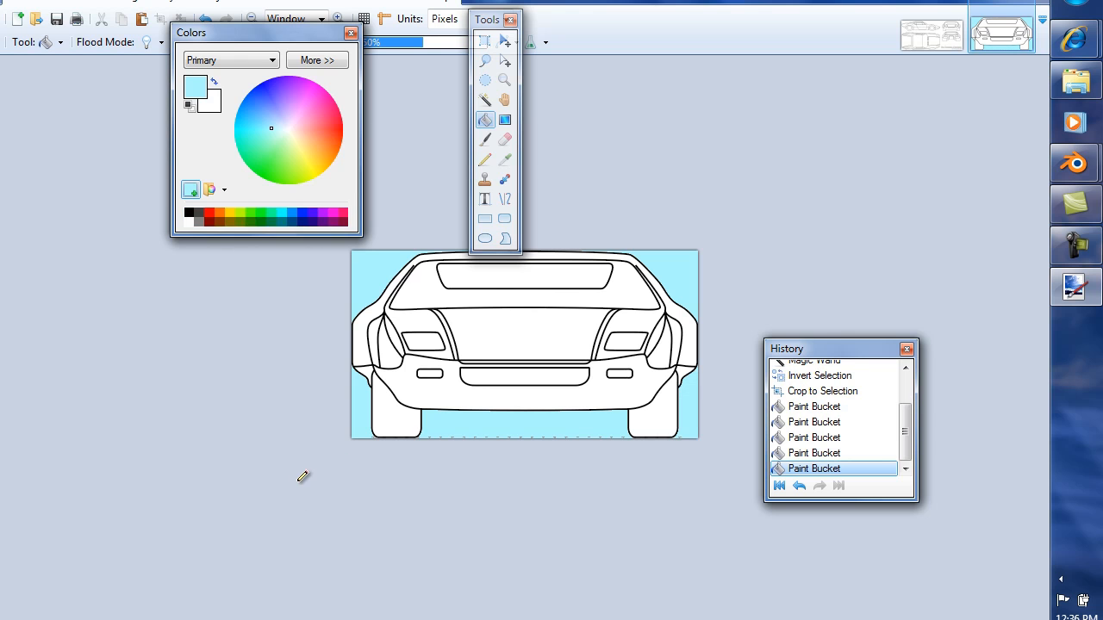
{"action": "mouse_move", "coordinate": [299, 455]}
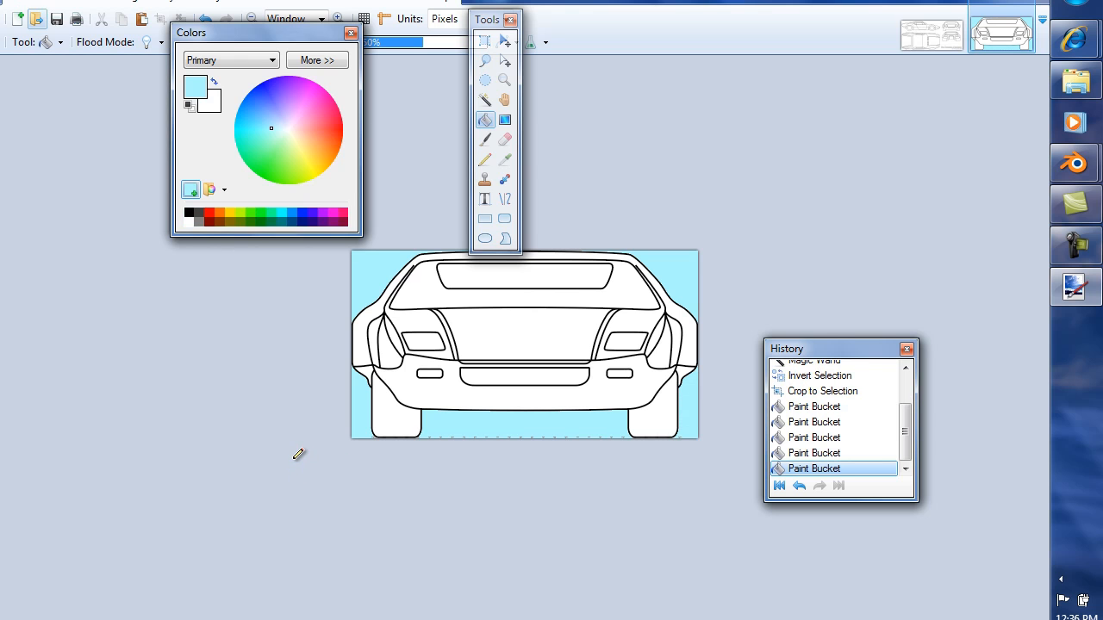
{"action": "left_click", "coordinate": [35, 7]}
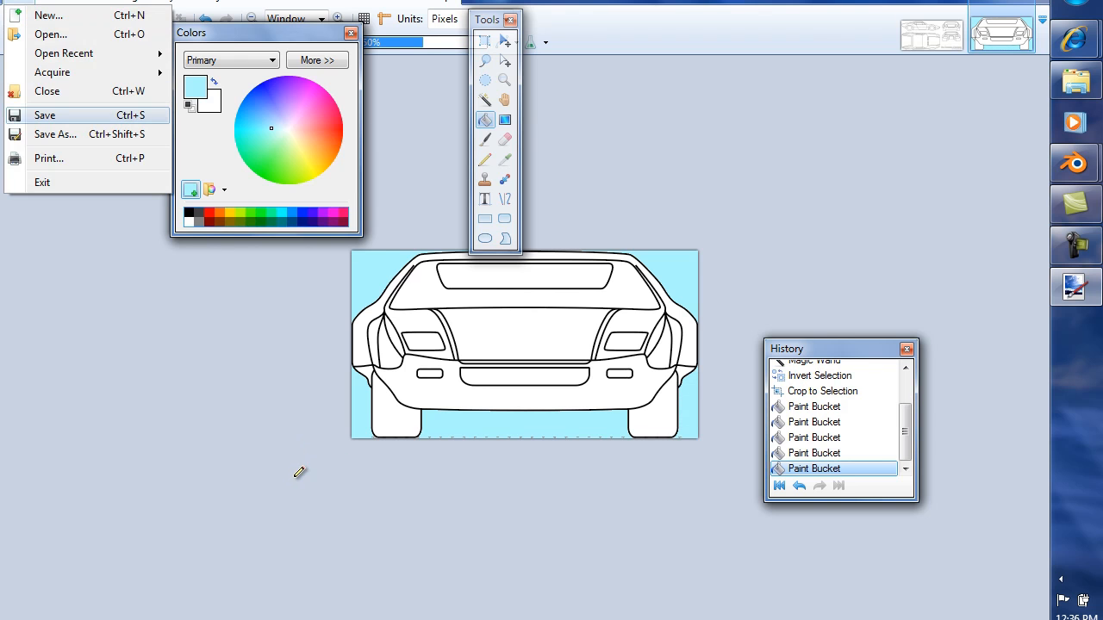
{"action": "left_click", "coordinate": [44, 114]}
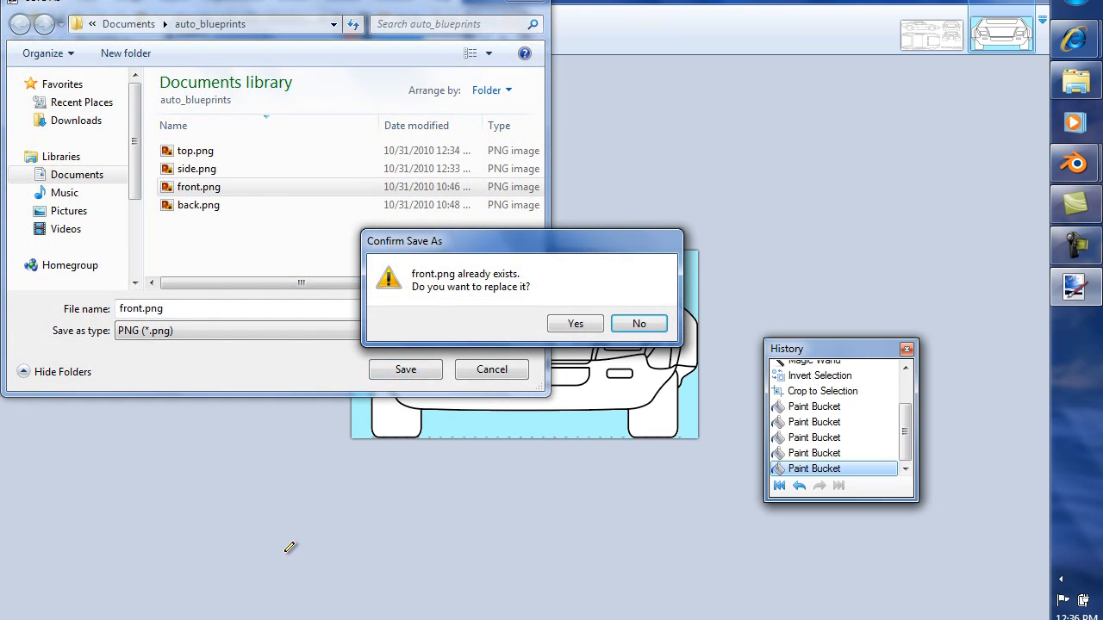
{"action": "left_click", "coordinate": [575, 323]}
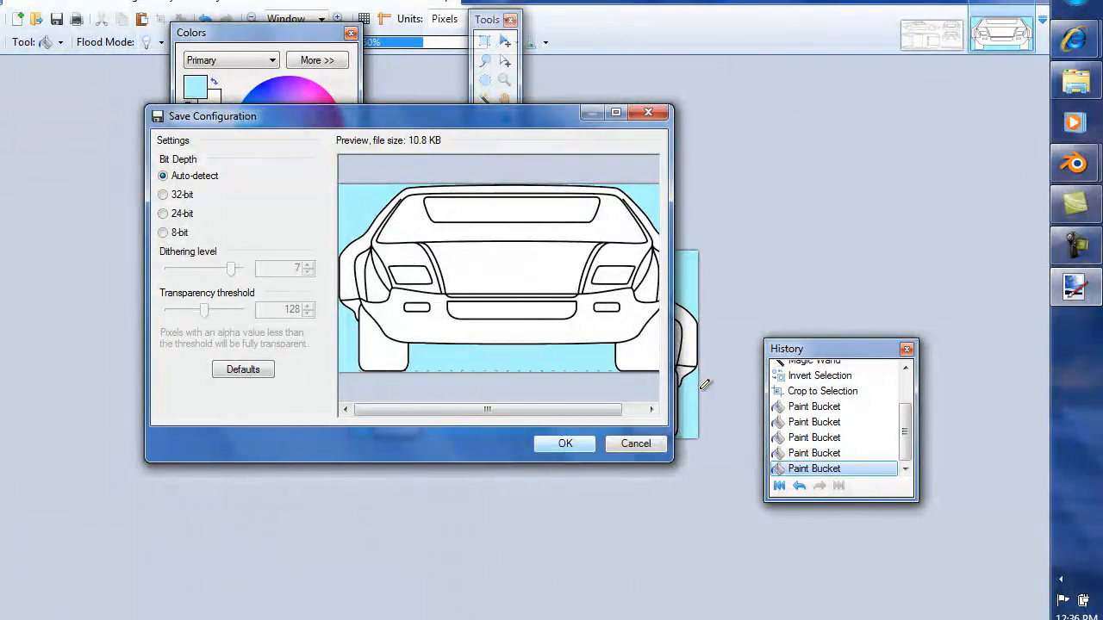
{"action": "left_click", "coordinate": [636, 443]}
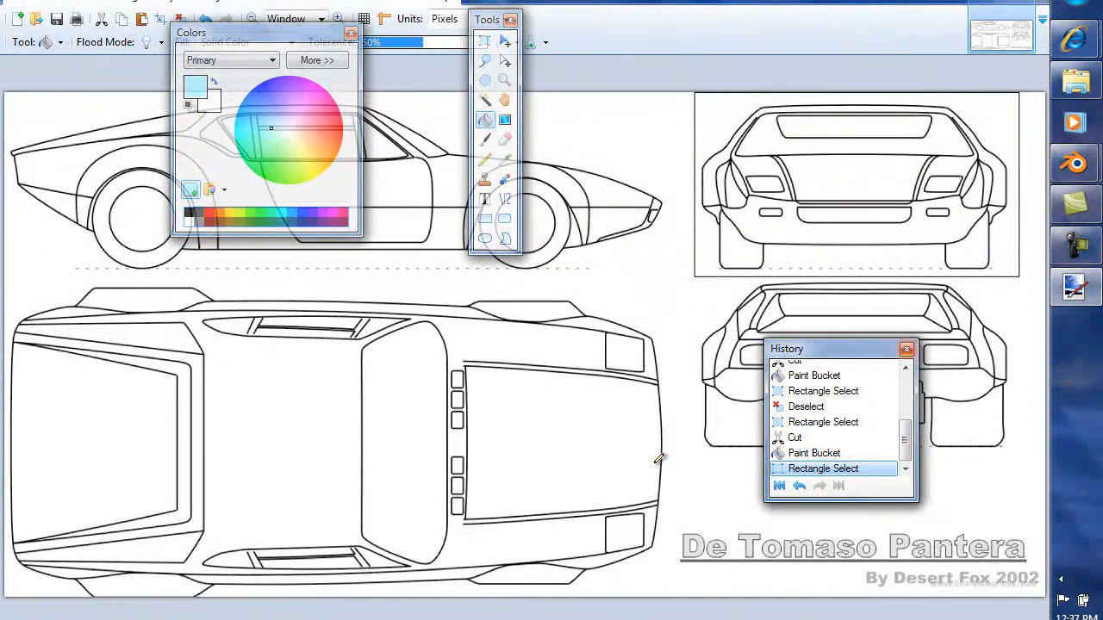
Copy the back view into a new image of its size and select its white background.
{"action": "left_click", "coordinate": [907, 349]}
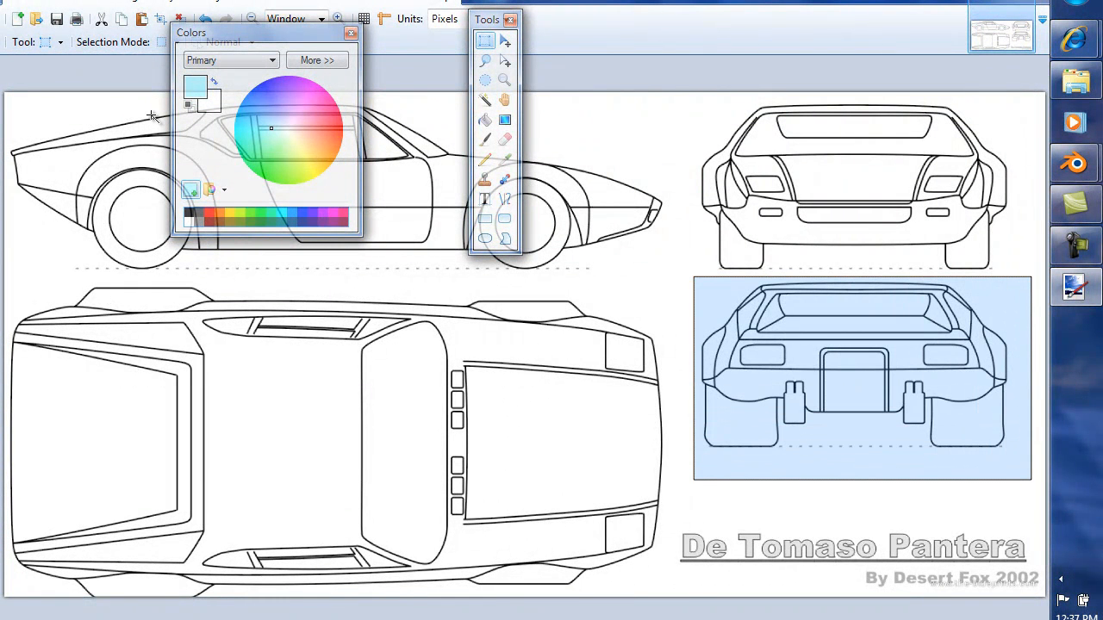
{"action": "mouse_move", "coordinate": [295, 467]}
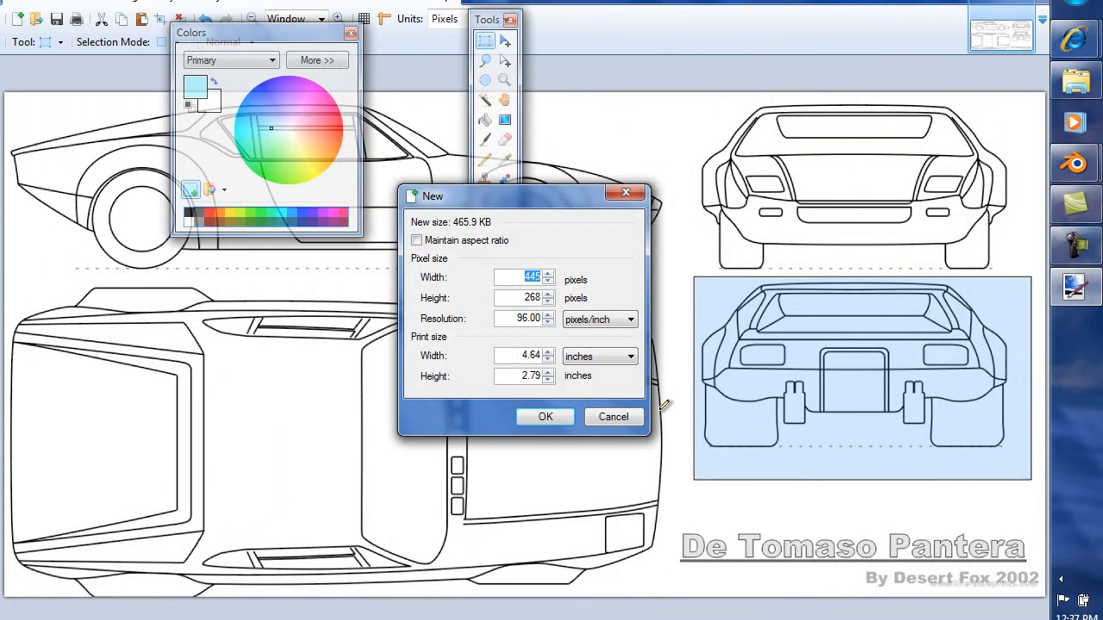
{"action": "left_click", "coordinate": [544, 416]}
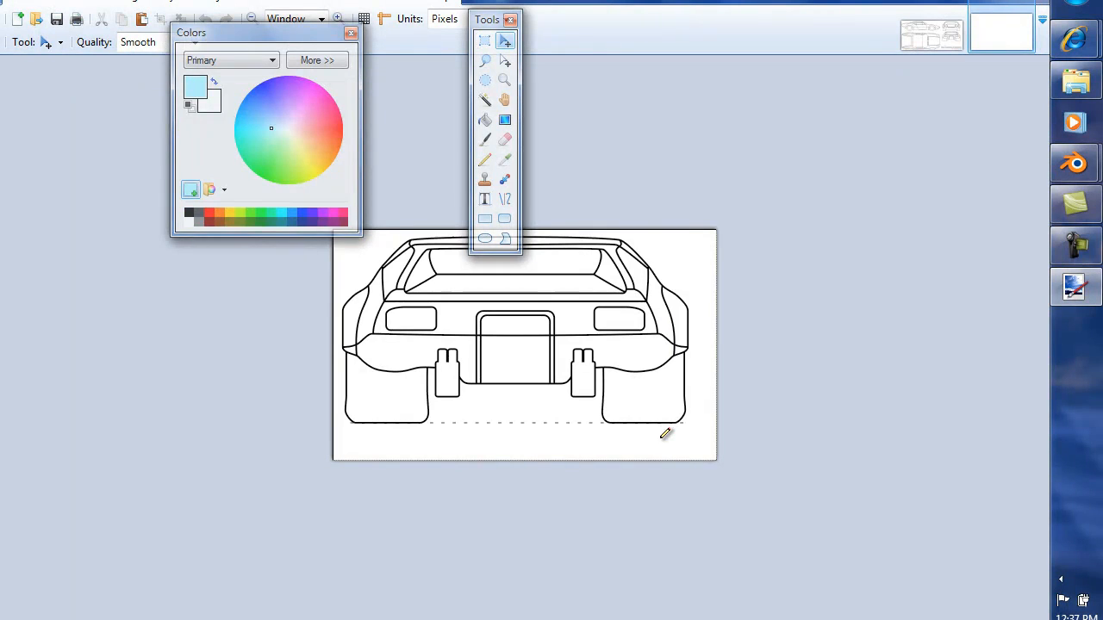
{"action": "left_click", "coordinate": [484, 100]}
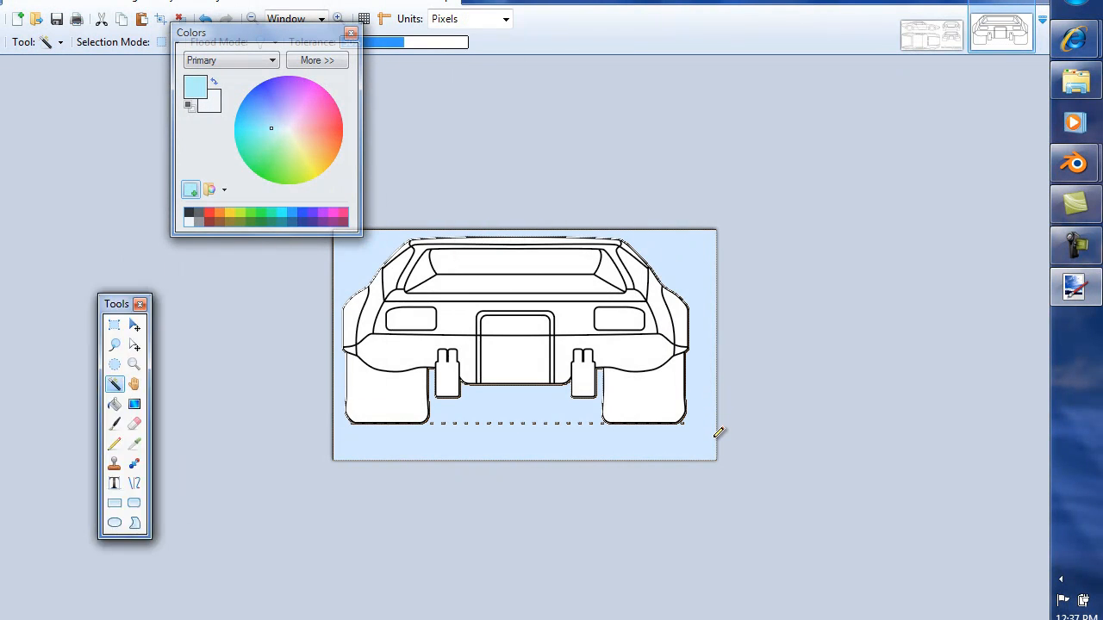
Crop to the car, fill the background light blue, and save as PNG in auto_blueprints.
{"action": "left_click", "coordinate": [22, 7]}
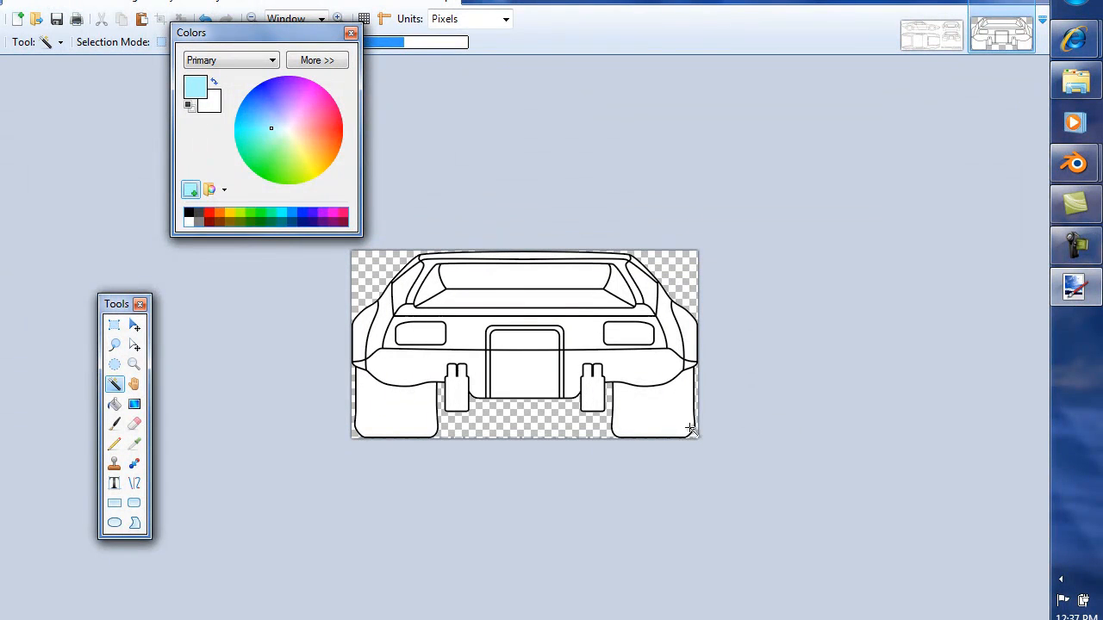
{"action": "left_click", "coordinate": [115, 404]}
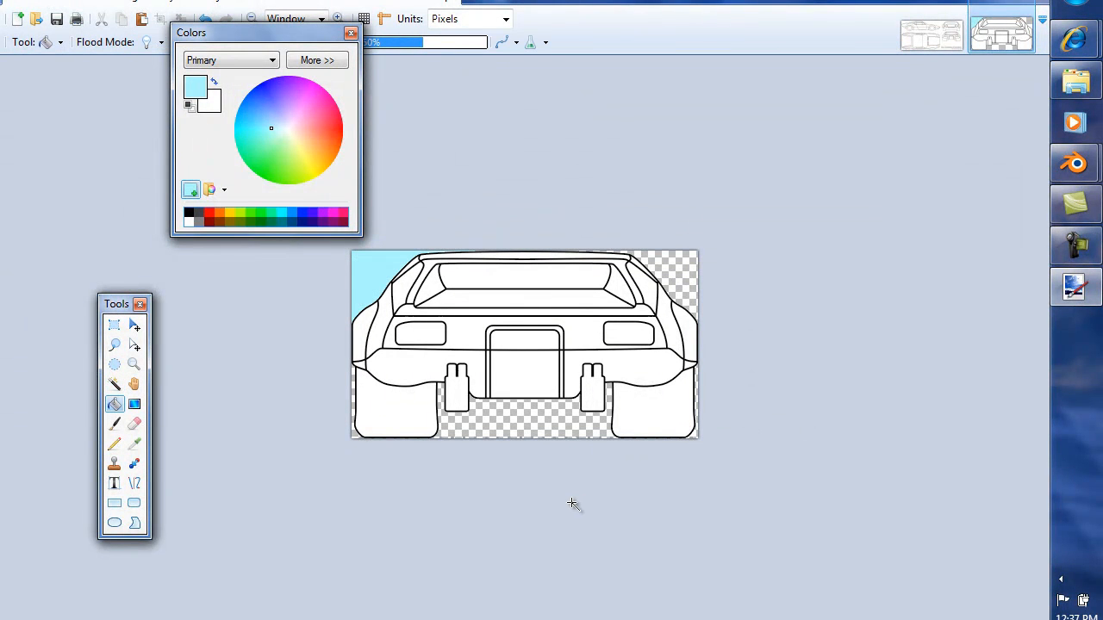
{"action": "mouse_move", "coordinate": [93, 213]}
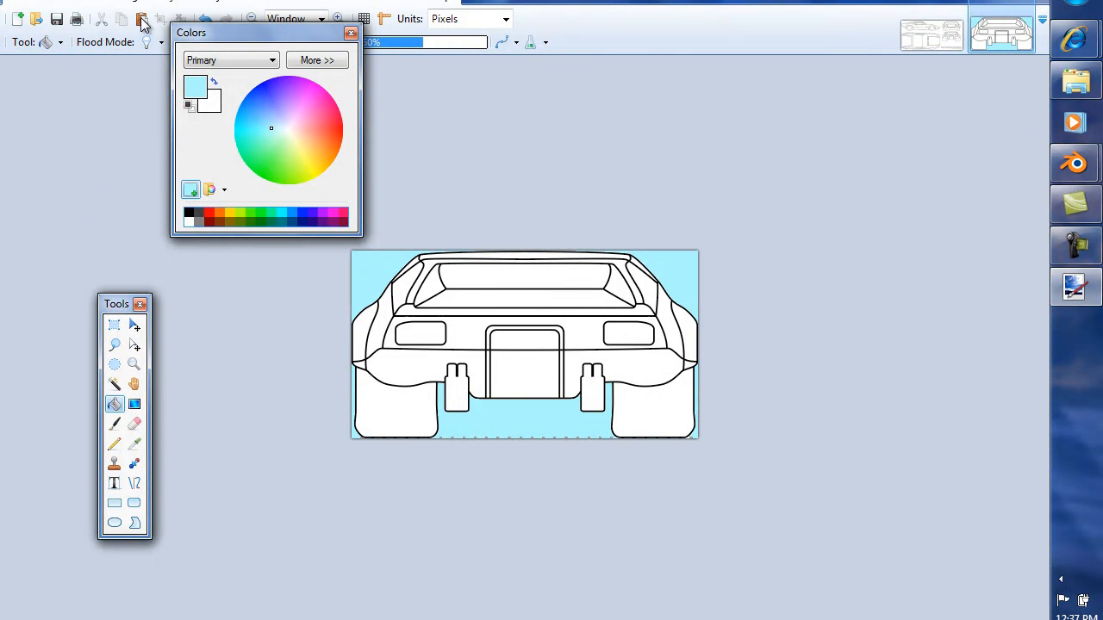
{"action": "left_click", "coordinate": [26, 4]}
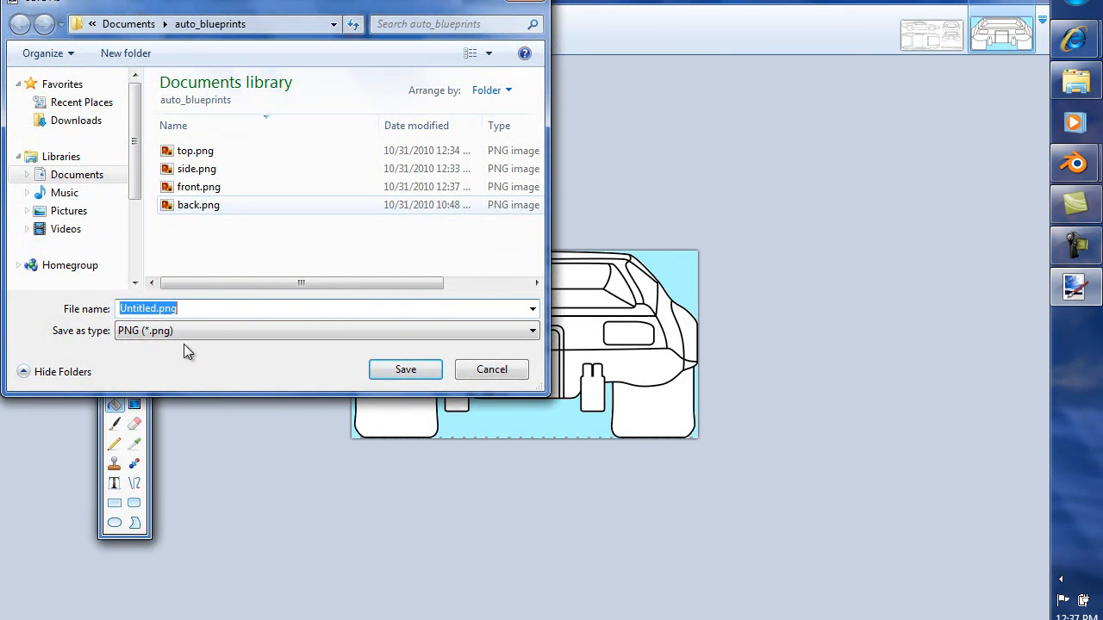
{"action": "left_click", "coordinate": [491, 369]}
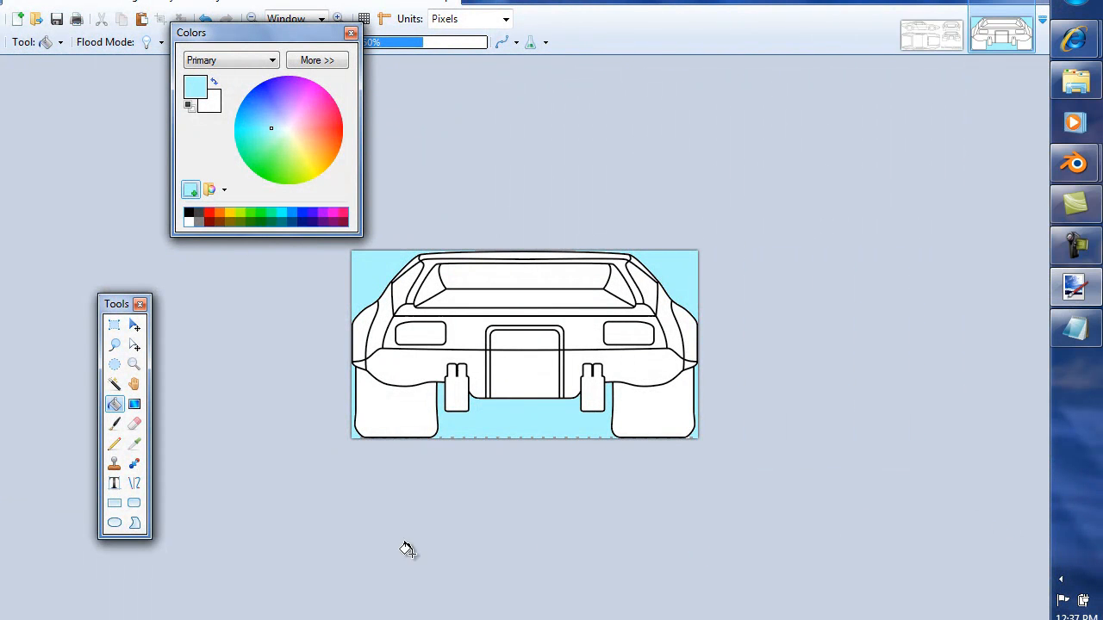
{"action": "mouse_move", "coordinate": [77, 455]}
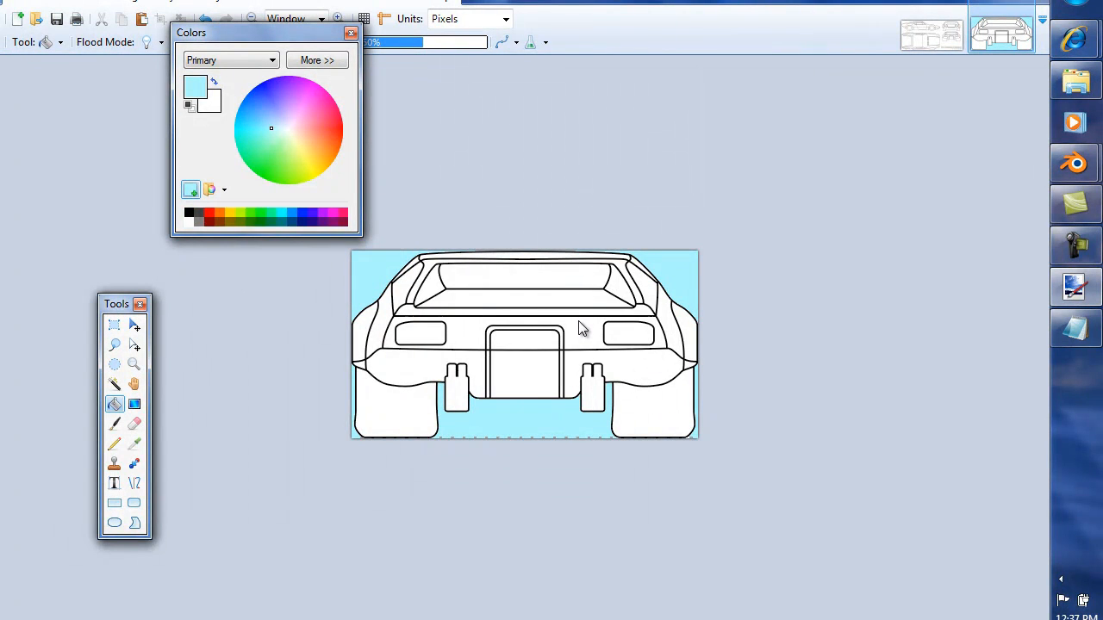
{"action": "mouse_move", "coordinate": [575, 446]}
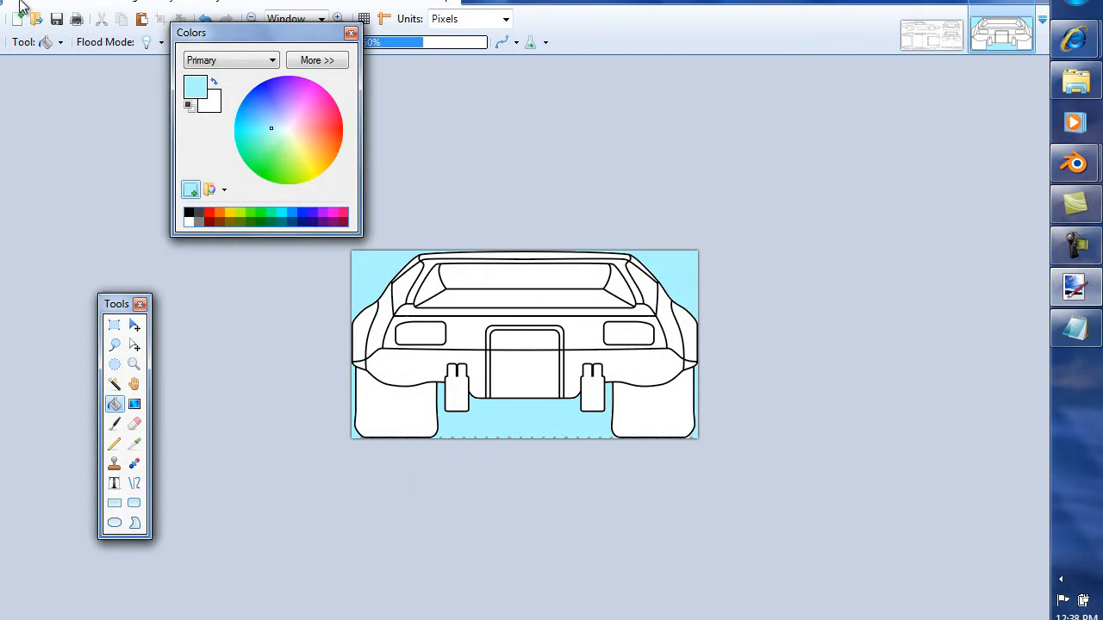
{"action": "mouse_move", "coordinate": [43, 211]}
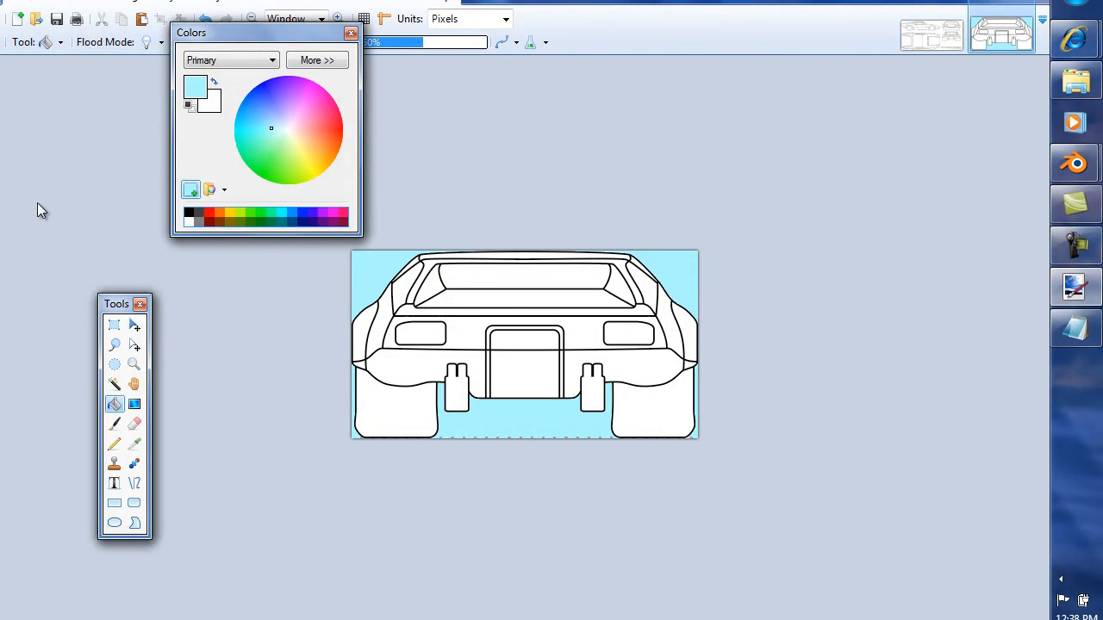
{"action": "mouse_move", "coordinate": [315, 317]}
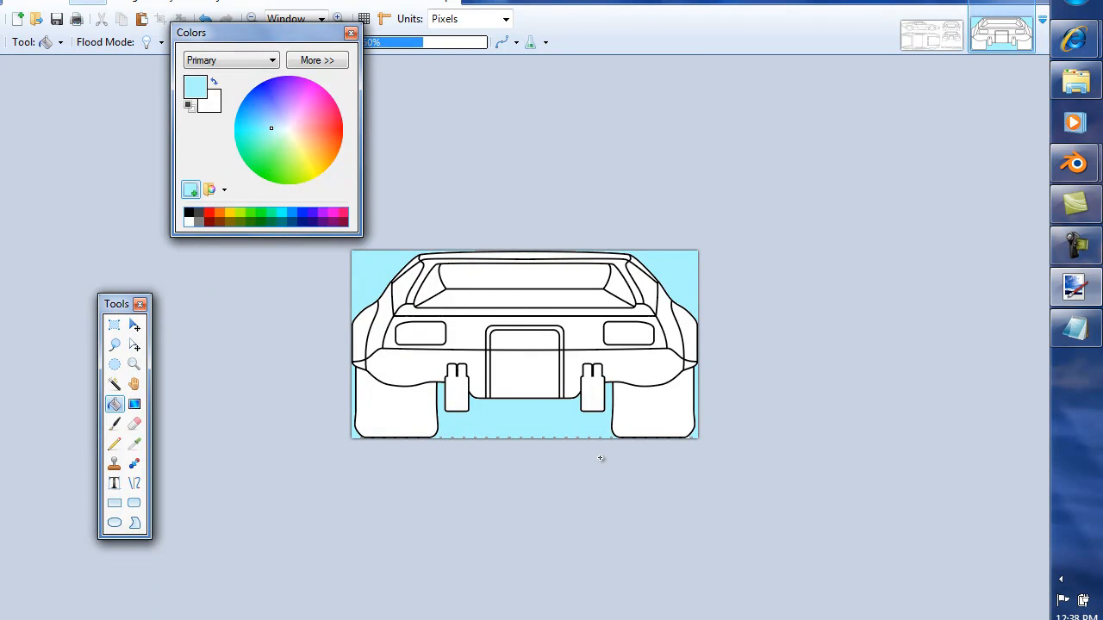
{"action": "mouse_move", "coordinate": [587, 448]}
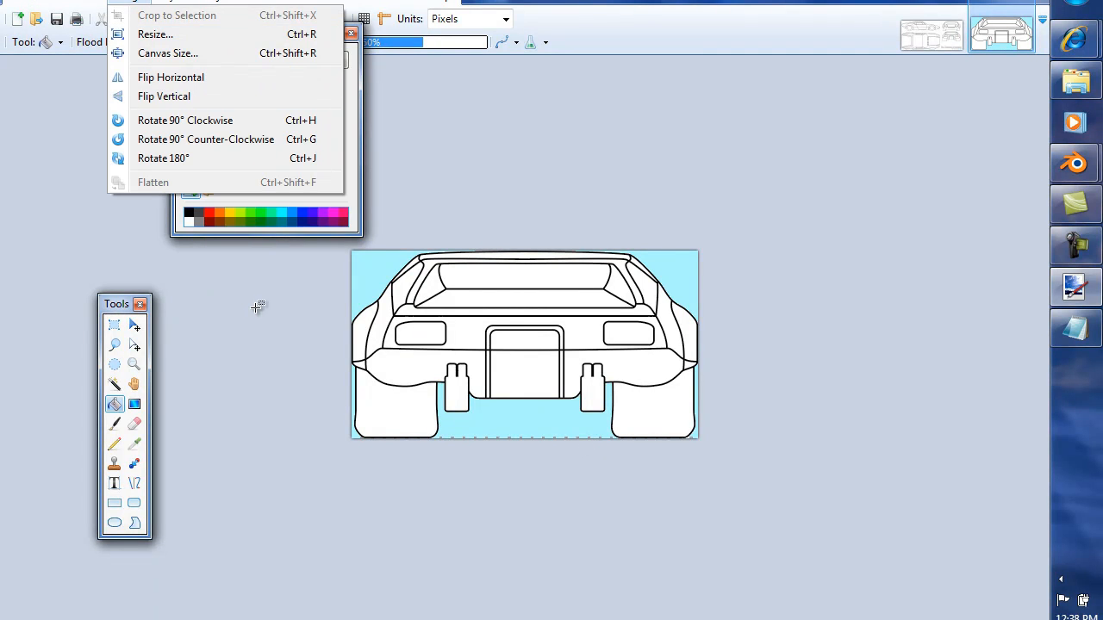
Check the back view's canvas size and note '402 x 218 back' in Notepad.
{"action": "left_click", "coordinate": [168, 52]}
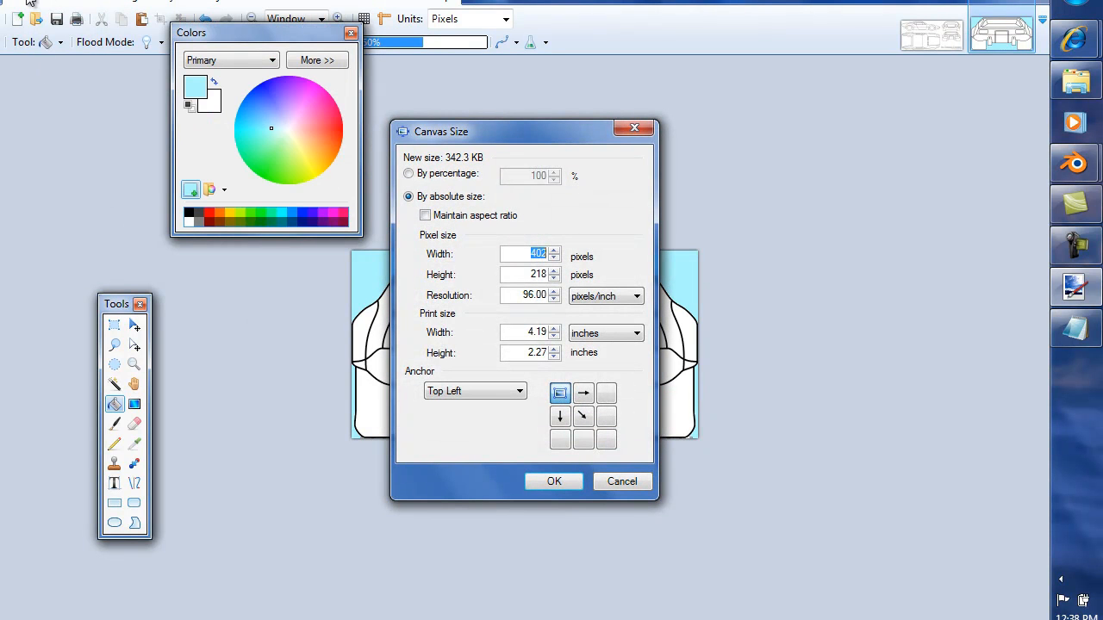
{"action": "mouse_move", "coordinate": [532, 422]}
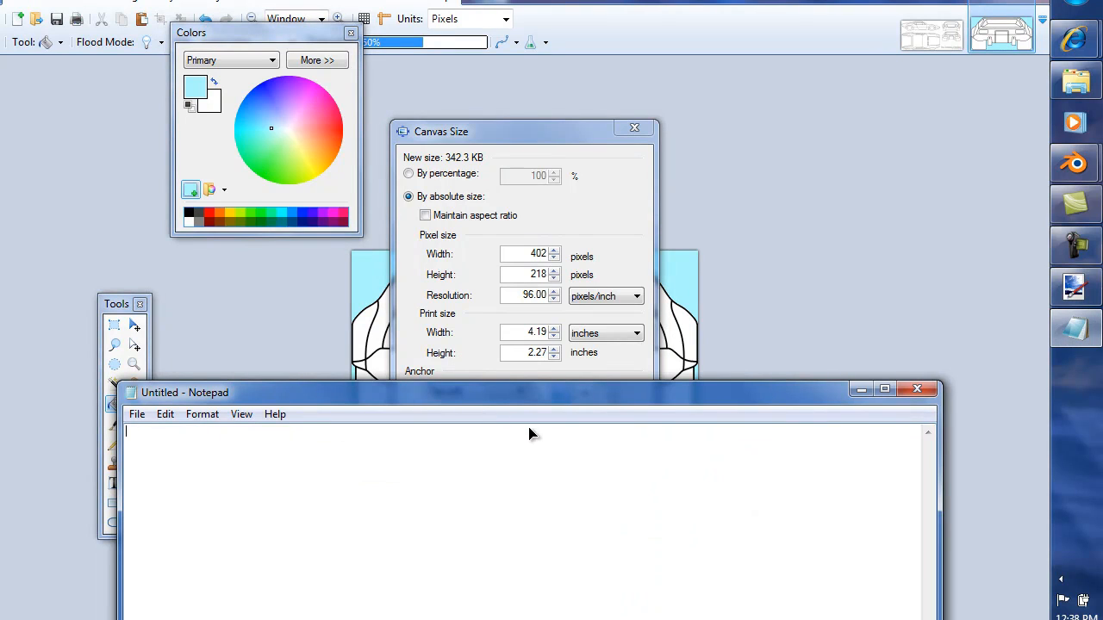
{"action": "type", "text": "402 x 218 back"}
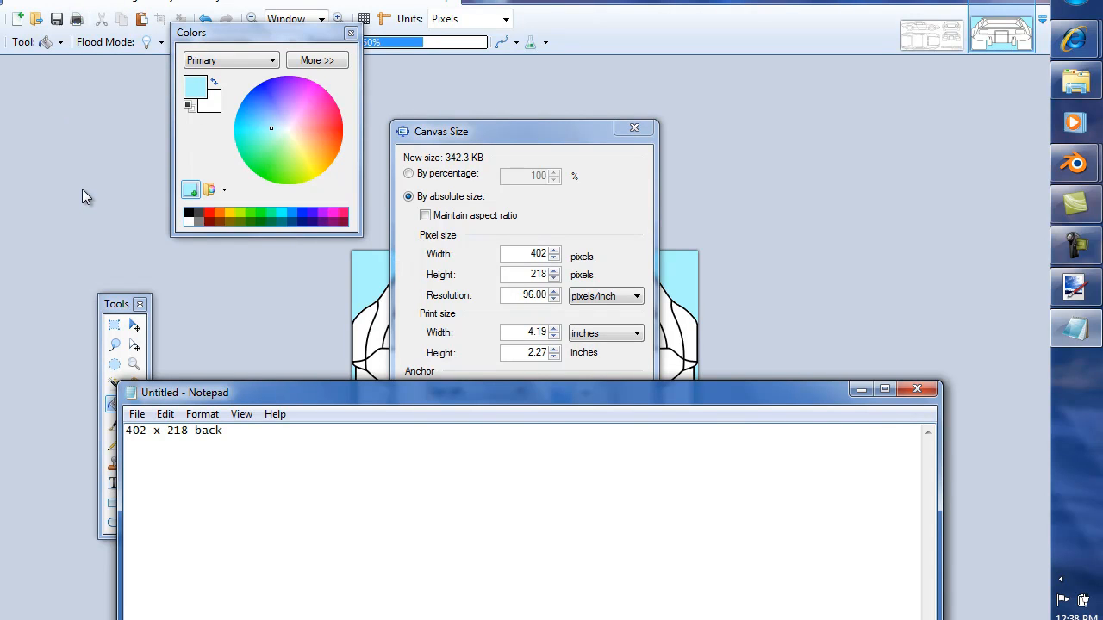
{"action": "mouse_move", "coordinate": [98, 4]}
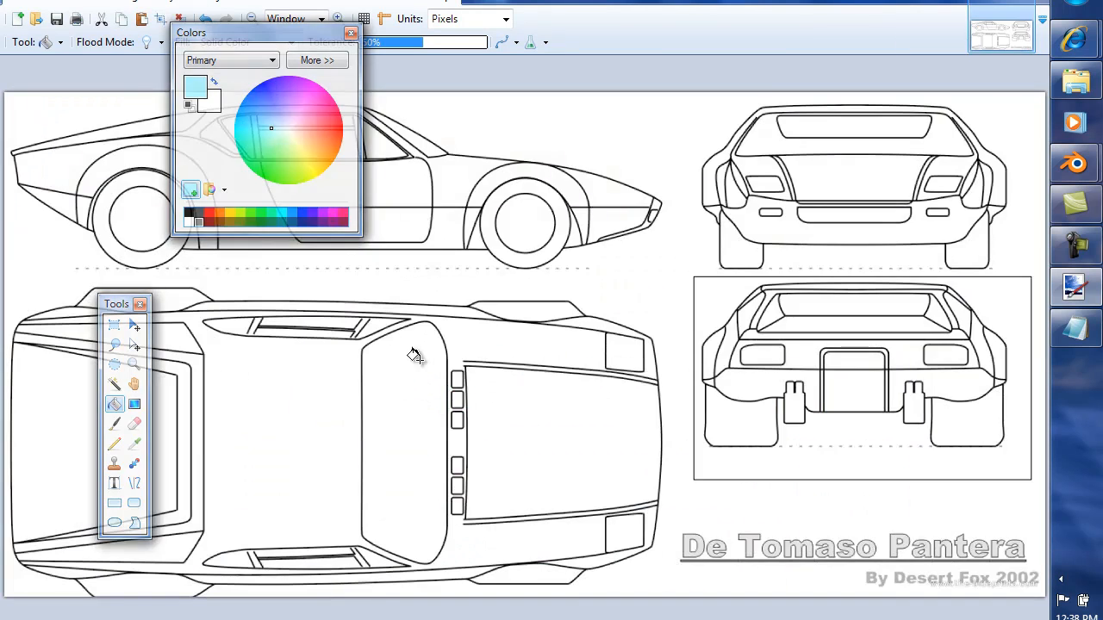
Open side.png and note its 860 x 218 size on the second note line.
{"action": "left_click", "coordinate": [8, 5]}
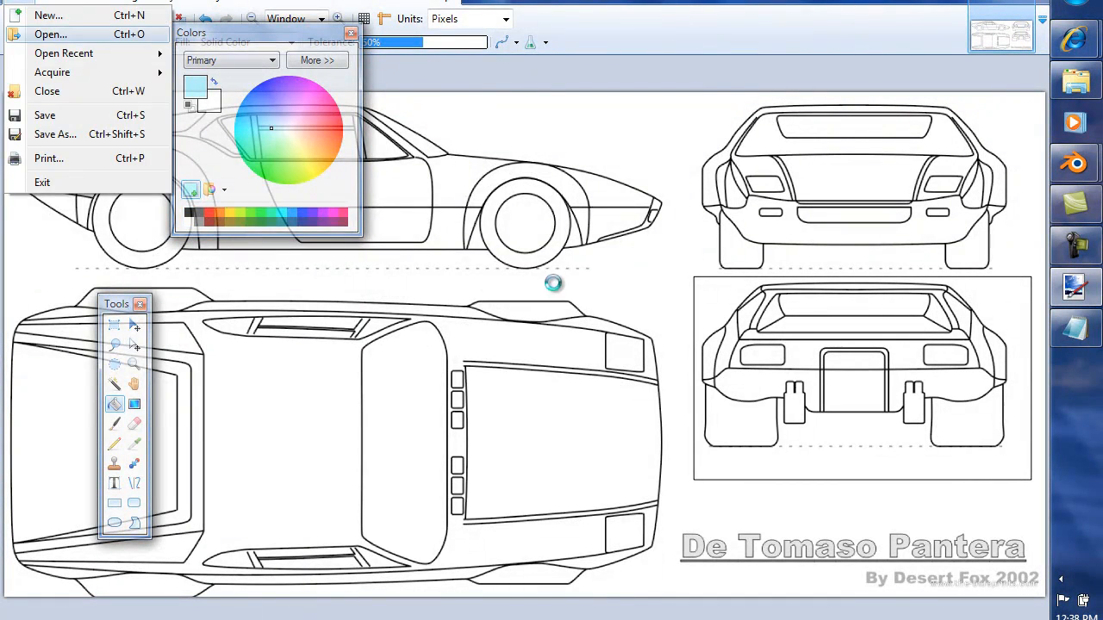
{"action": "left_click", "coordinate": [50, 34]}
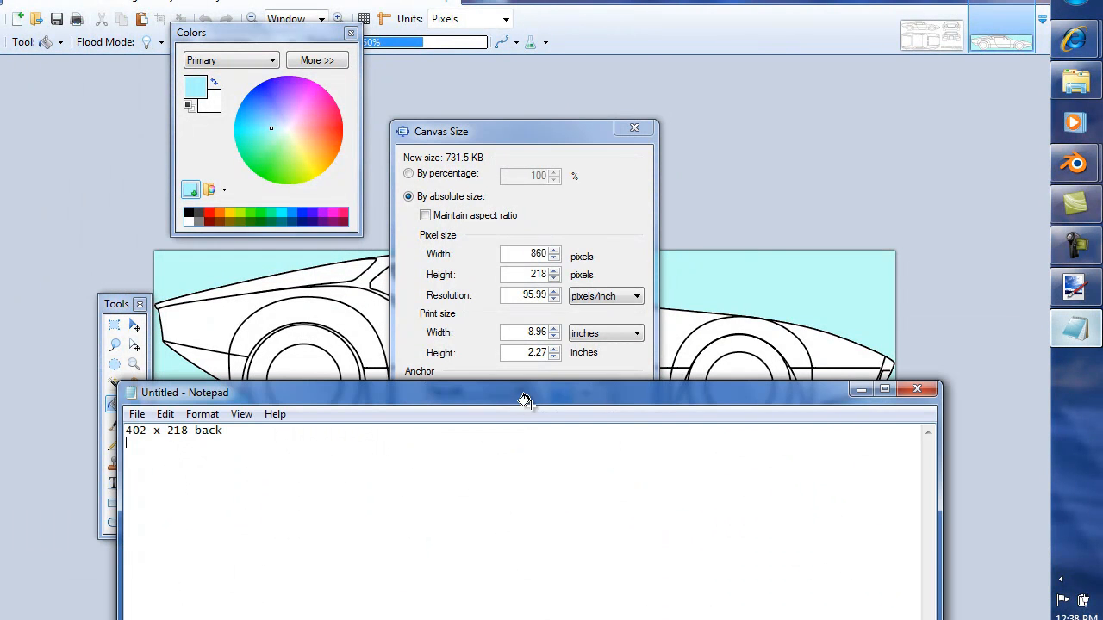
{"action": "type", "text": "8"}
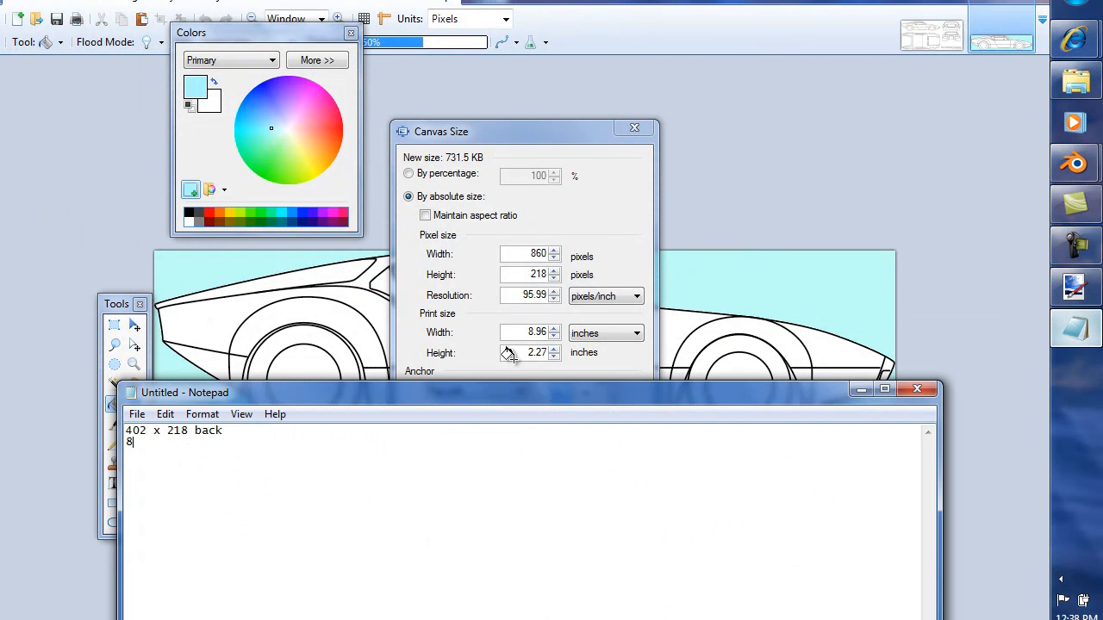
{"action": "type", "text": "860 x 21"}
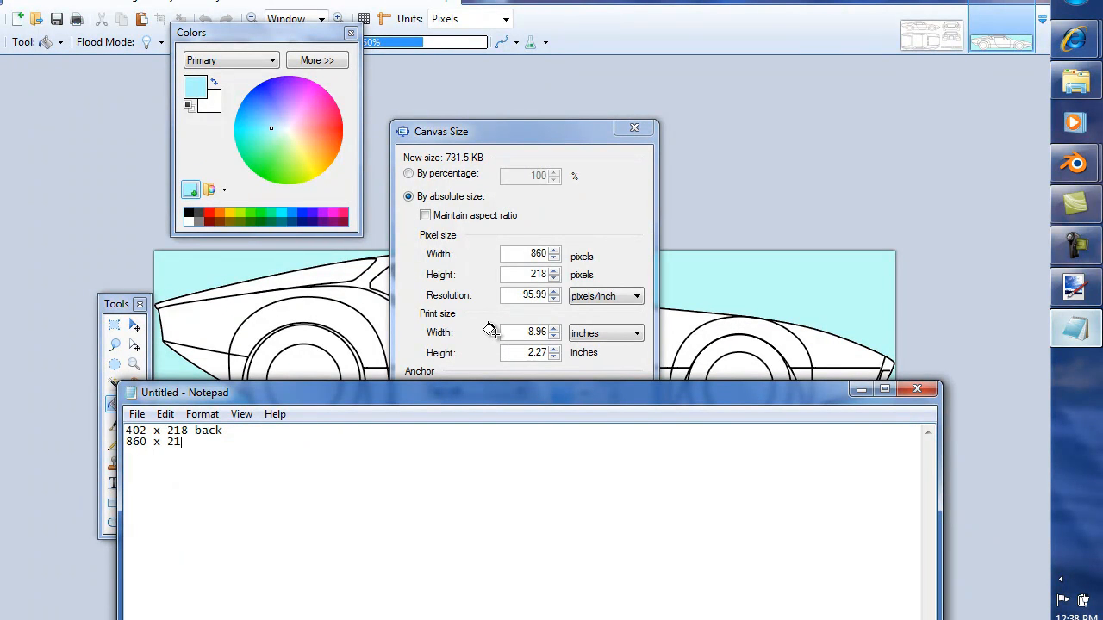
{"action": "type", "text": "8"}
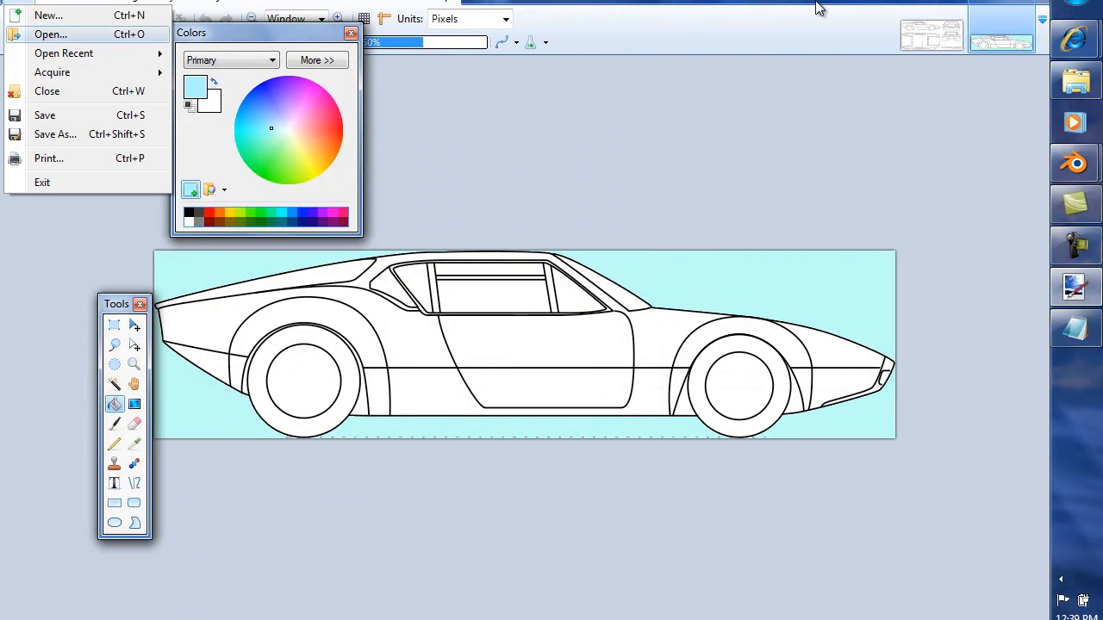
Open top.png, label the second line 'side', note 860 for the top view, and browse files.
{"action": "left_click", "coordinate": [50, 34]}
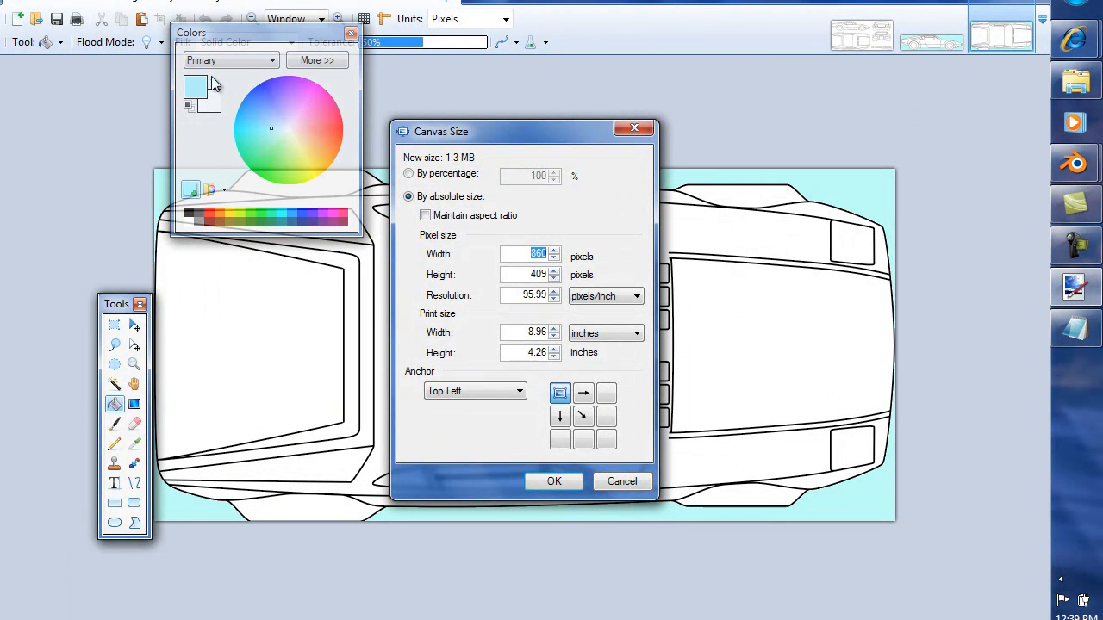
{"action": "mouse_move", "coordinate": [1084, 213]}
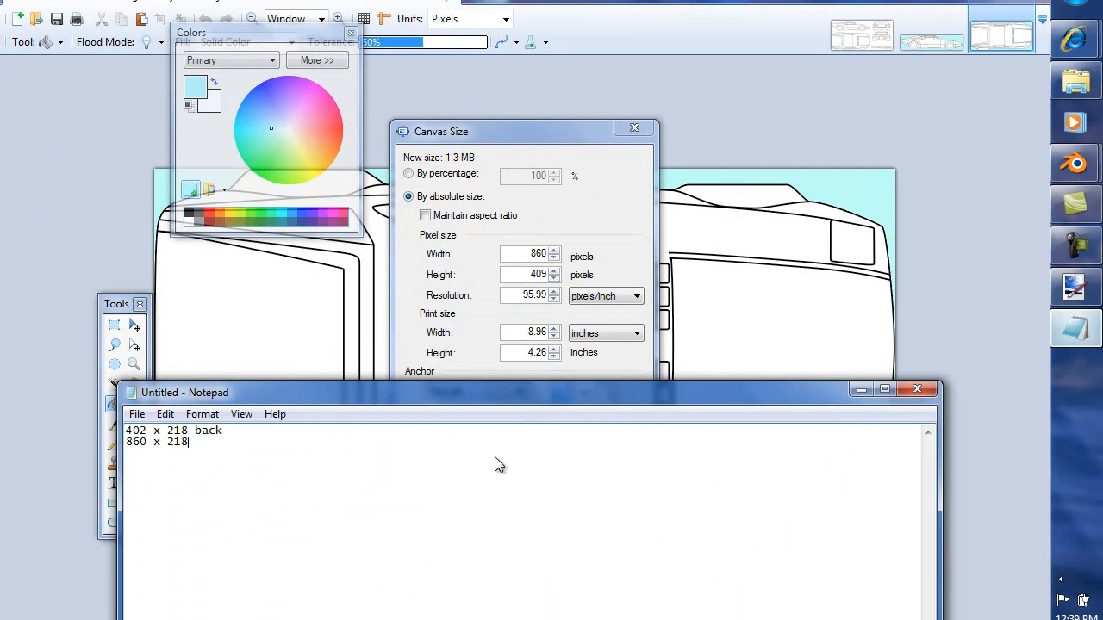
{"action": "type", "text": "si"}
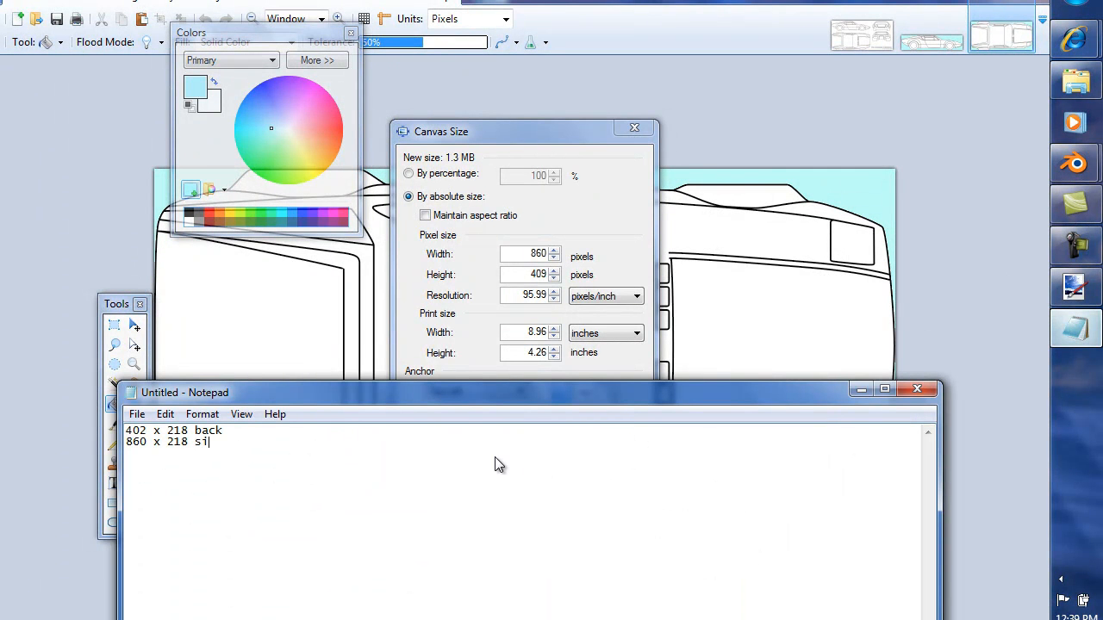
{"action": "type", "text": "de"}
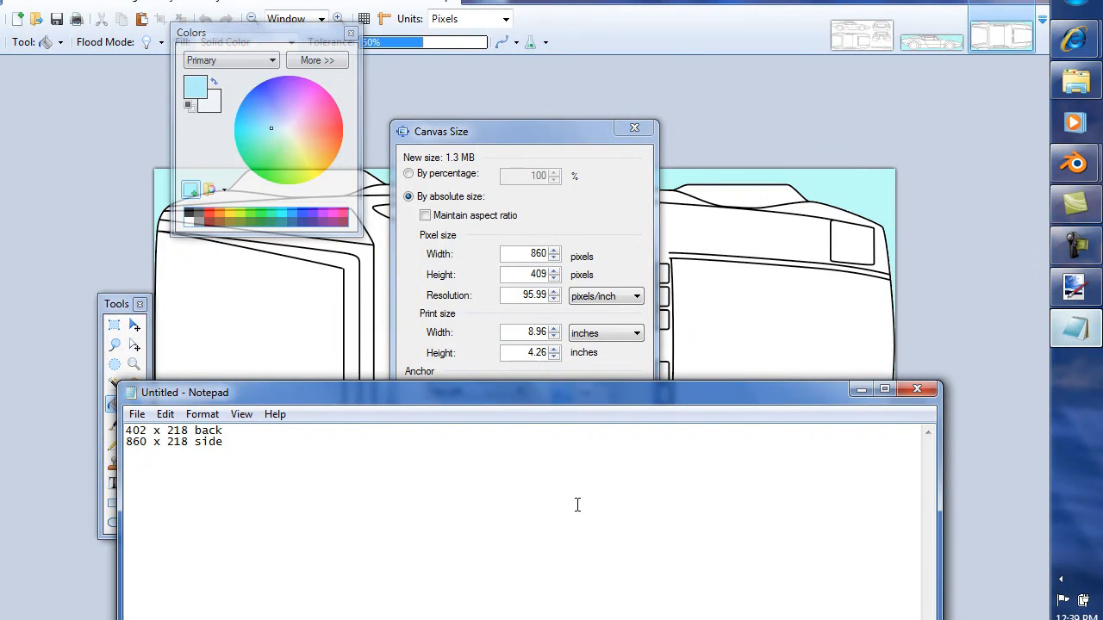
{"action": "type", "text": "860"}
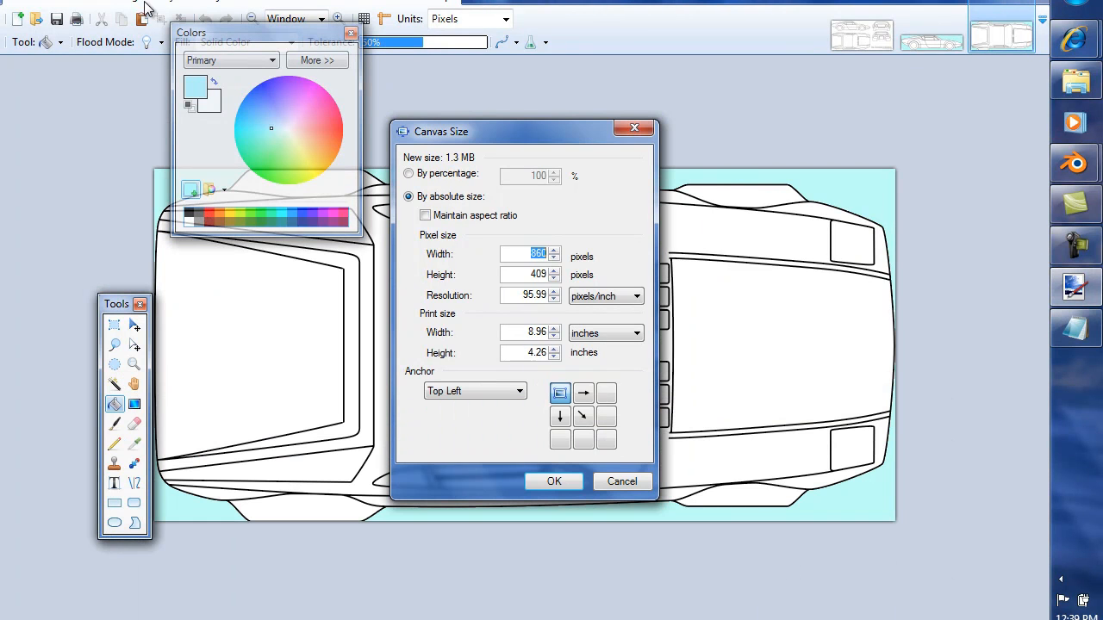
{"action": "left_click", "coordinate": [554, 481]}
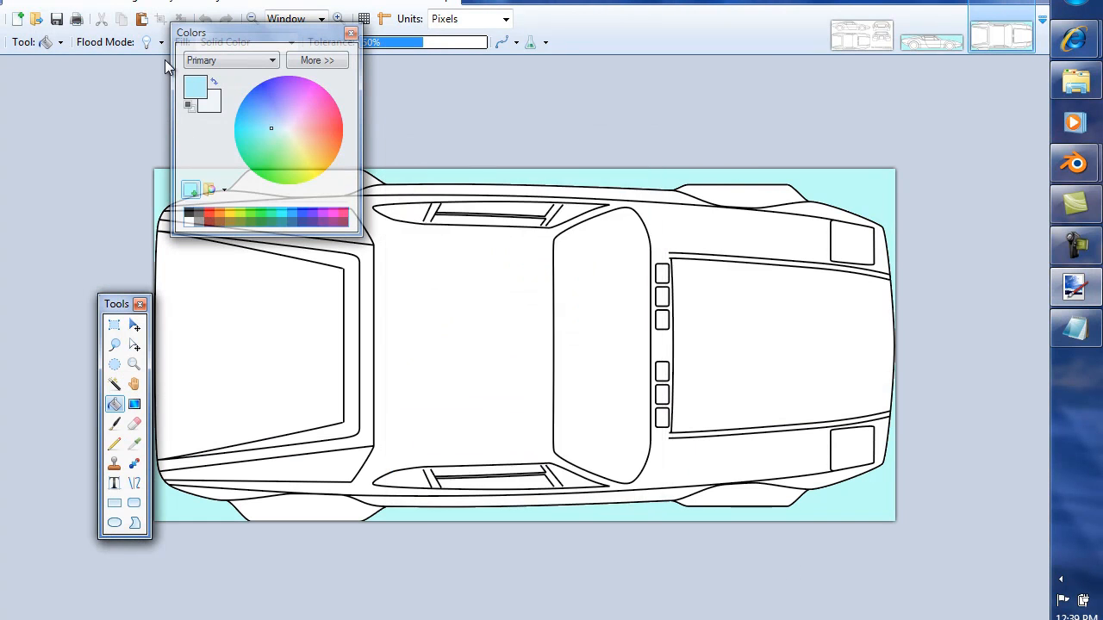
{"action": "left_click", "coordinate": [931, 35]}
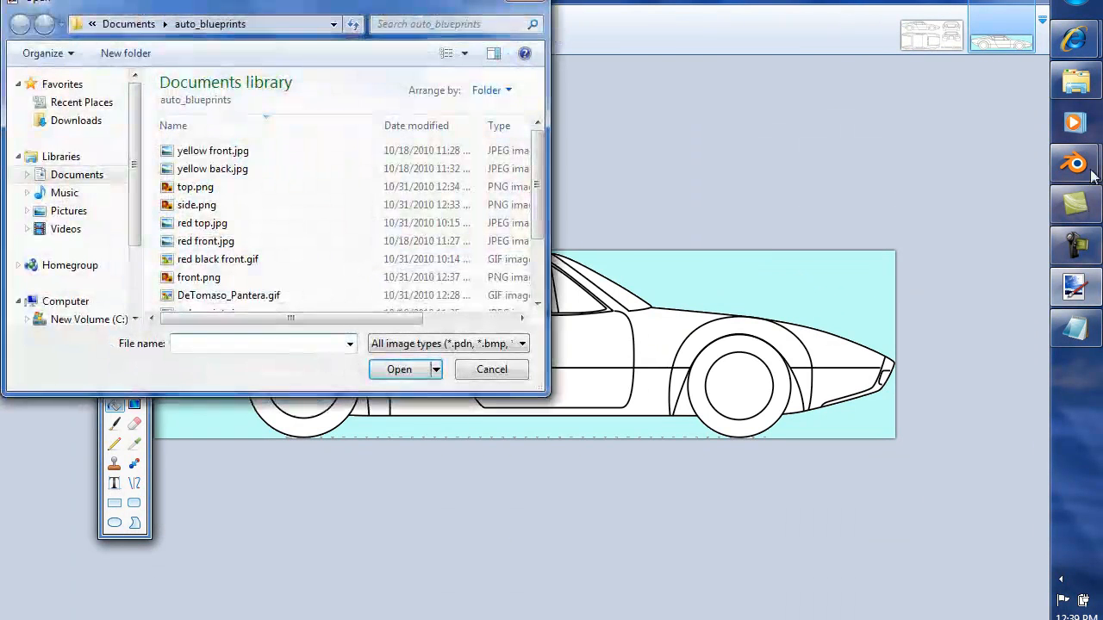
Open the front view, check its size, and note 'top' and '402 x 218 front' in Notepad.
{"action": "left_click", "coordinate": [199, 276]}
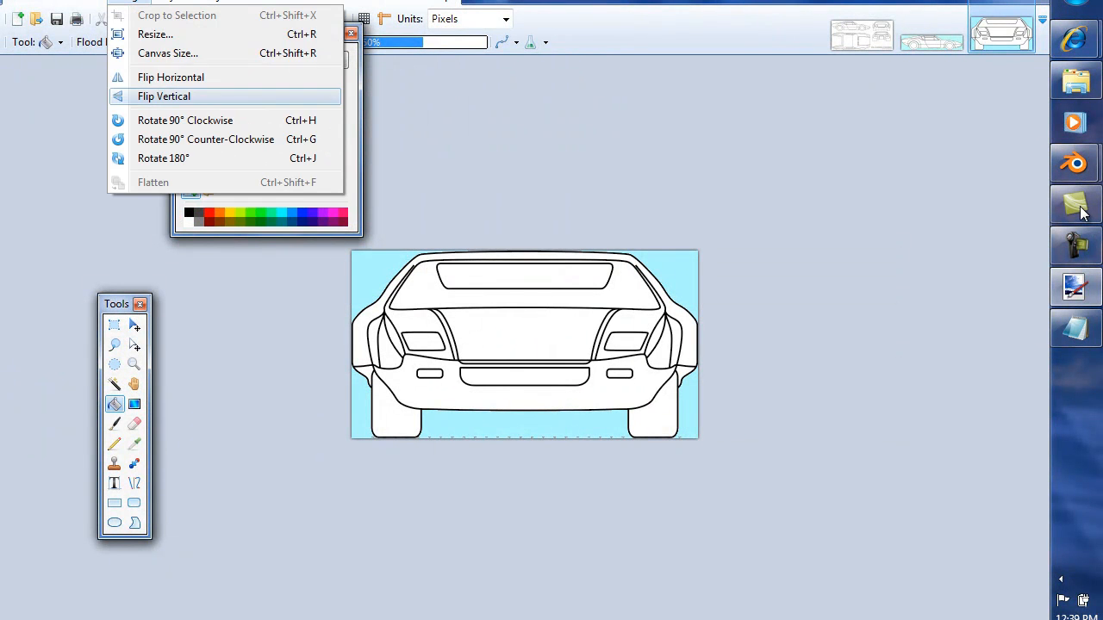
{"action": "left_click", "coordinate": [167, 52]}
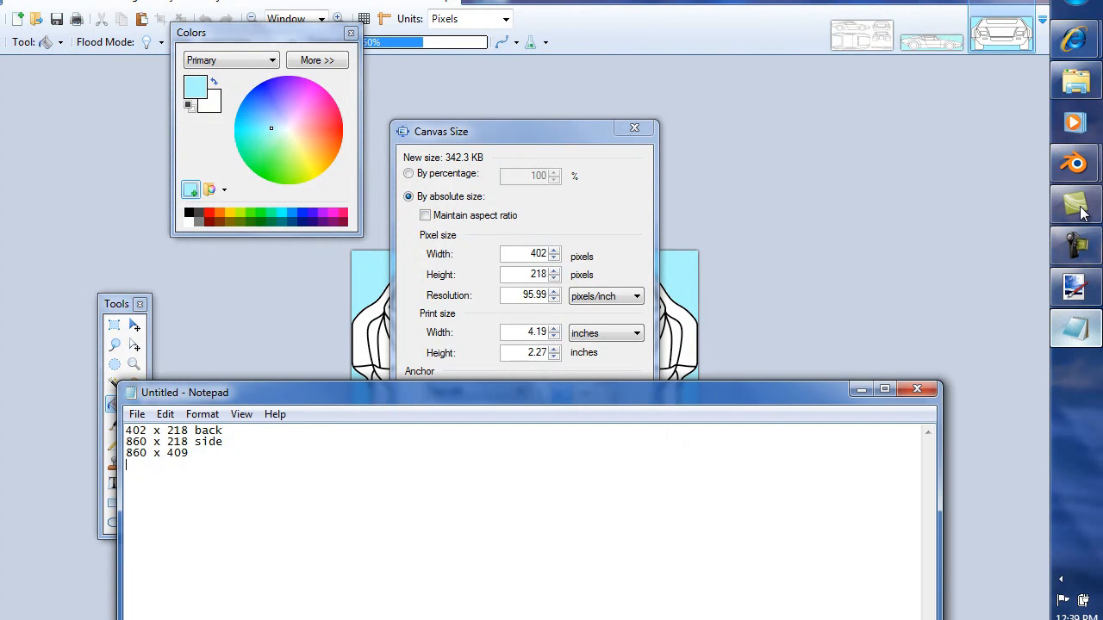
{"action": "type", "text": "402 x 2"}
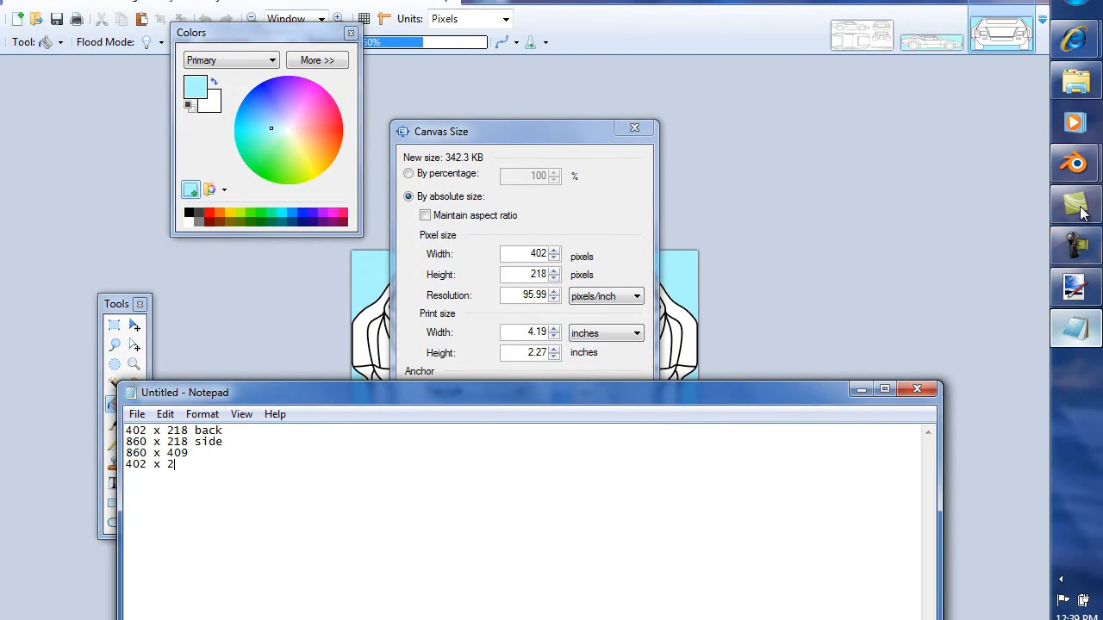
{"action": "type", "text": "18"}
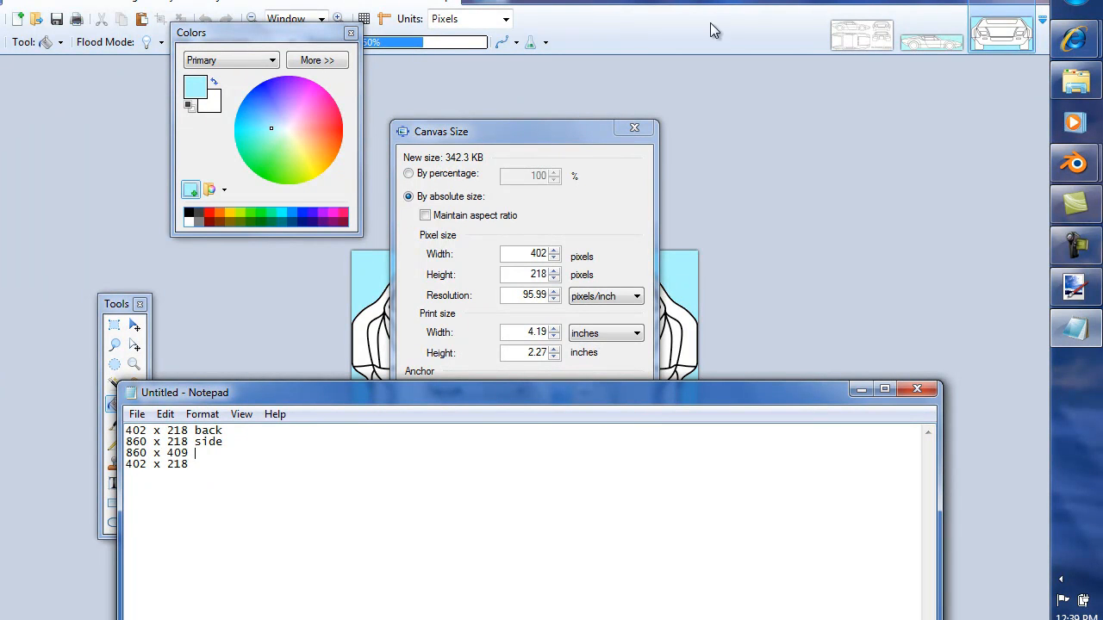
{"action": "type", "text": "top"}
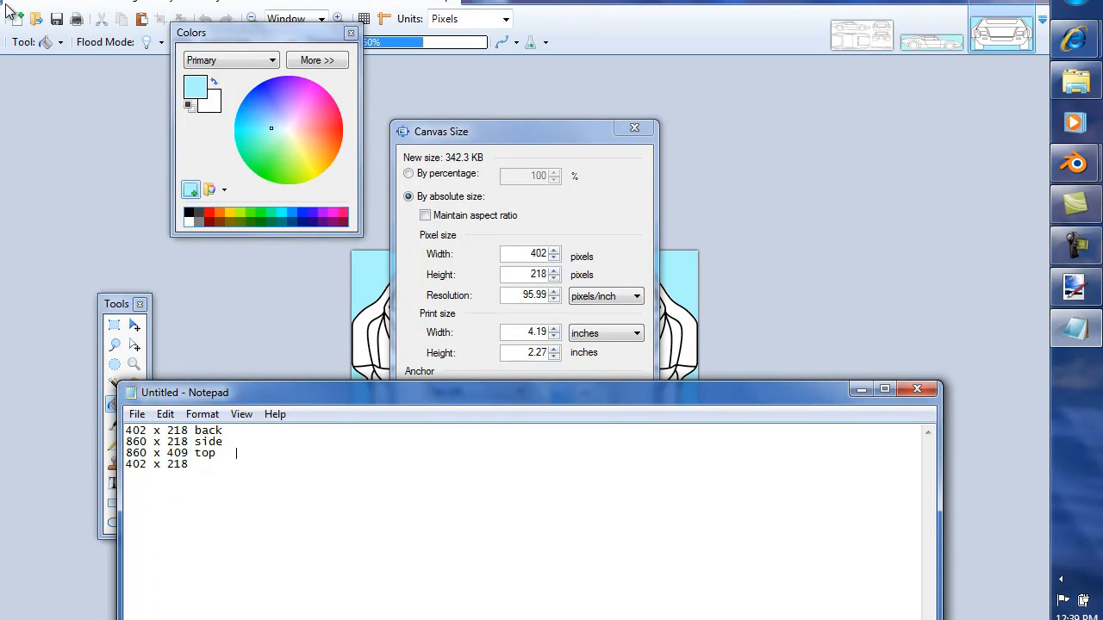
{"action": "mouse_move", "coordinate": [16, 7]}
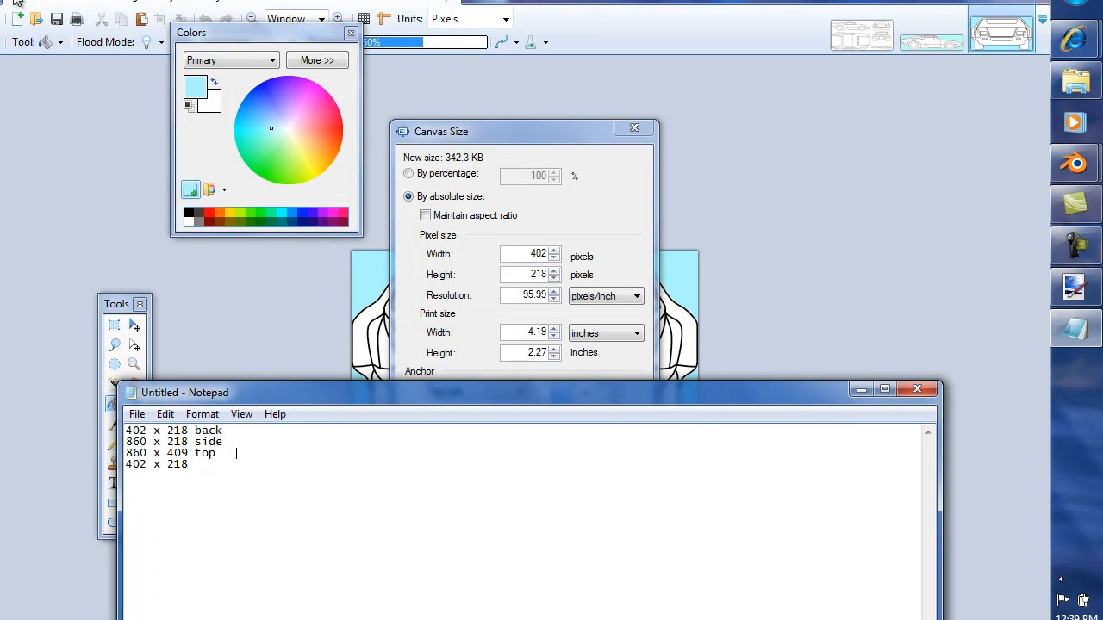
{"action": "mouse_move", "coordinate": [282, 214]}
{"action": "type", "text": " f"}
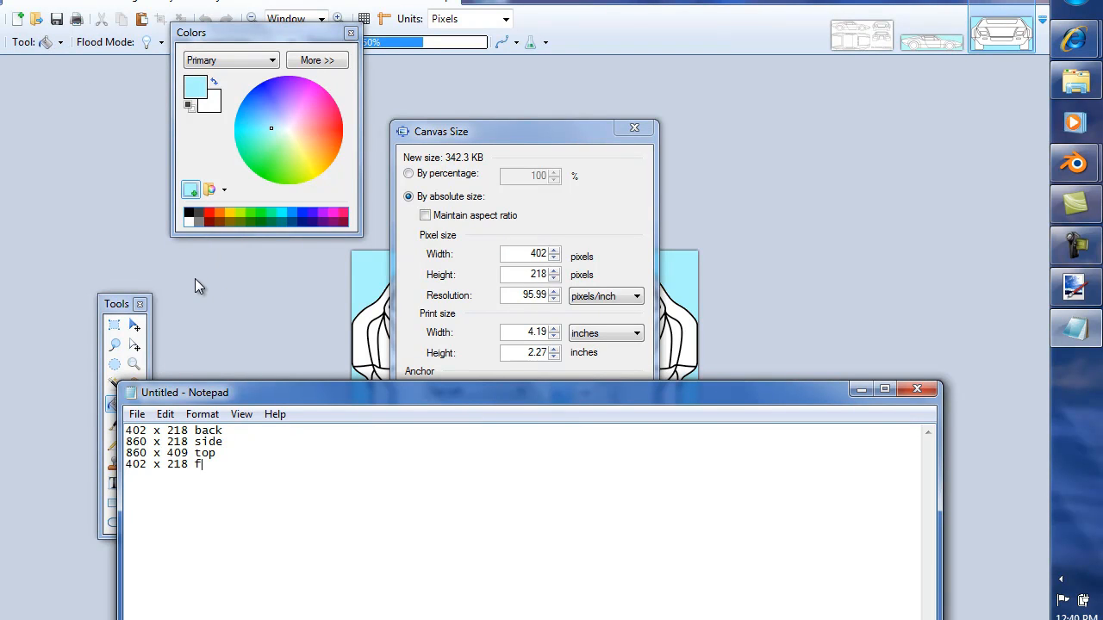
{"action": "type", "text": "ront"}
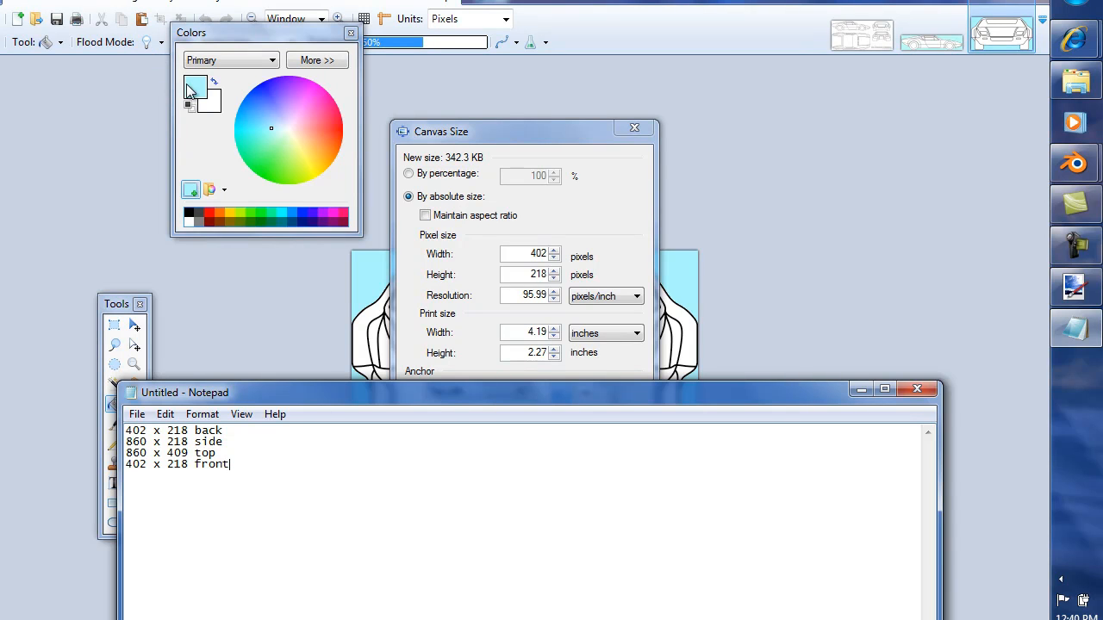
{"action": "mouse_move", "coordinate": [1076, 258]}
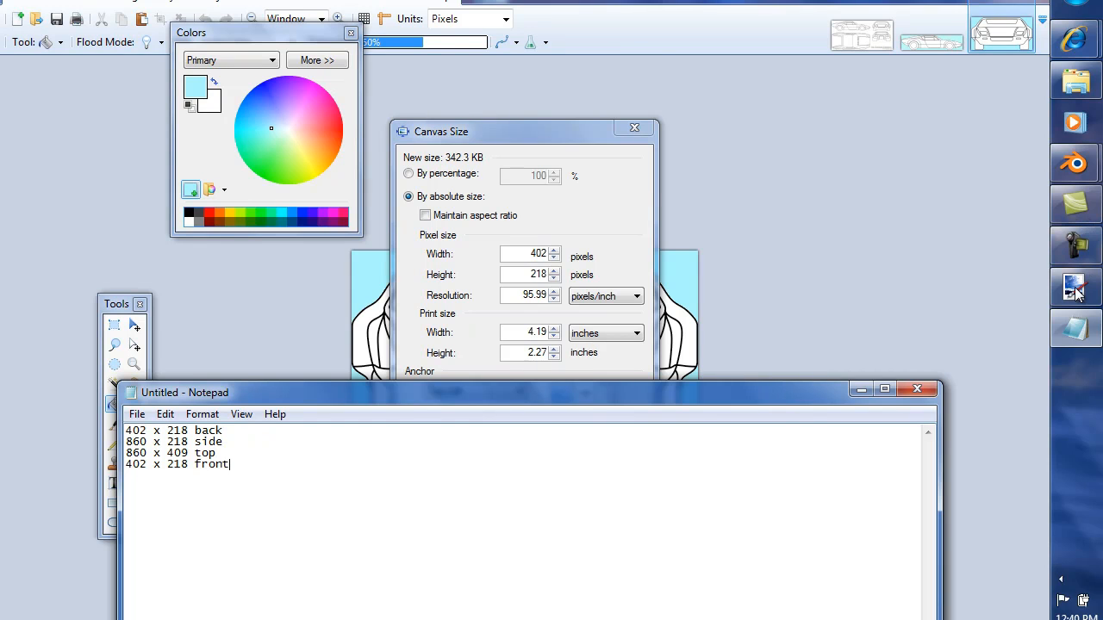
{"action": "mouse_move", "coordinate": [1056, 237]}
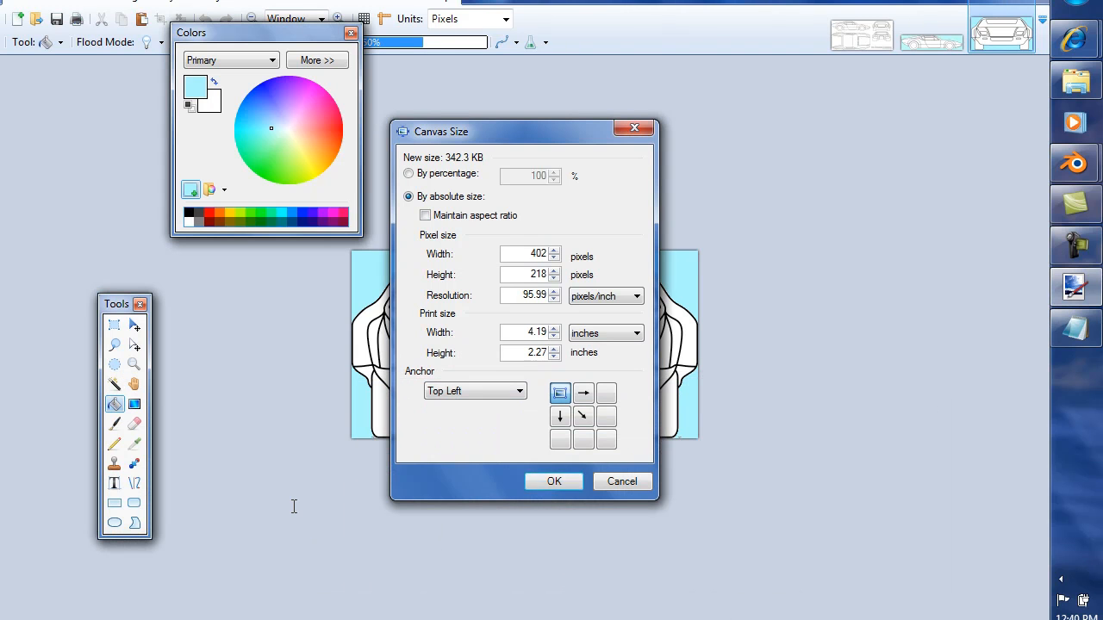
Close the front view's Canvas Size dialog without changes.
{"action": "left_click", "coordinate": [554, 481]}
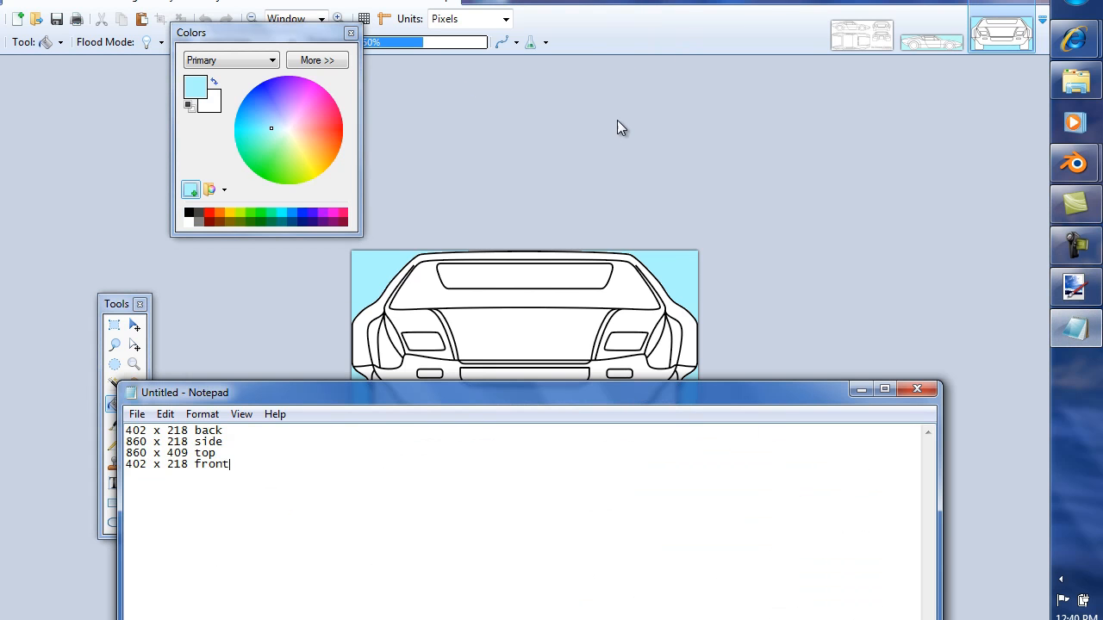
{"action": "mouse_move", "coordinate": [31, 3]}
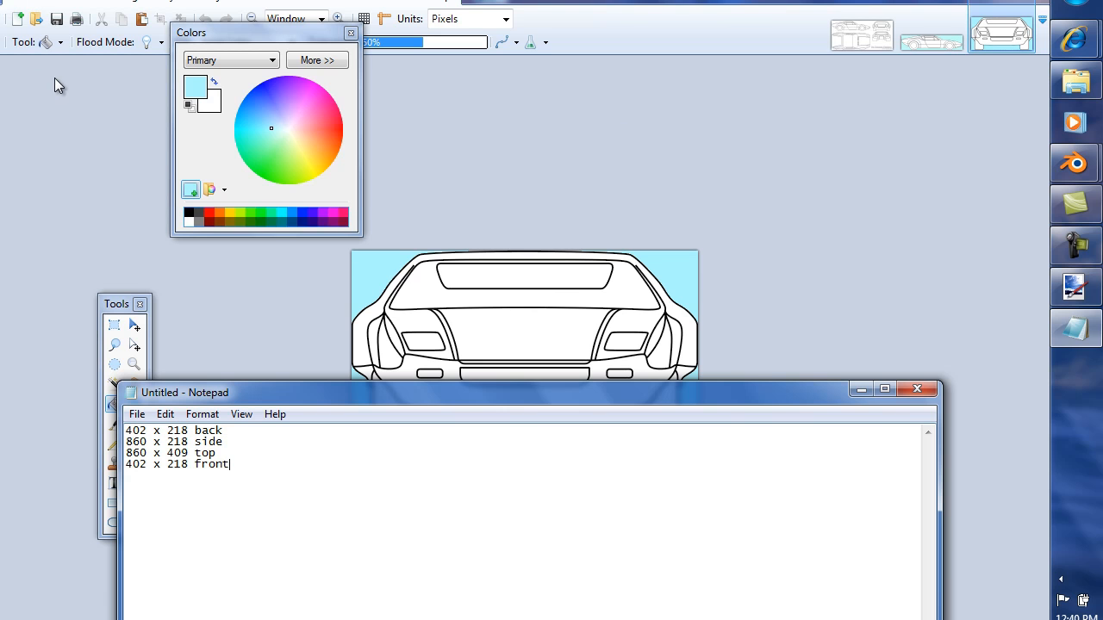
{"action": "mouse_move", "coordinate": [54, 56]}
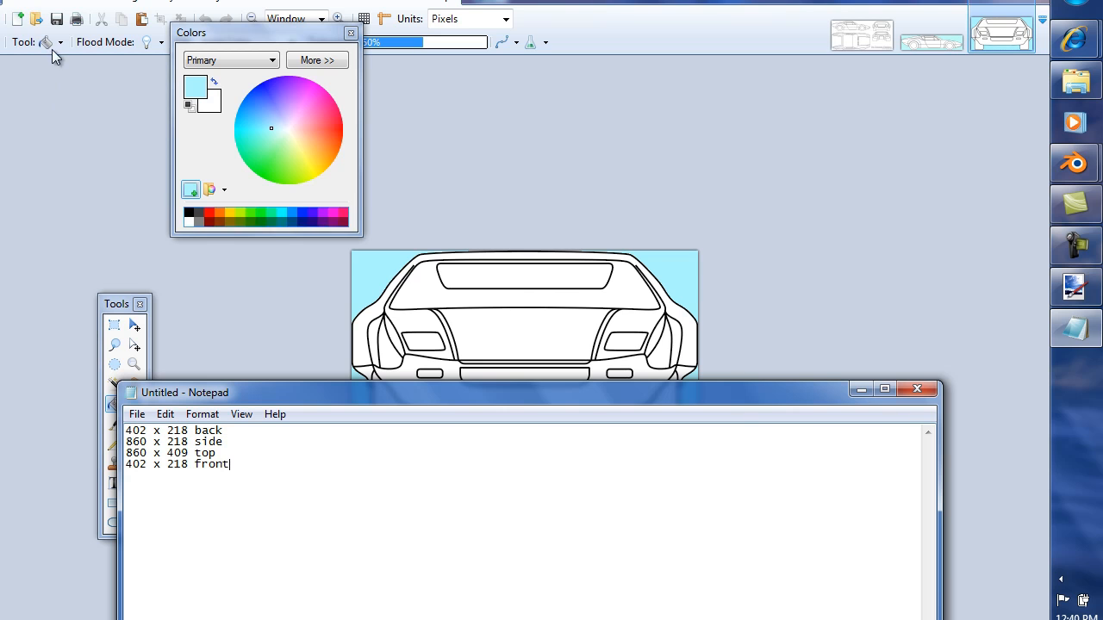
{"action": "mouse_move", "coordinate": [241, 300]}
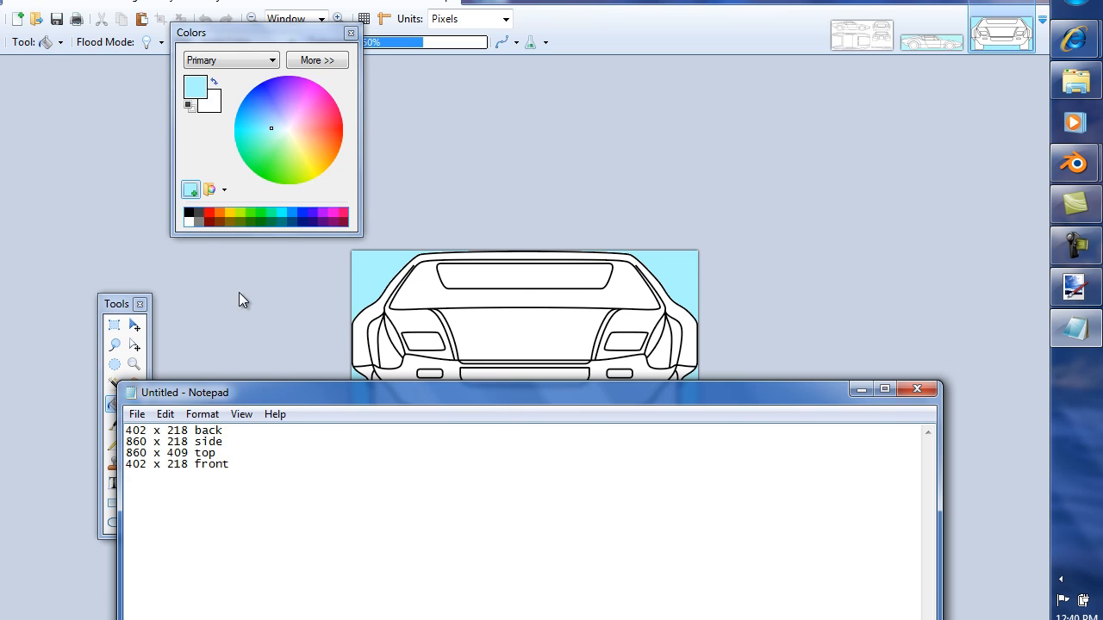
{"action": "mouse_move", "coordinate": [309, 271]}
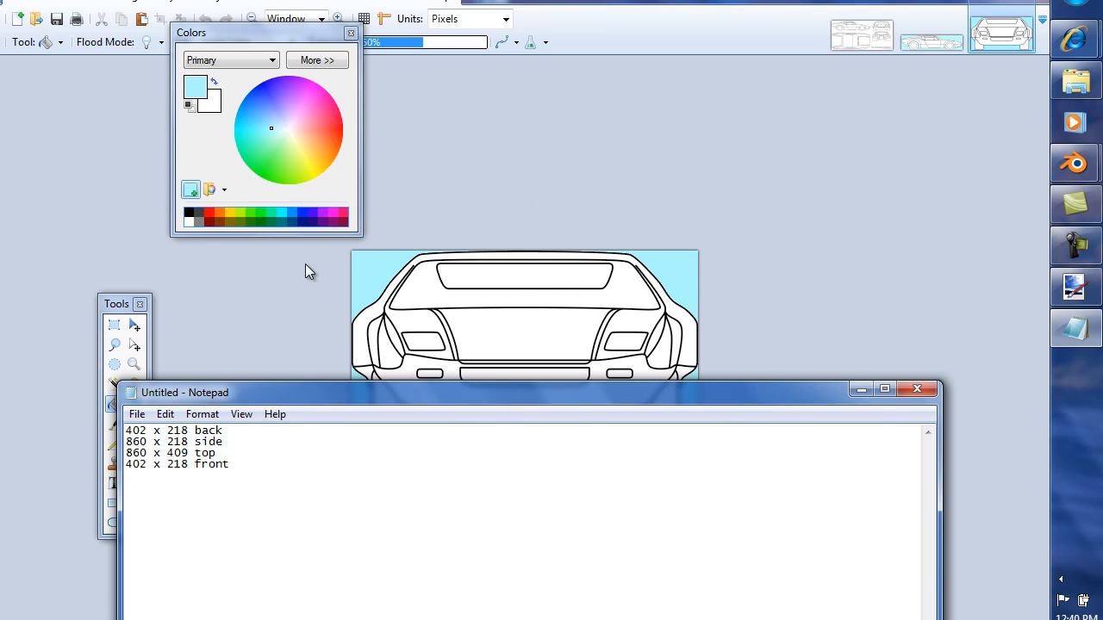
{"action": "mouse_move", "coordinate": [222, 311]}
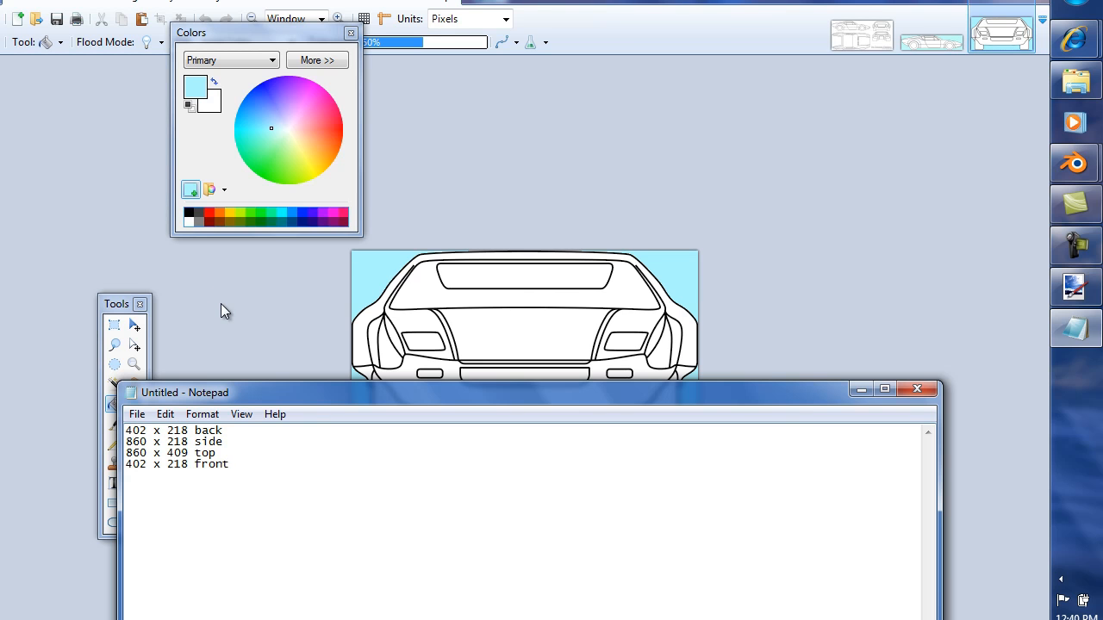
{"action": "mouse_move", "coordinate": [129, 40]}
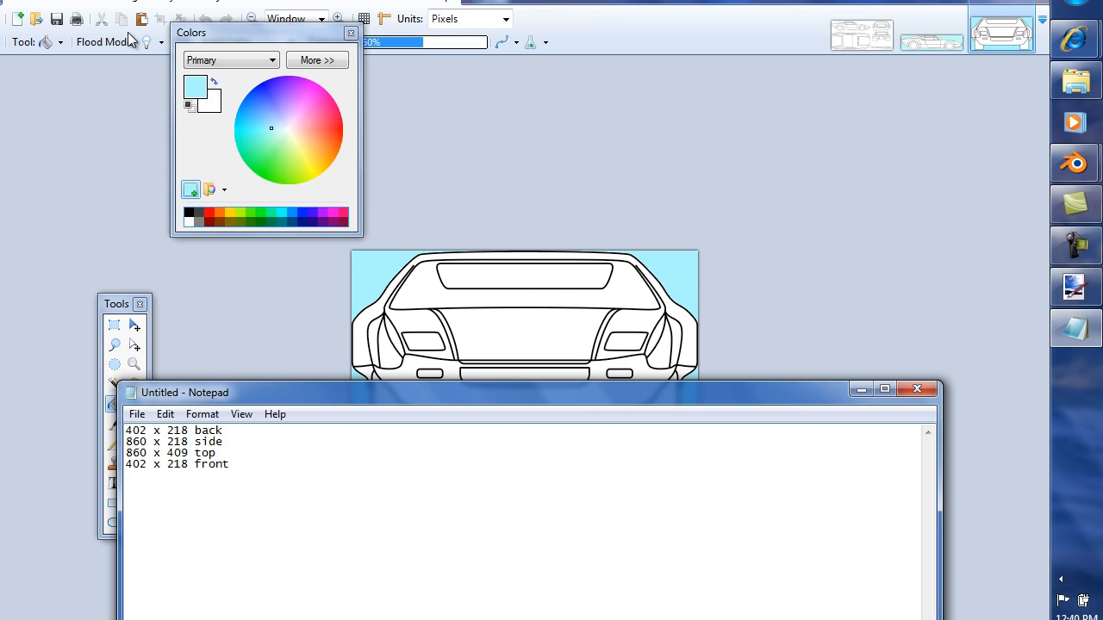
{"action": "mouse_move", "coordinate": [236, 110]}
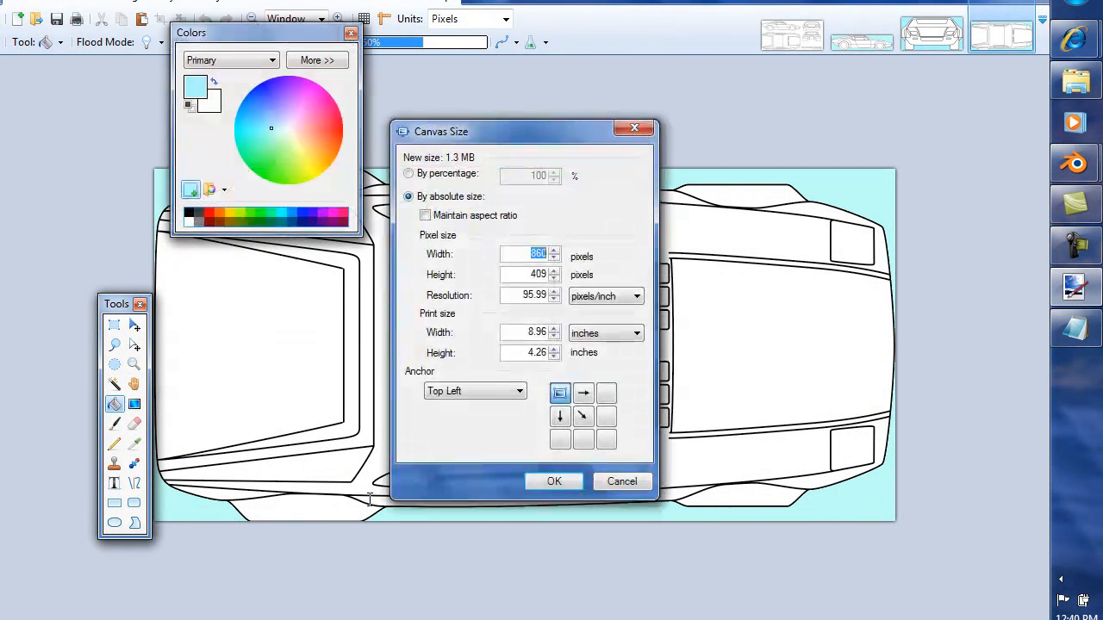
Trim the top view's canvas to 860 by 402 pixels with aspect ratio unlocked.
{"action": "left_click", "coordinate": [424, 216]}
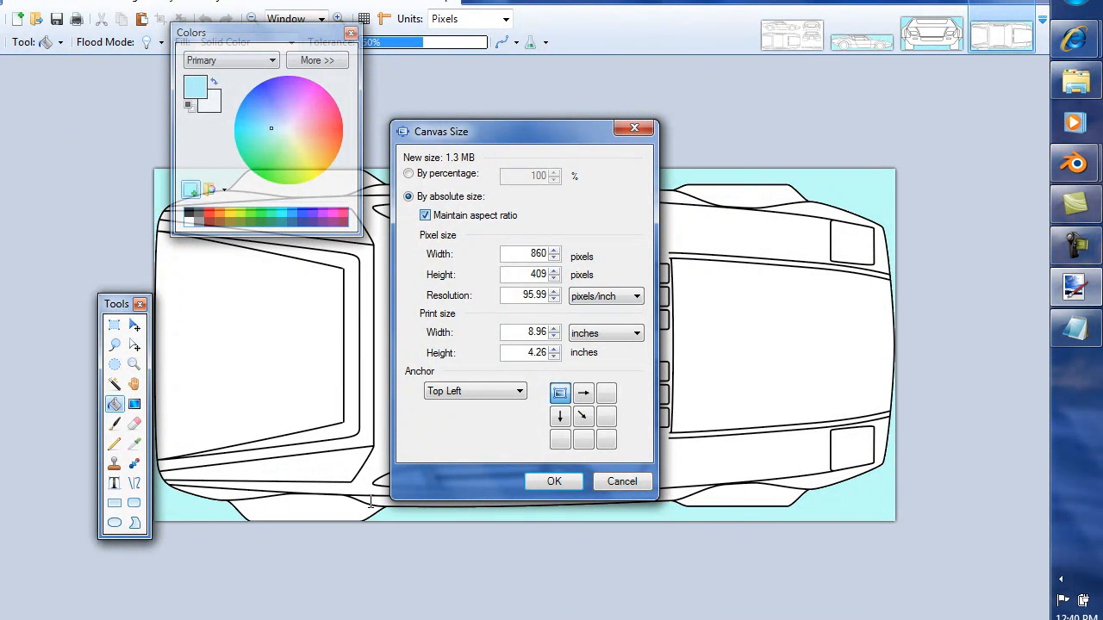
{"action": "left_click", "coordinate": [424, 215]}
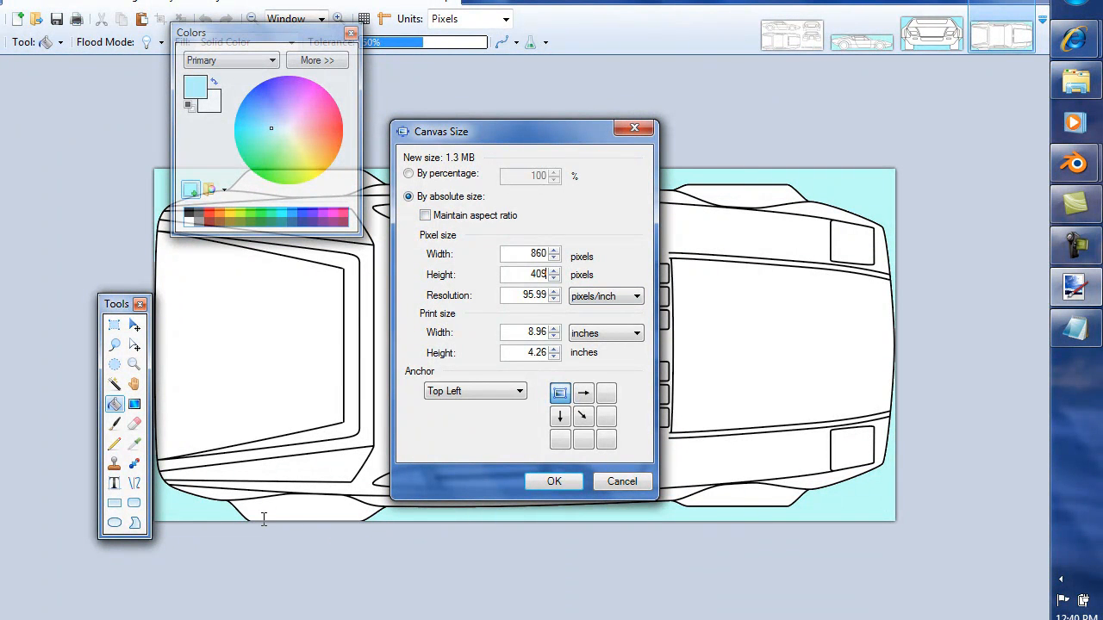
{"action": "left_click", "coordinate": [555, 278]}
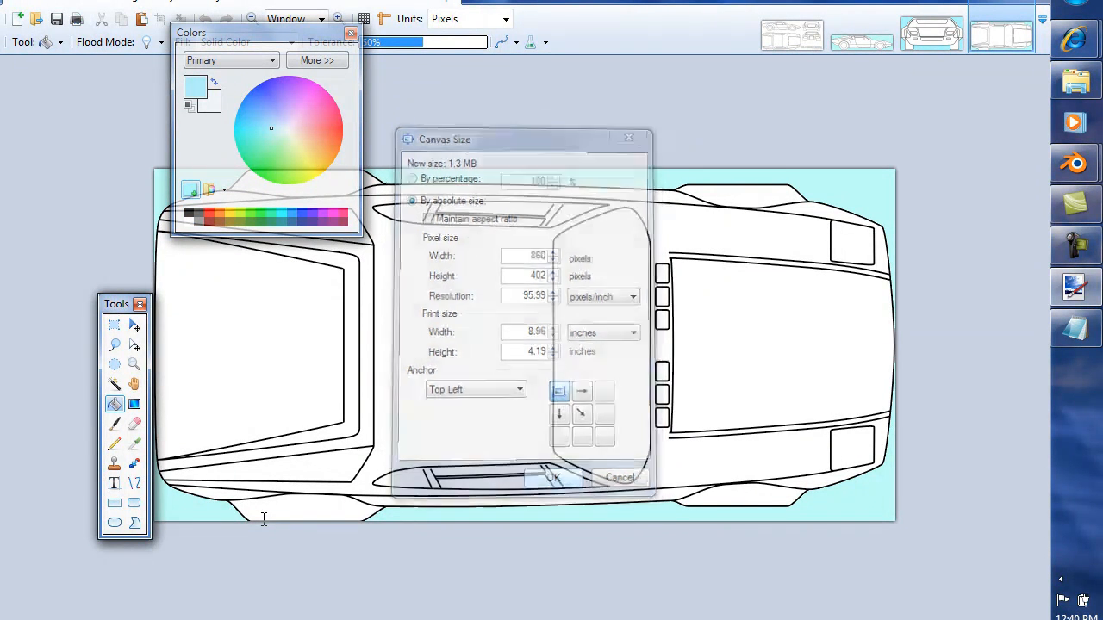
{"action": "left_click", "coordinate": [552, 477]}
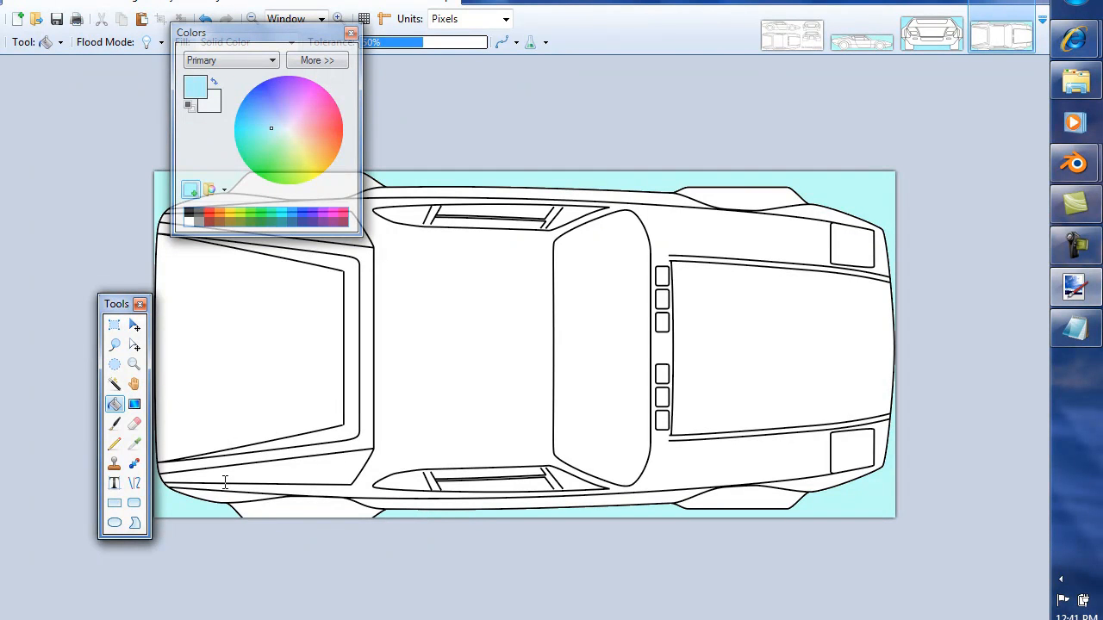
Drag the Colors palette off the drawing area.
{"action": "left_click_drag", "start_coordinate": [249, 32], "coordinate": [522, 69]}
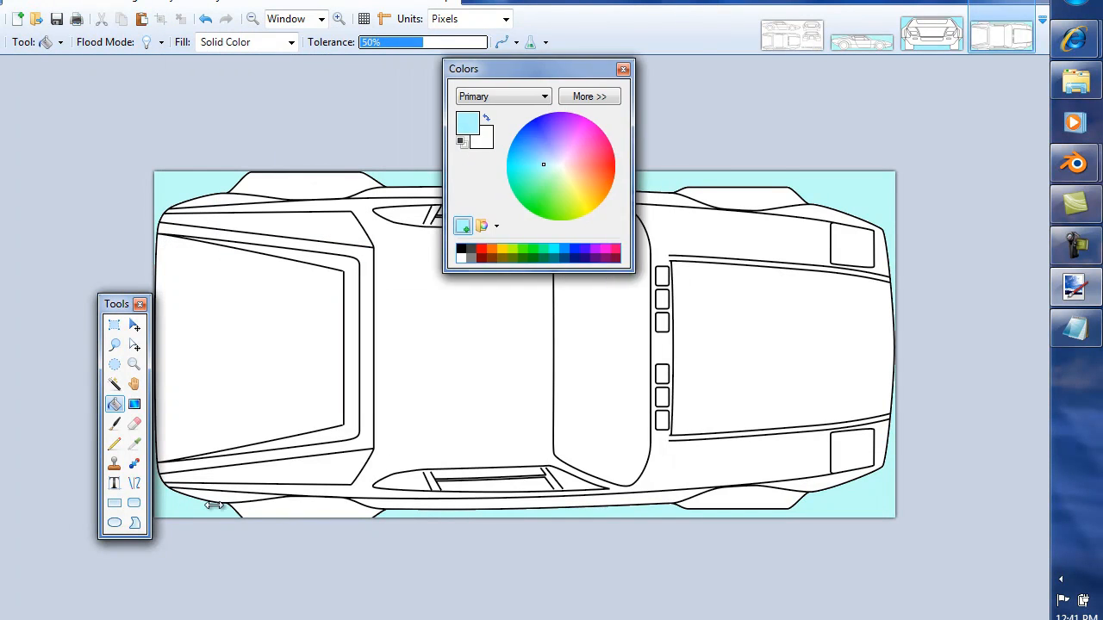
{"action": "left_click_drag", "start_coordinate": [534, 69], "coordinate": [625, 489]}
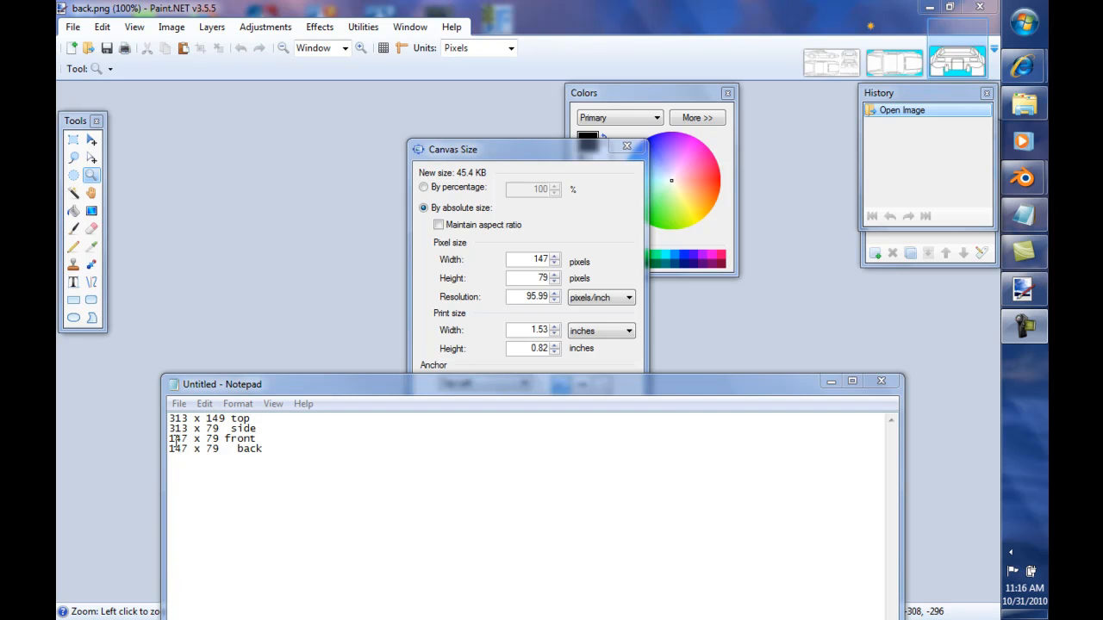
Close the back view's 147 by 79 size check and switch to the top view.
{"action": "left_click", "coordinate": [184, 438]}
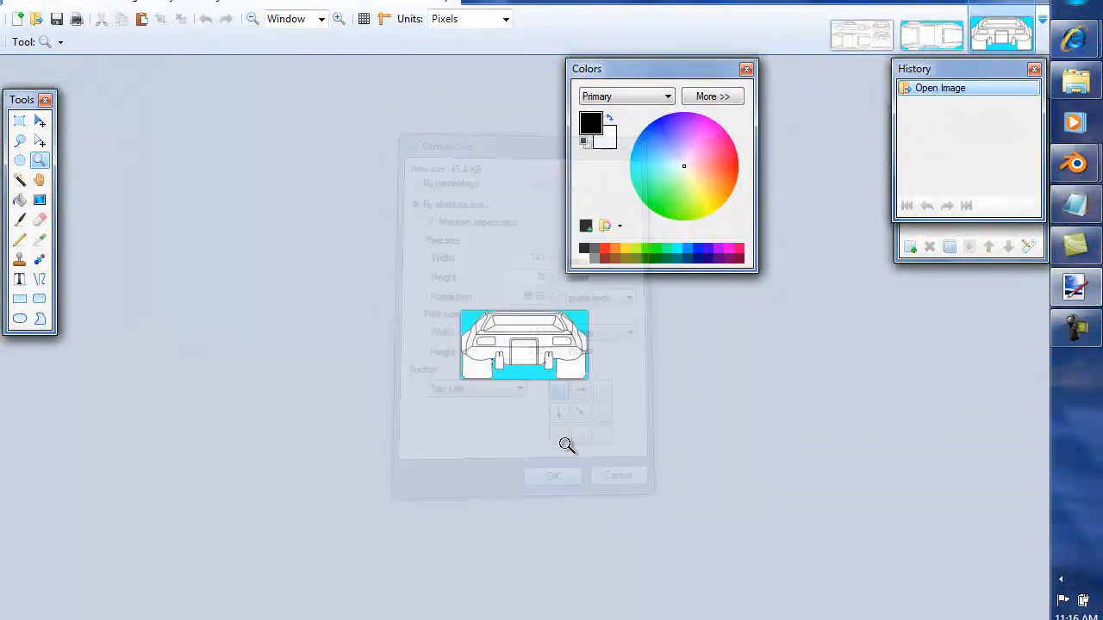
{"action": "left_click", "coordinate": [553, 475]}
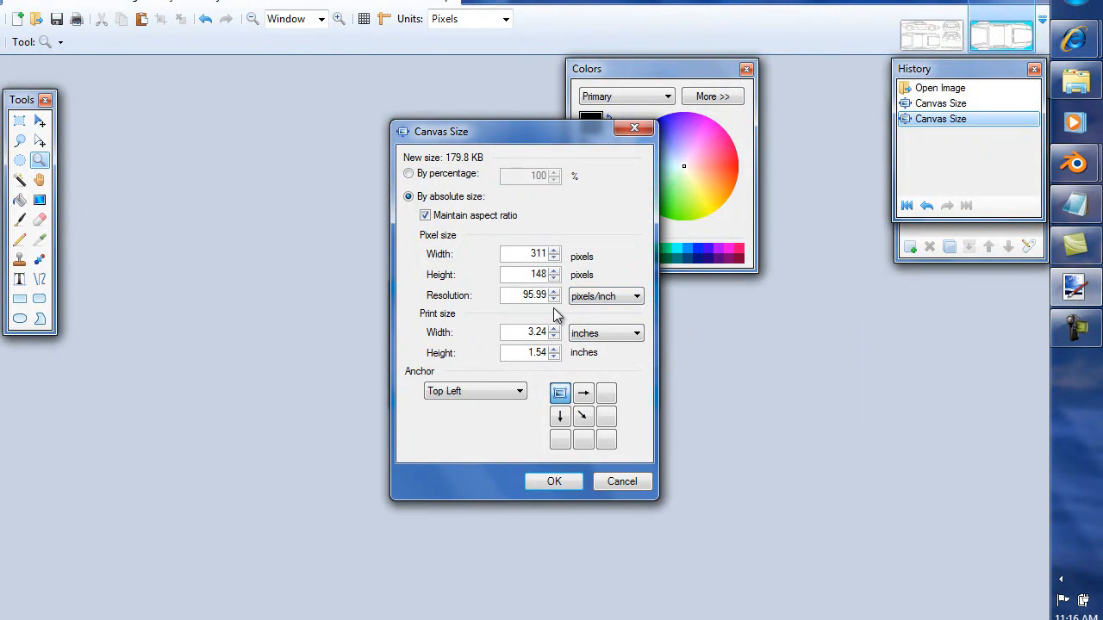
Resize the top view canvas to 313 by 147 with aspect ratio unlocked.
{"action": "left_click", "coordinate": [424, 215]}
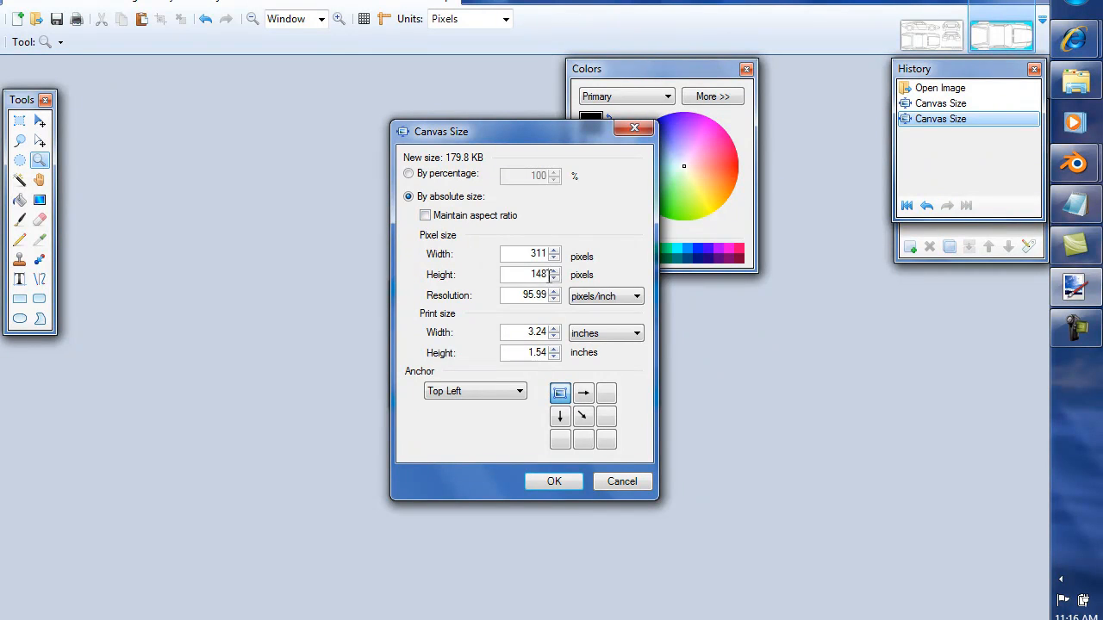
{"action": "left_click", "coordinate": [554, 277]}
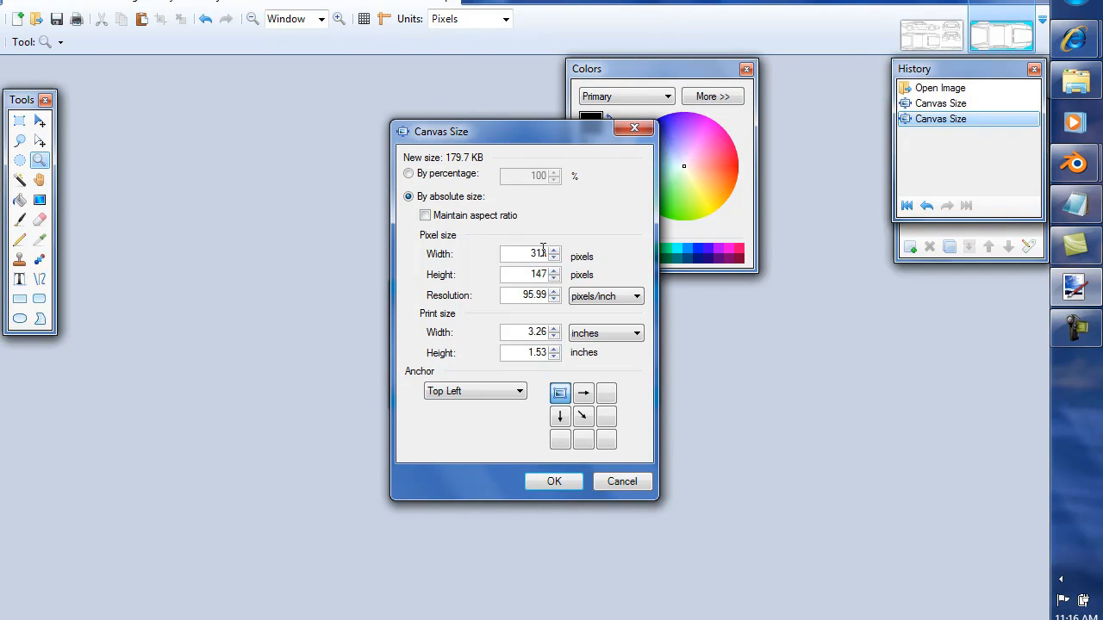
{"action": "left_click", "coordinate": [424, 215]}
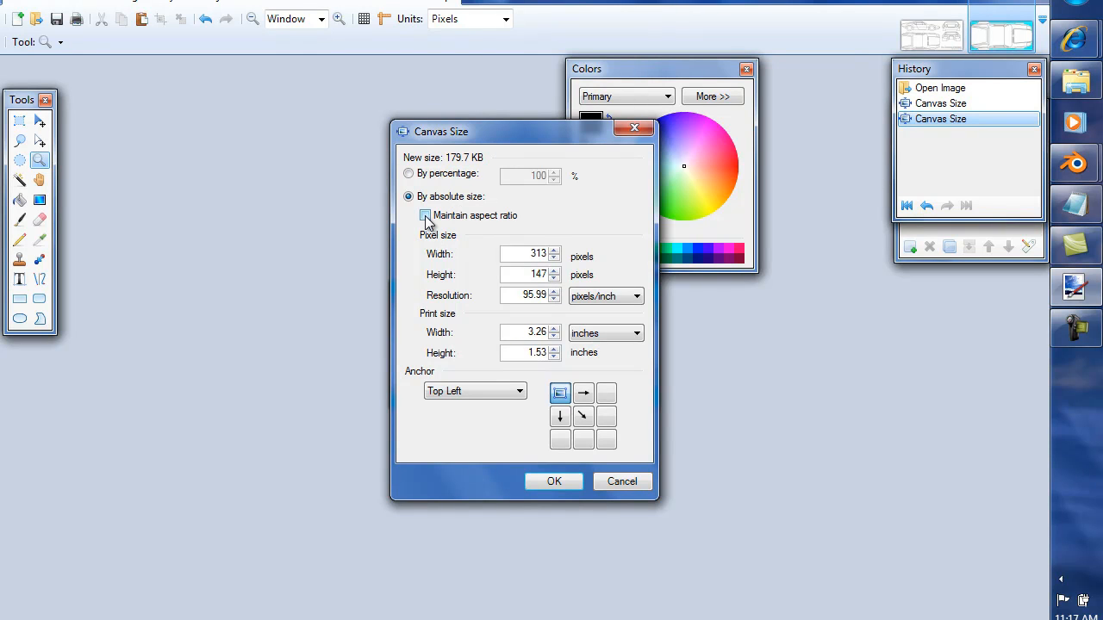
{"action": "left_click", "coordinate": [425, 215]}
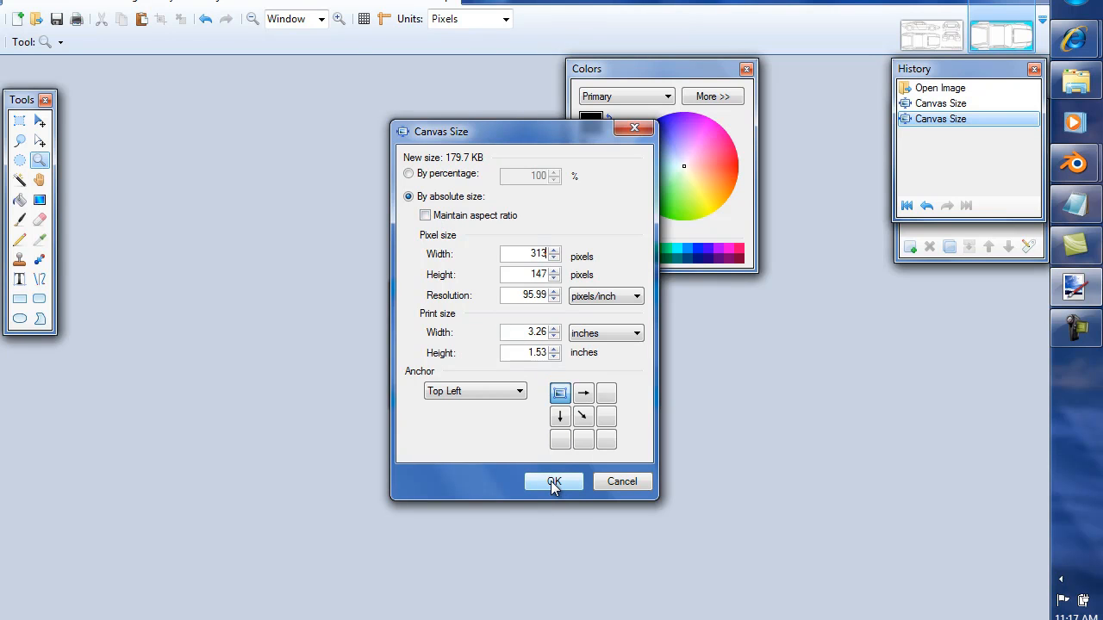
{"action": "left_click", "coordinate": [553, 481]}
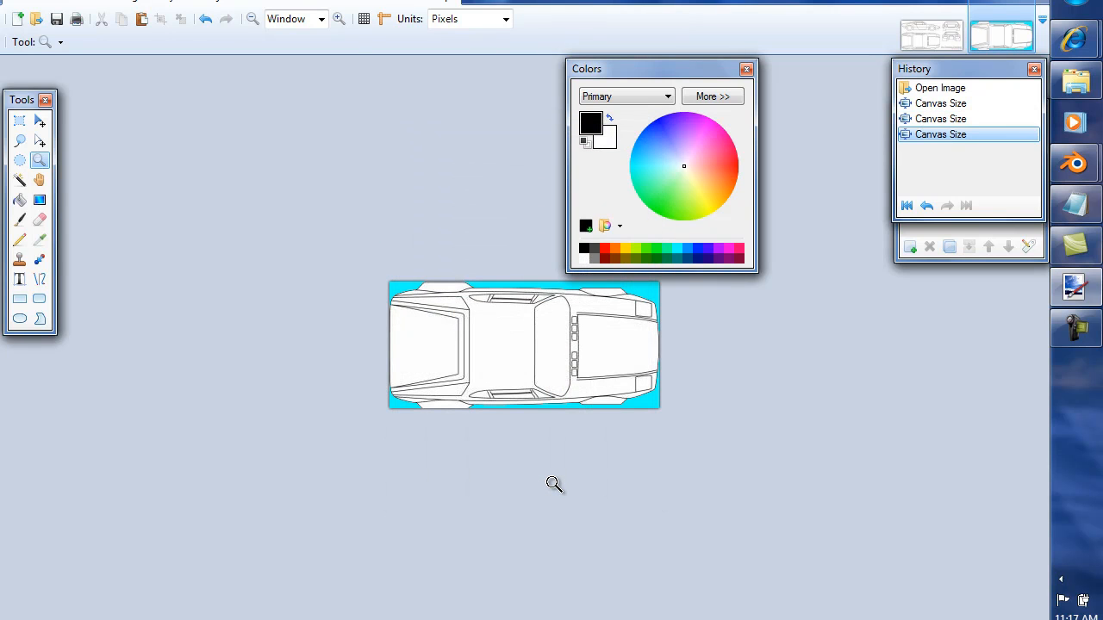
{"action": "left_click", "coordinate": [22, 7]}
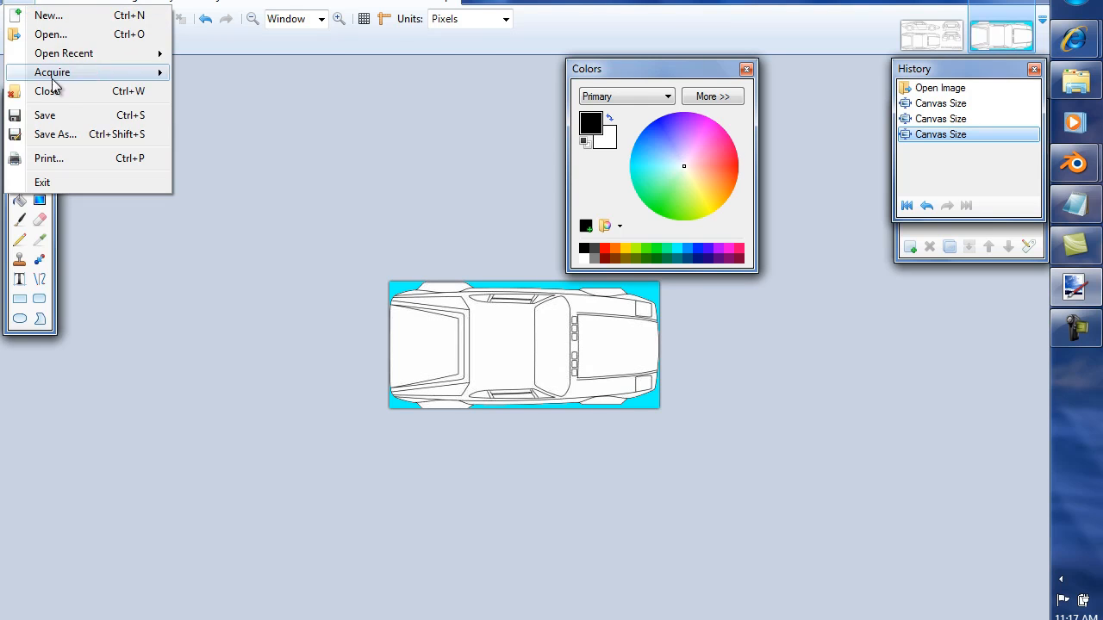